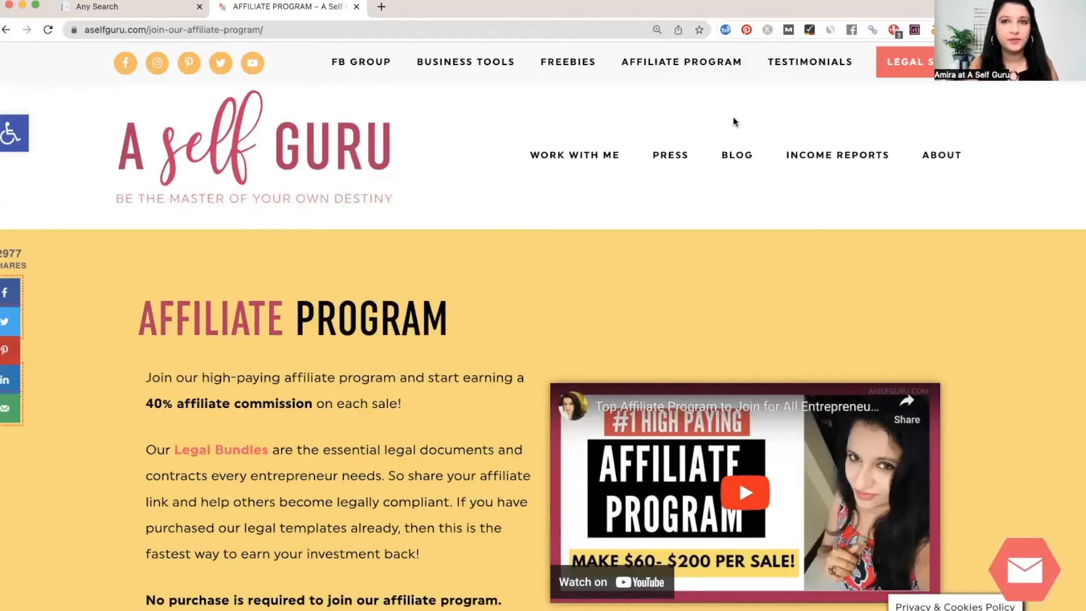
mouse_move(545, 193)
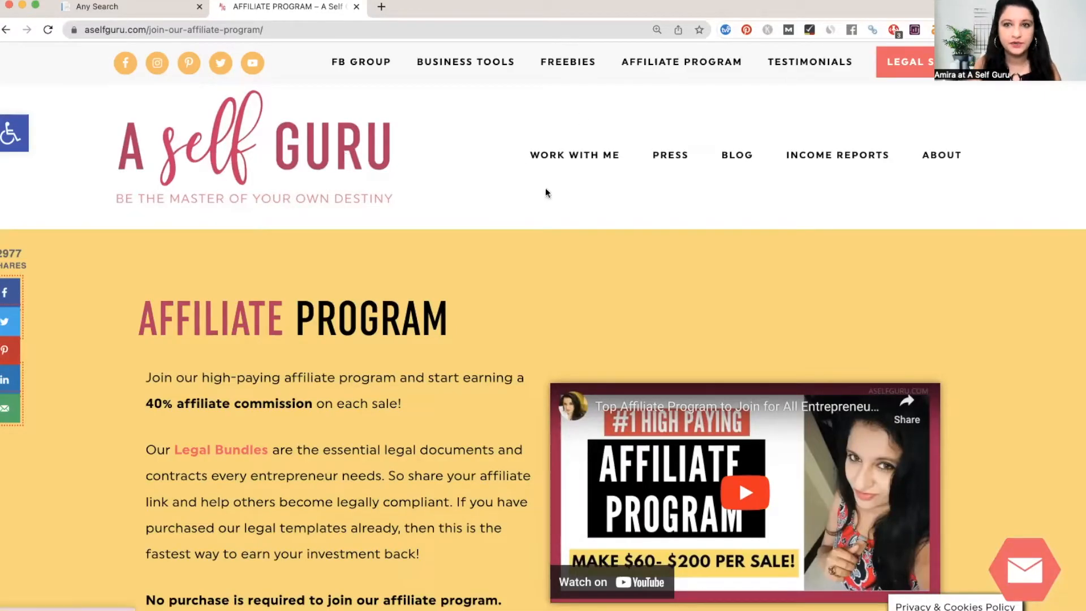
mouse_move(681, 61)
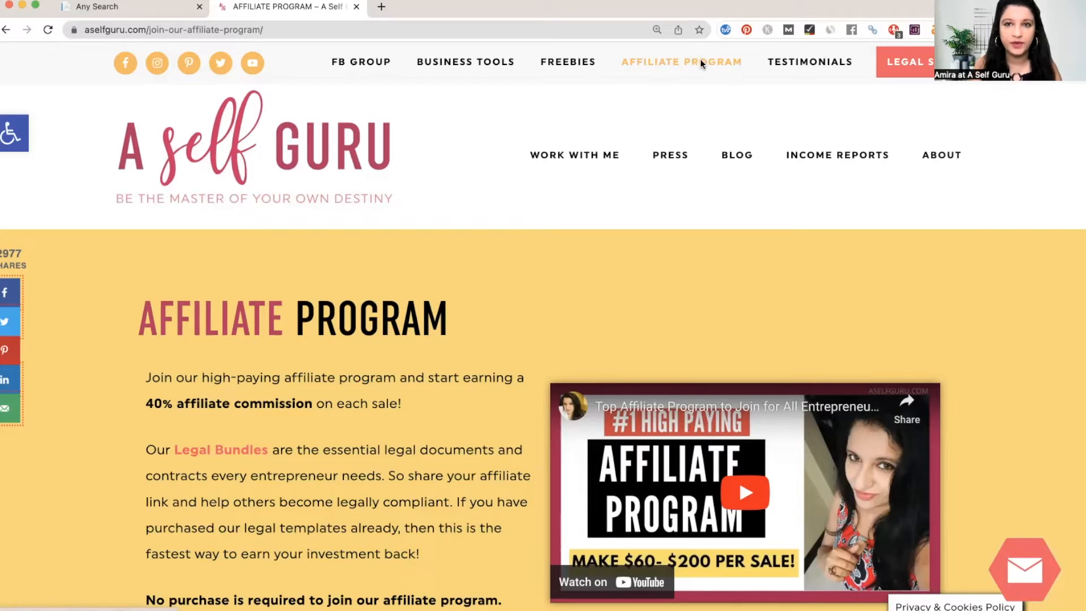
- Scroll through the current site page, then go to the legal store page
scroll("down", 3)
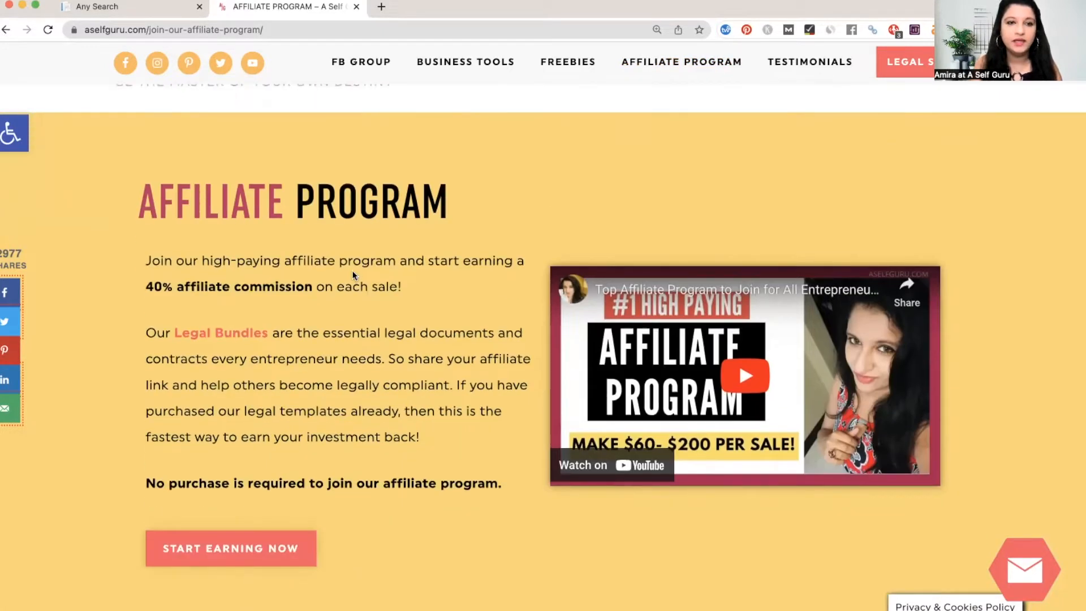
scroll("down", 3)
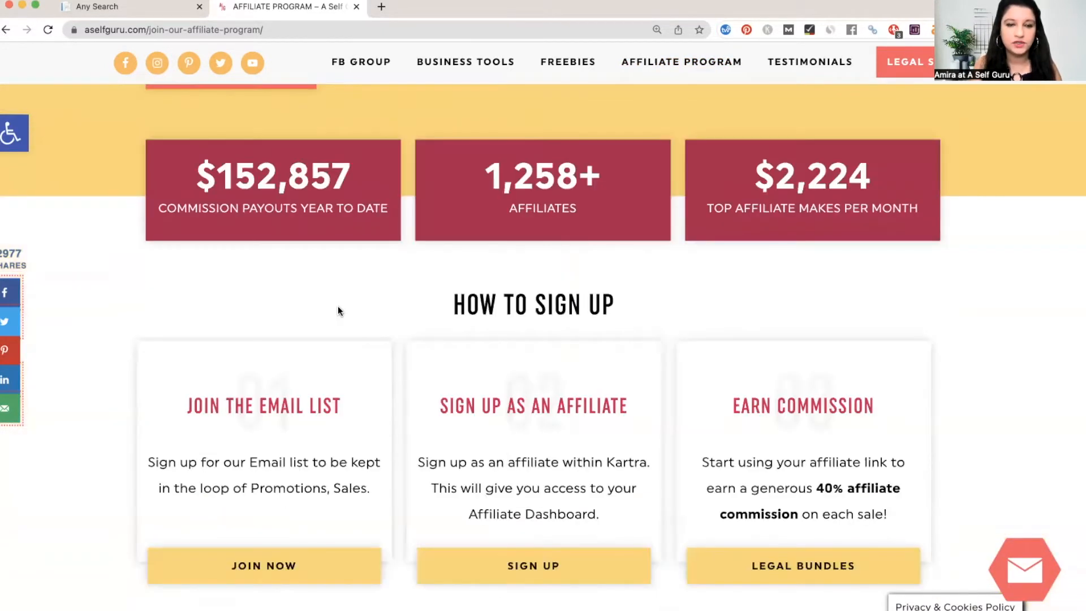
scroll("up", 3)
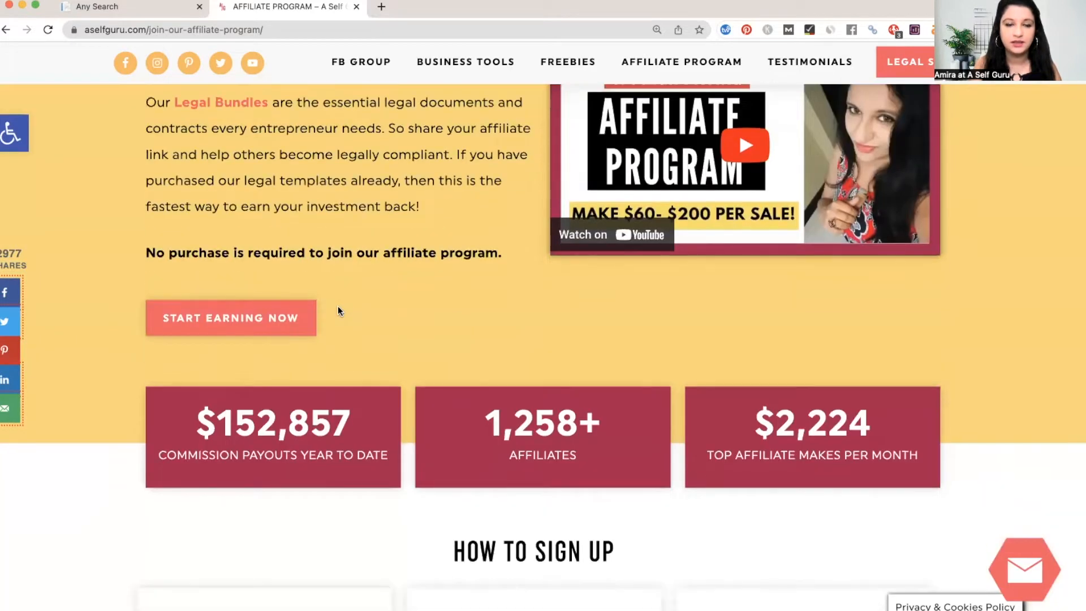
mouse_move(282, 373)
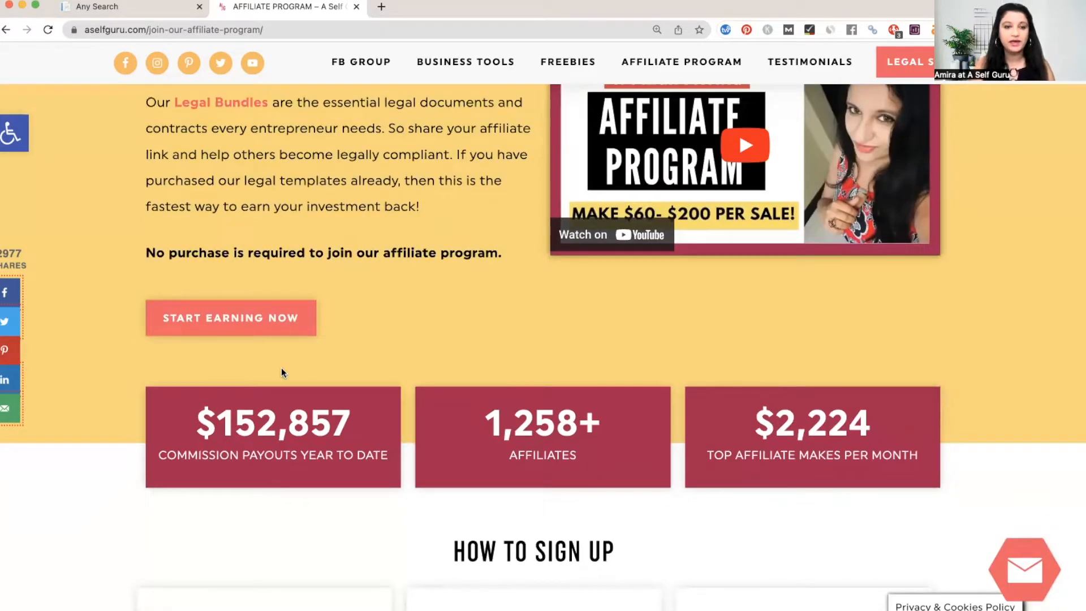
mouse_move(268, 455)
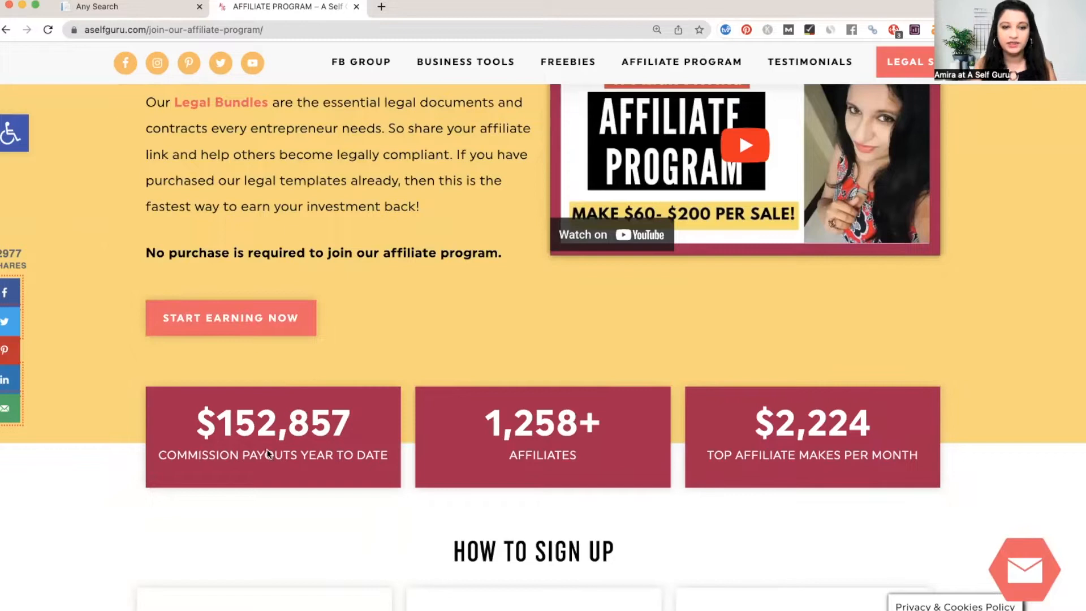
mouse_move(456, 349)
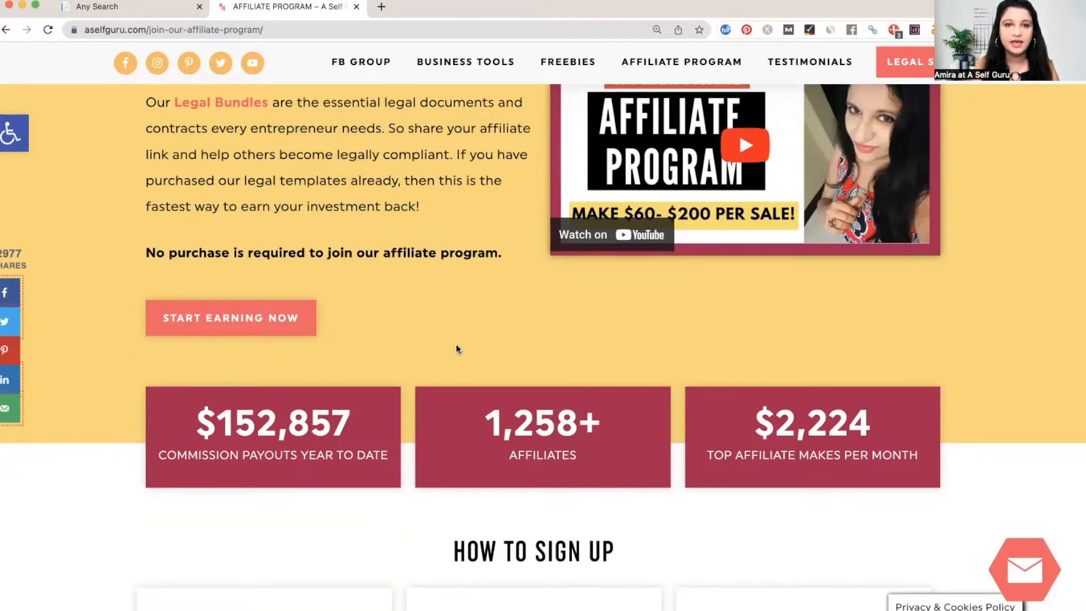
mouse_move(490, 441)
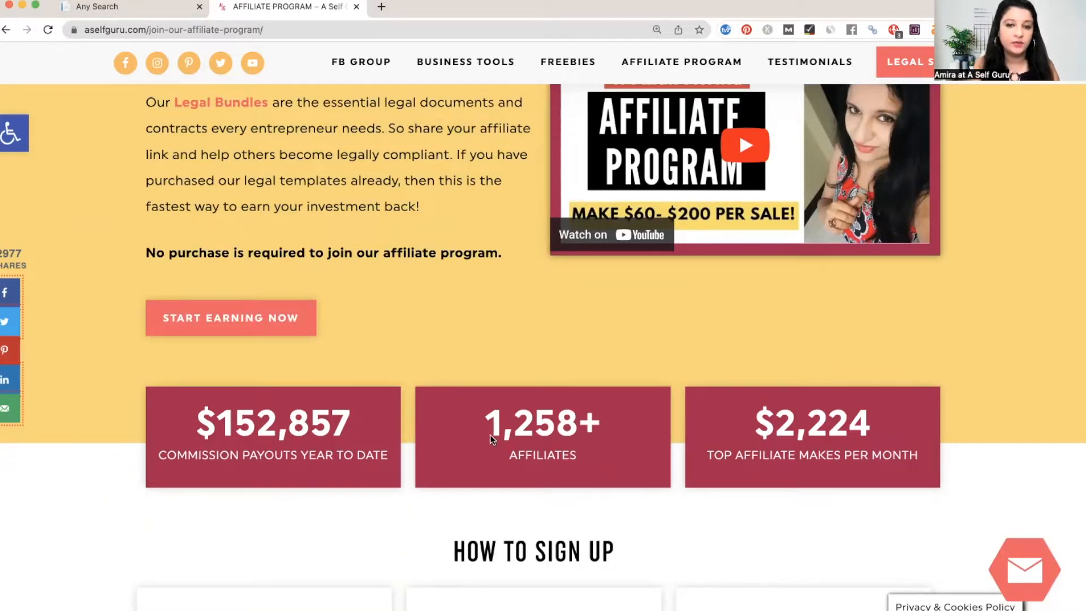
mouse_move(796, 422)
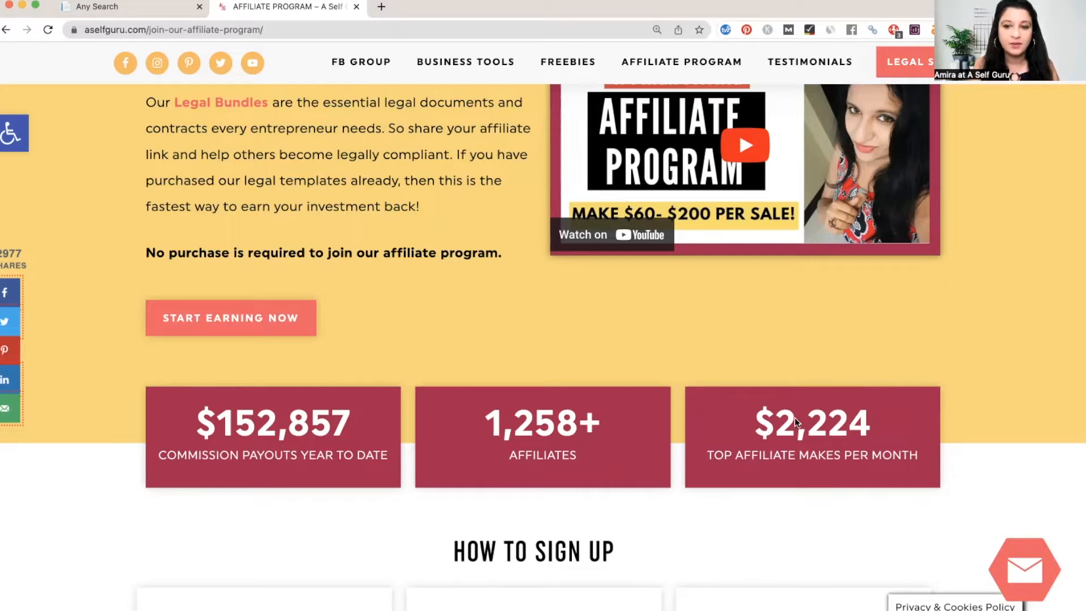
scroll("up", 3)
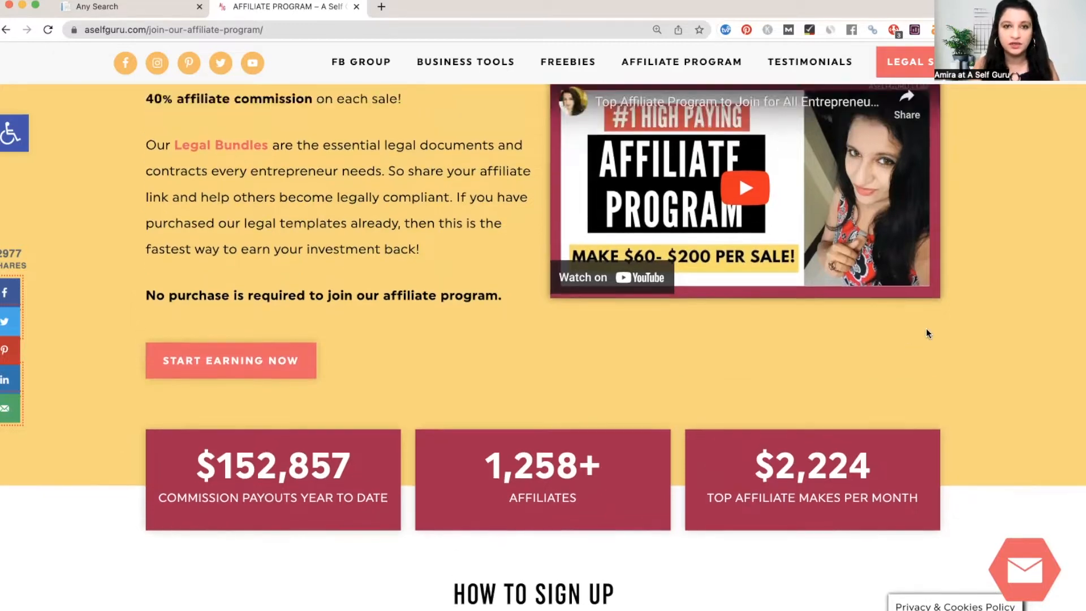
scroll("up", 3)
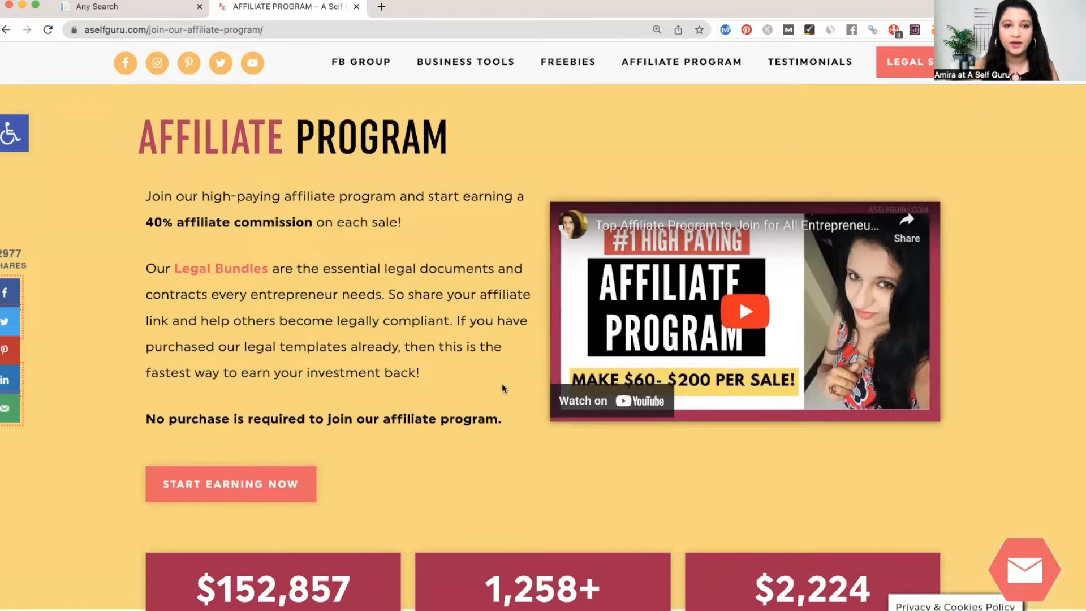
mouse_move(466, 380)
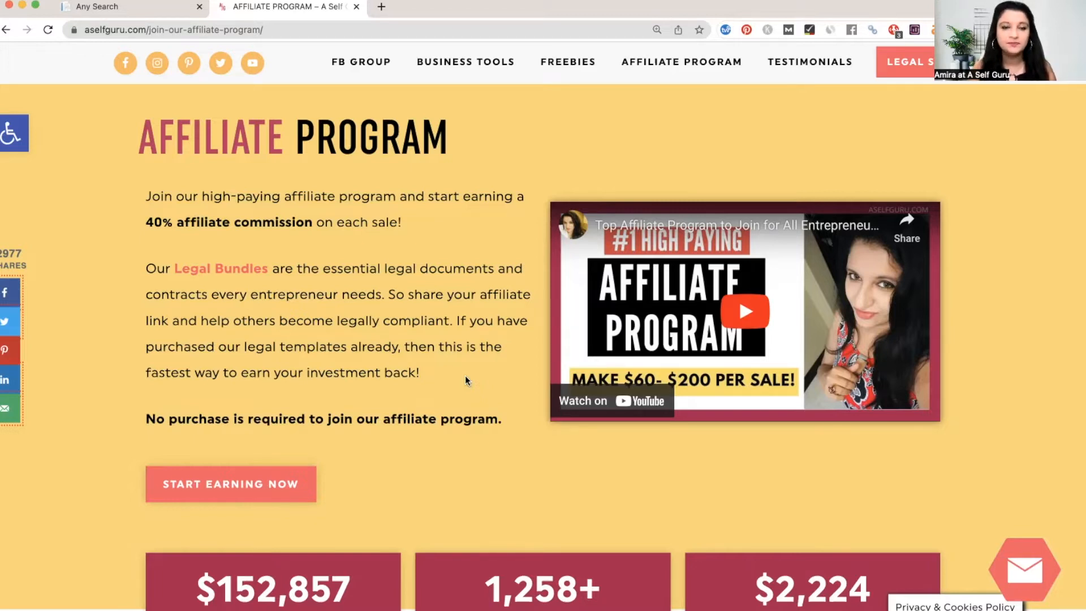
mouse_move(236, 274)
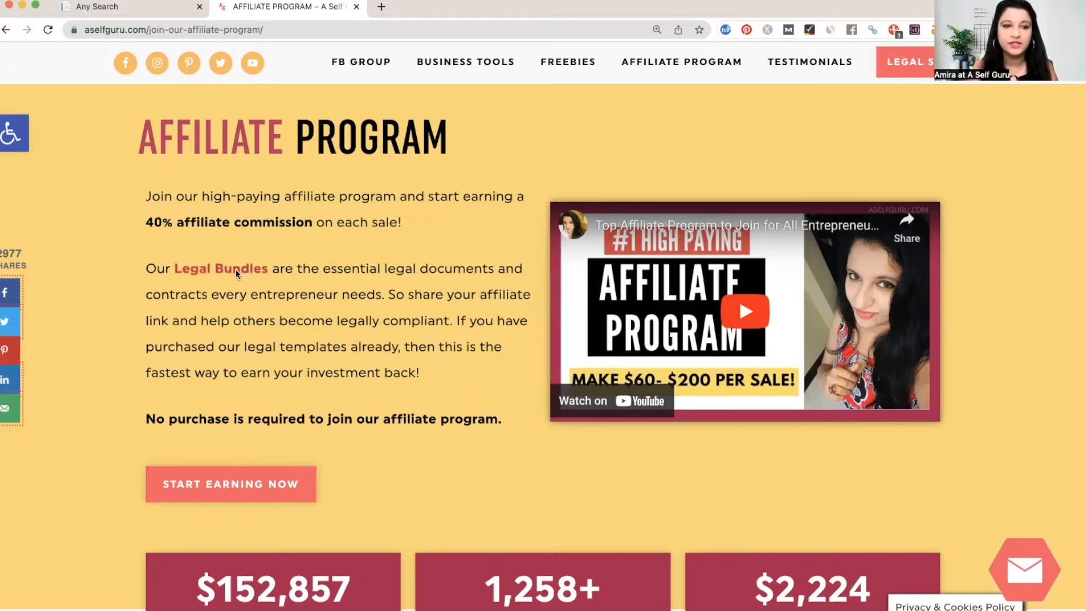
mouse_move(210, 309)
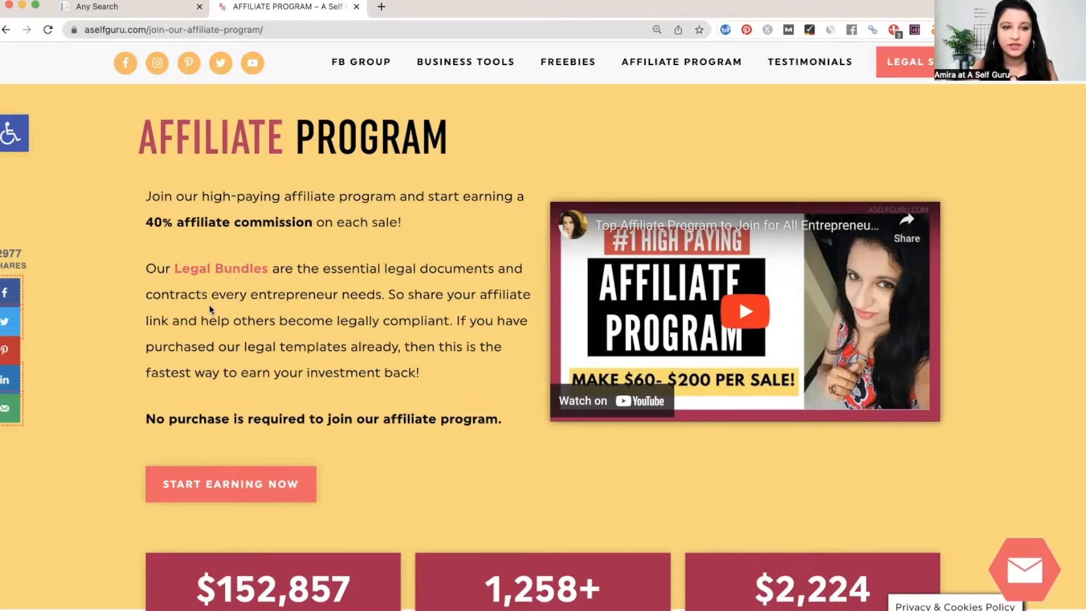
mouse_move(448, 305)
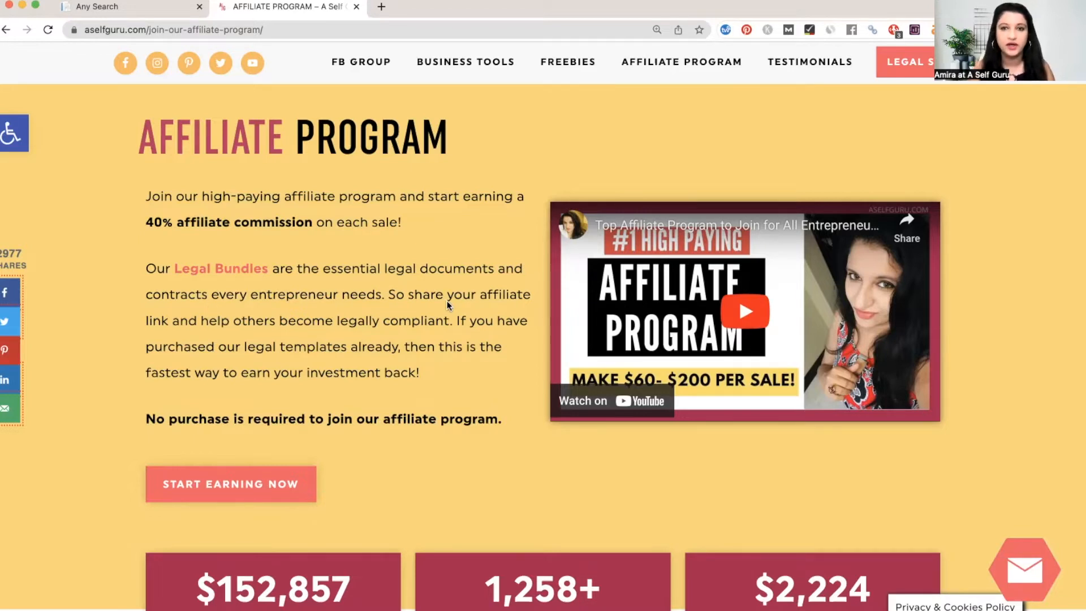
scroll("down", 3)
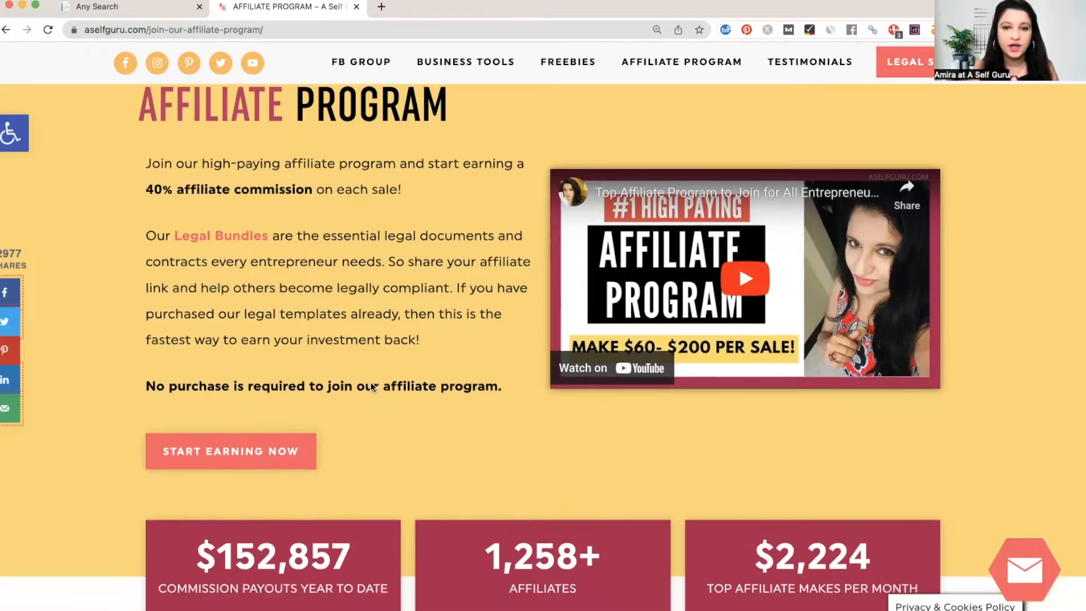
scroll("down", 3)
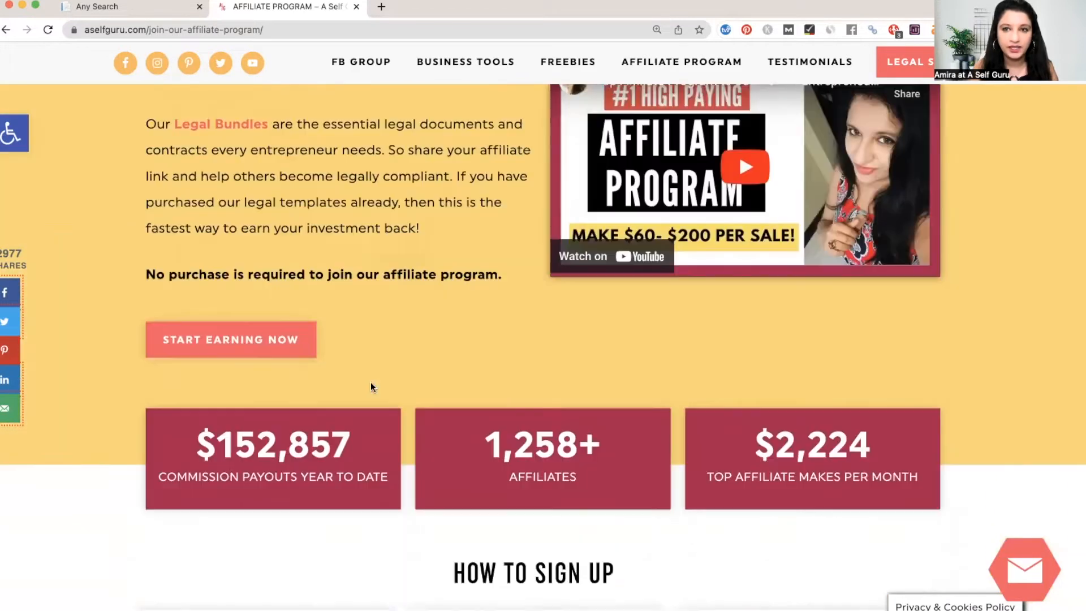
scroll("up", 3)
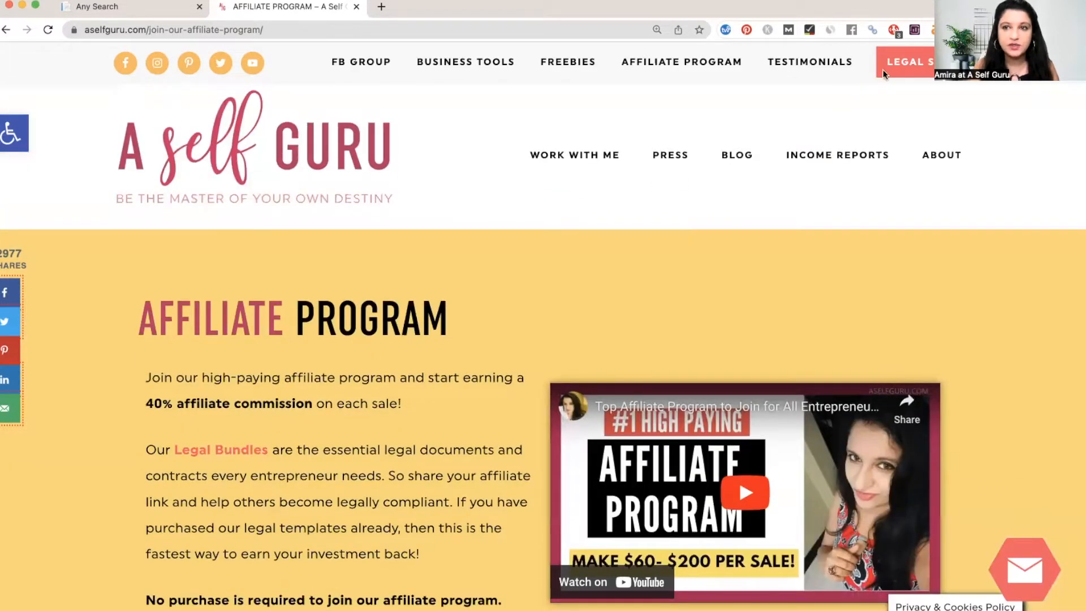
left_click(220, 450)
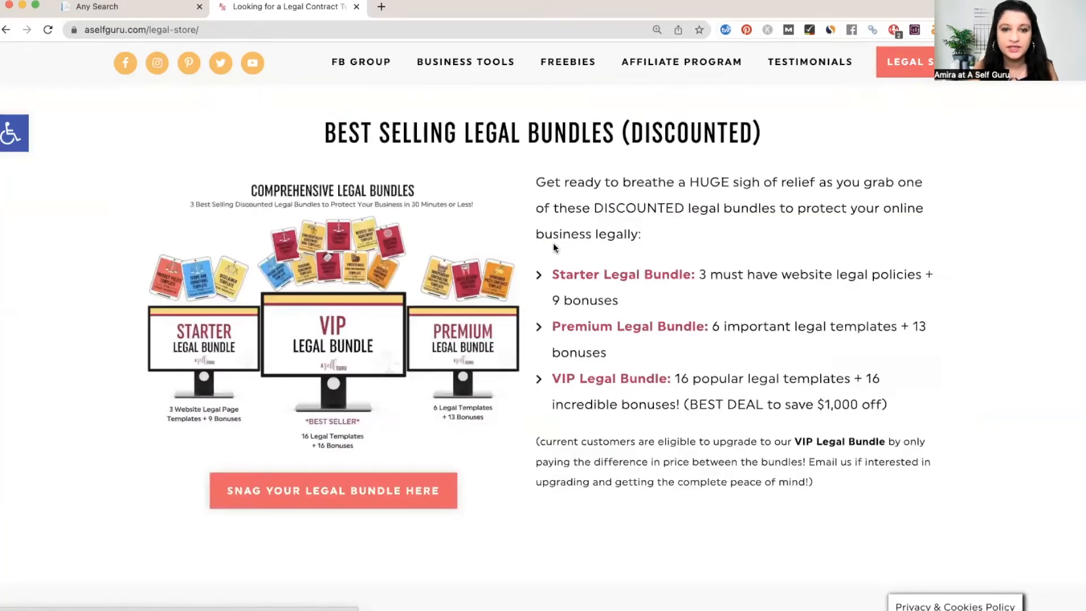
- Dismiss the quiz popup, review the legal store bundles, and go to Affiliate Program
scroll("down", 3)
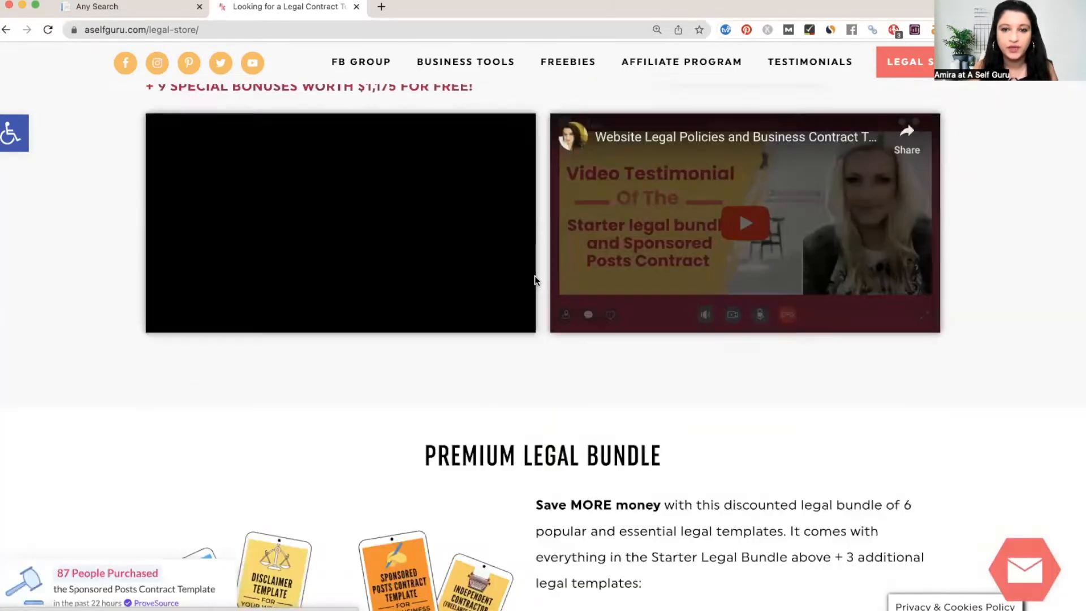
scroll("down", 3)
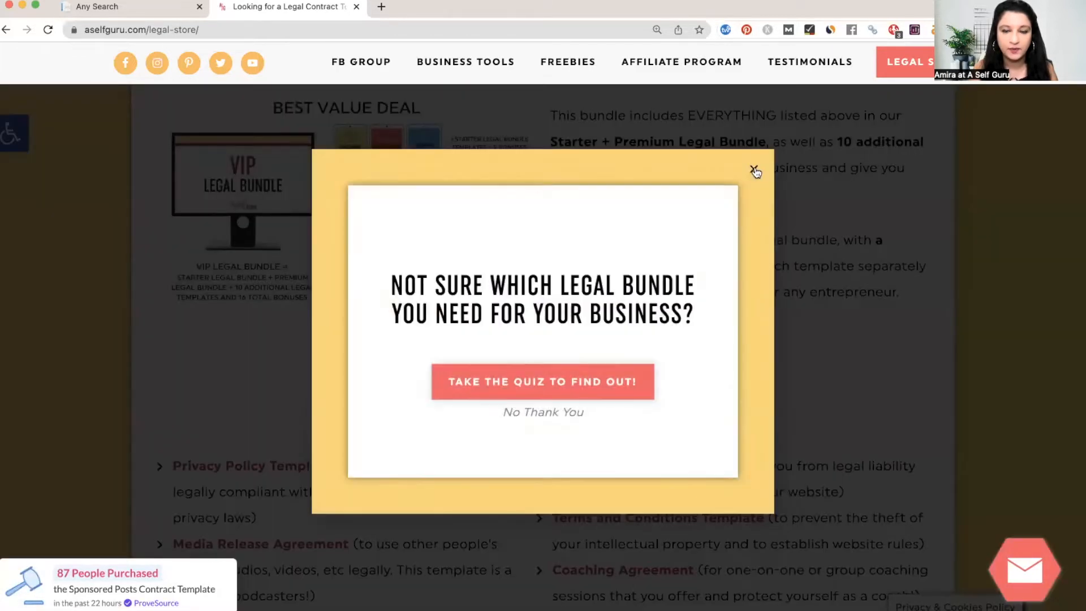
left_click(754, 170)
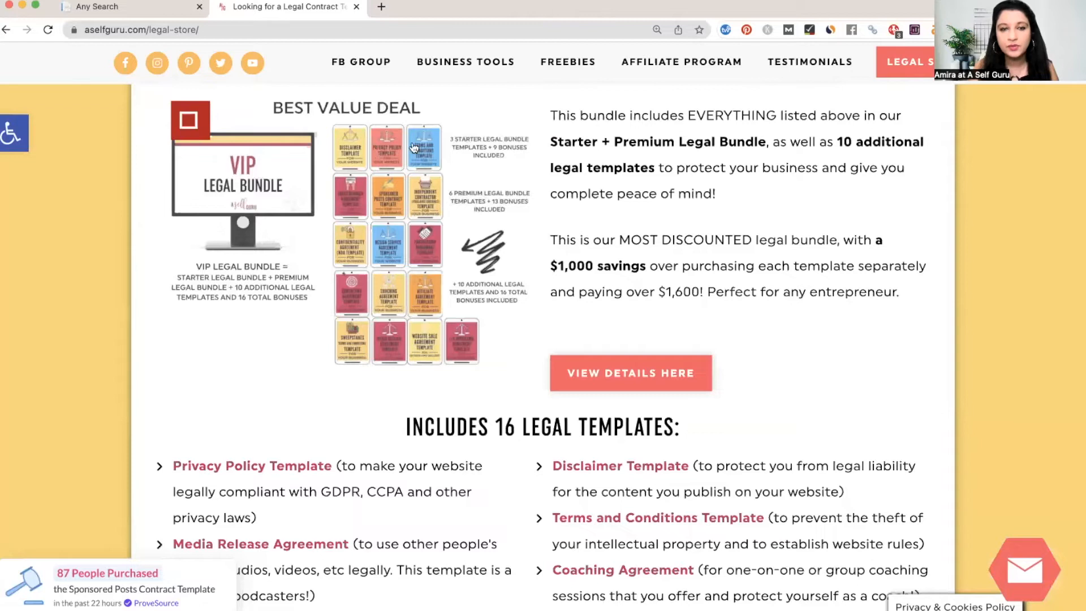
scroll("up", 3)
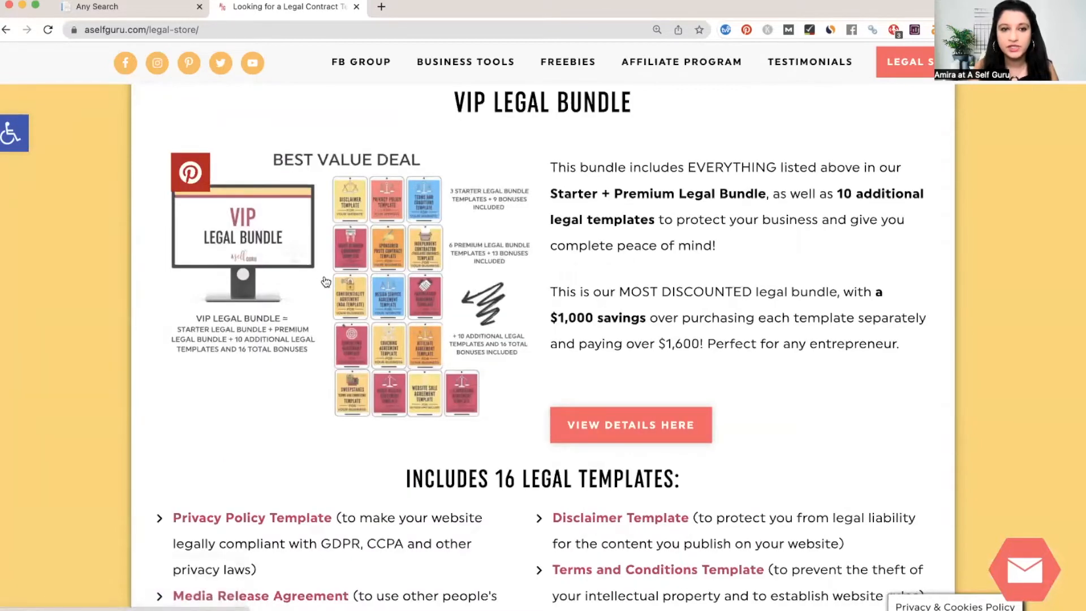
scroll("down", 3)
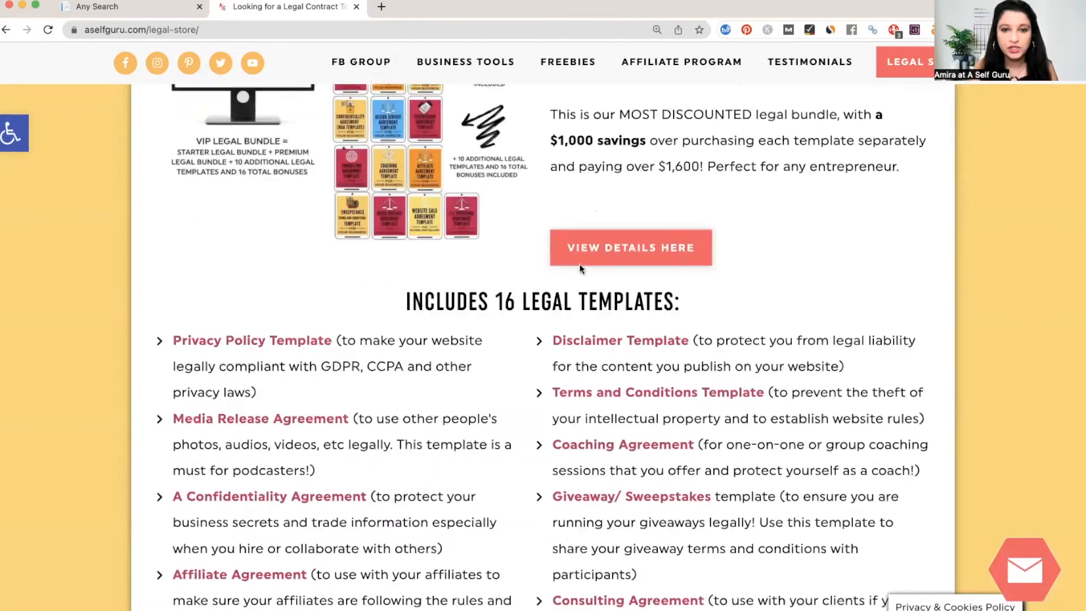
scroll("down", 3)
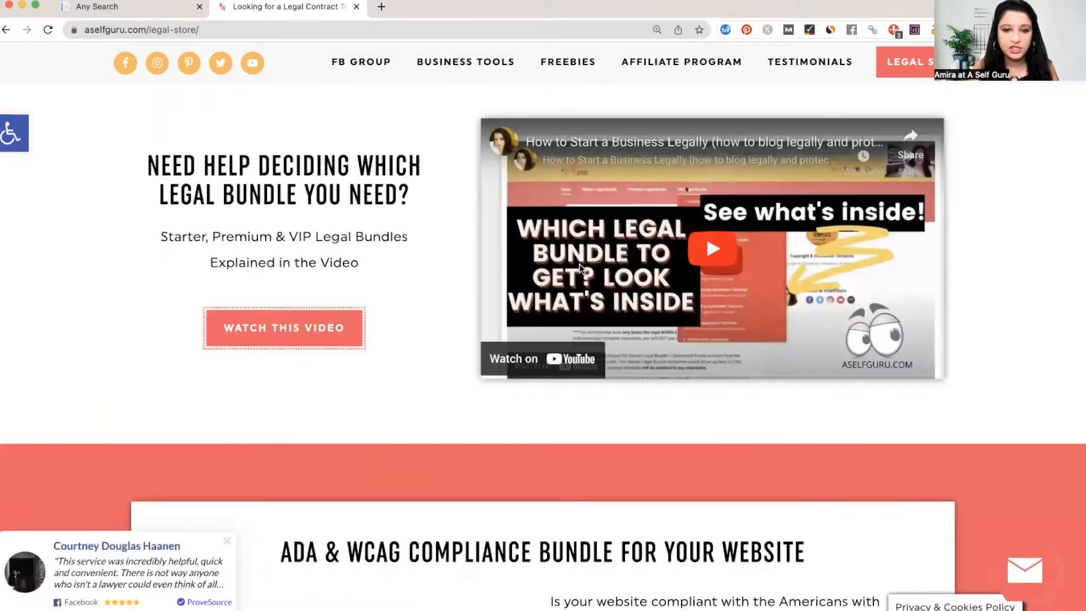
scroll("down", 3)
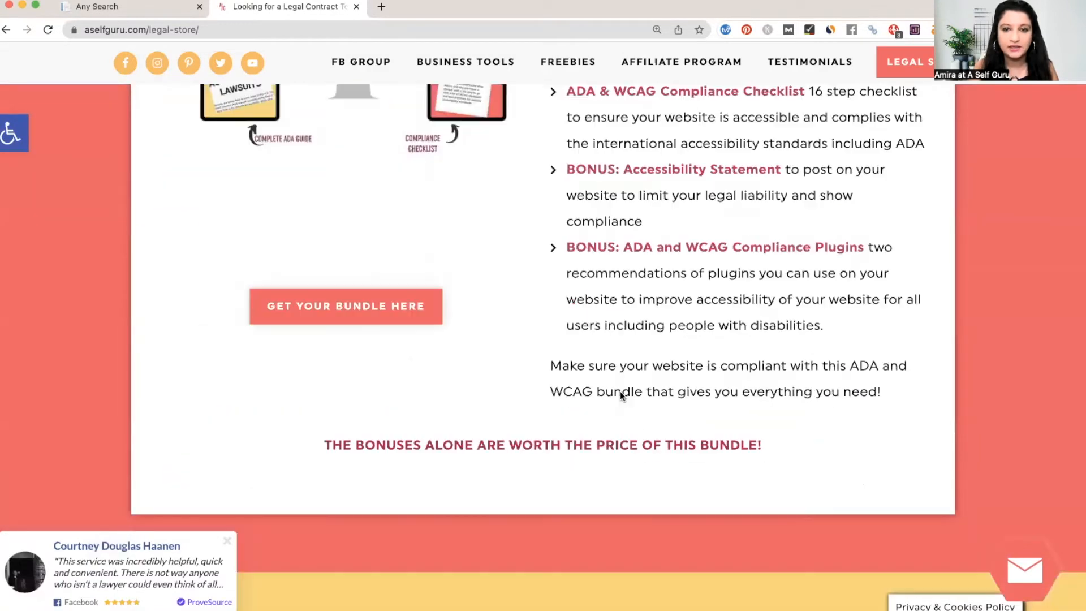
scroll("down", 3)
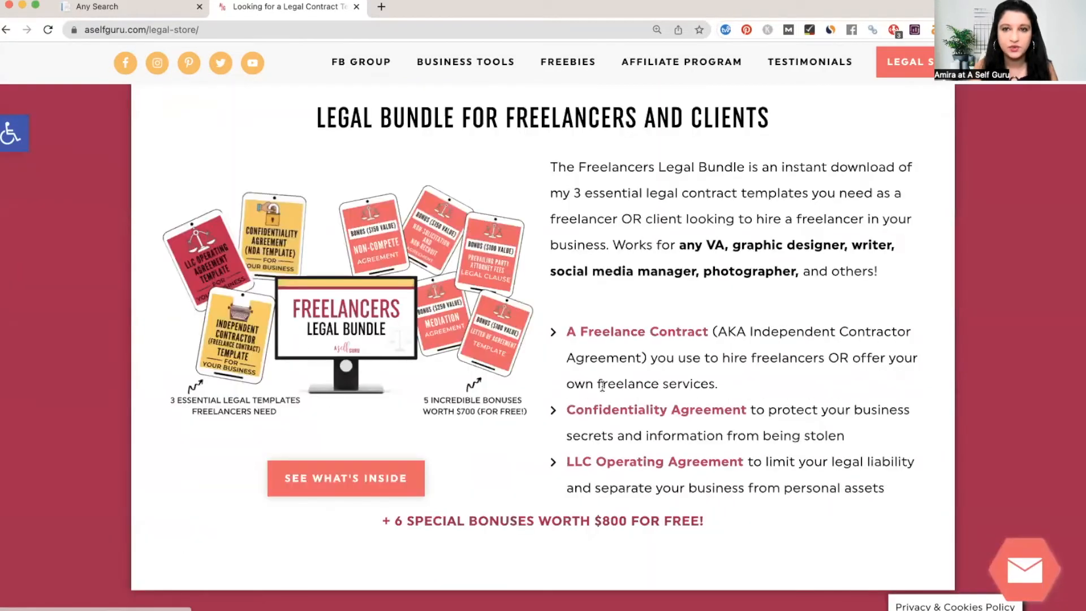
scroll("down", 3)
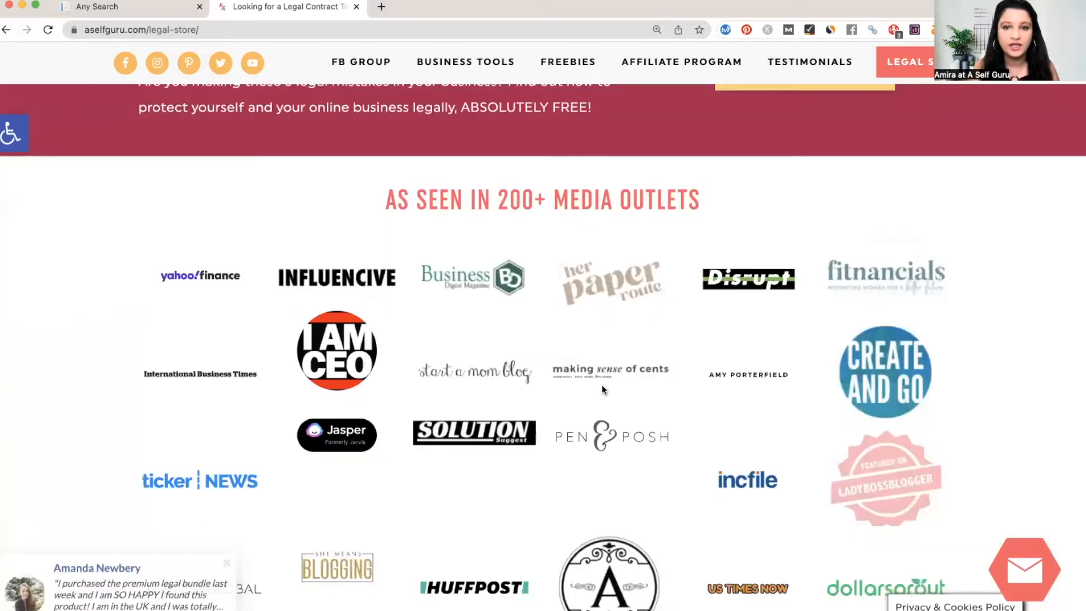
scroll("down", 3)
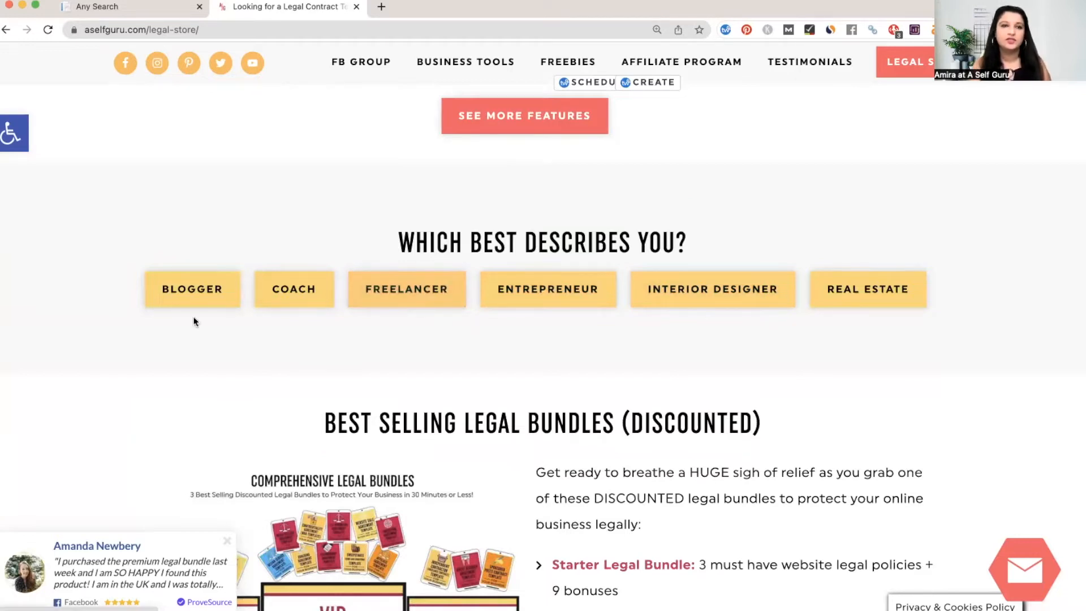
left_click(681, 62)
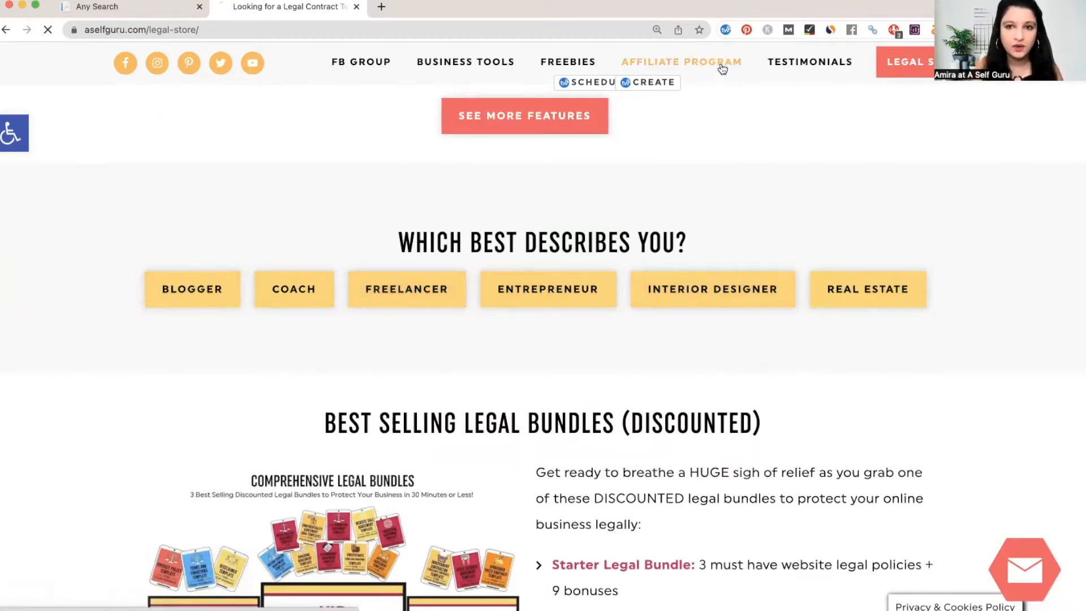
- Reload the affiliate program page and scroll to the three How to Sign Up steps
left_click(681, 61)
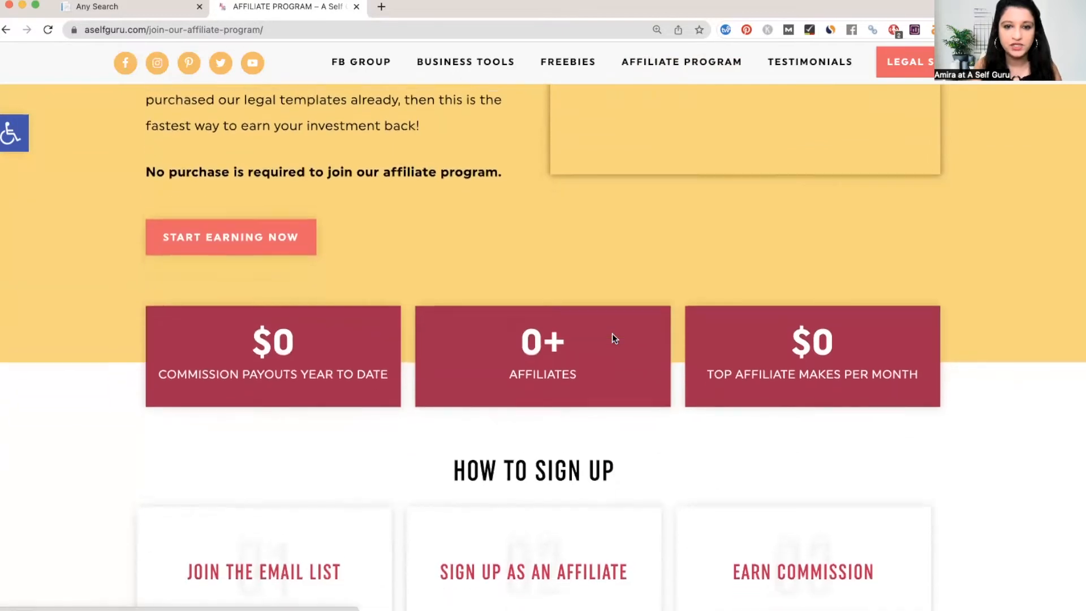
scroll("down", 3)
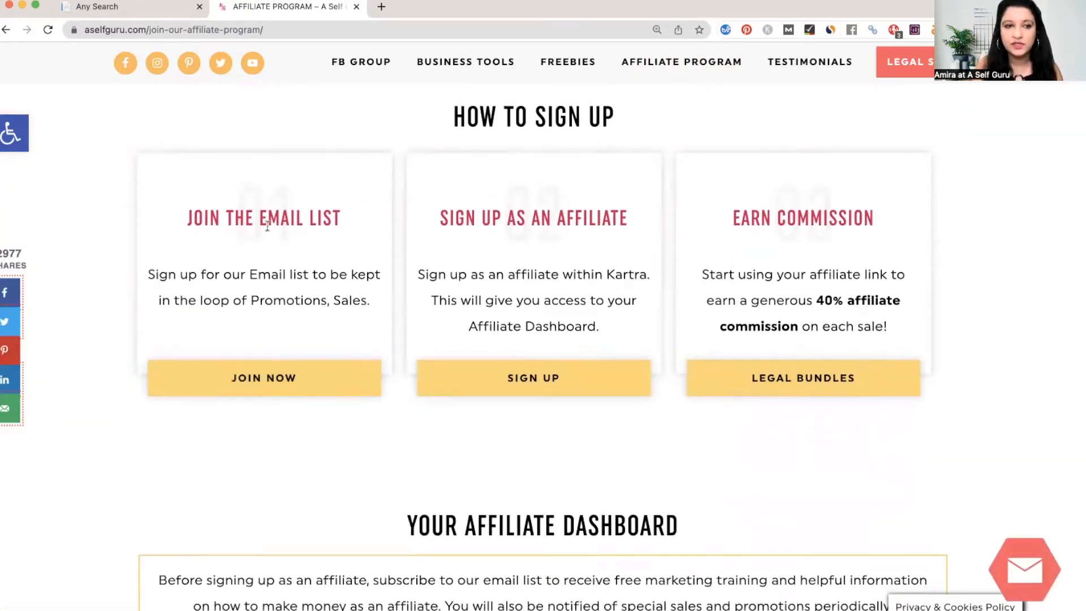
mouse_move(299, 457)
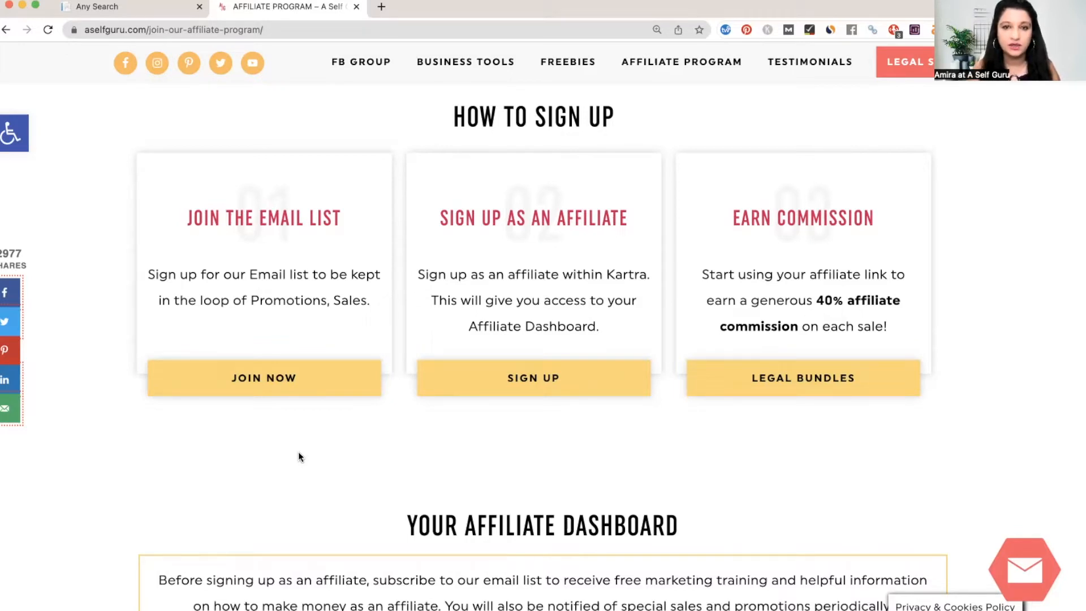
mouse_move(534, 378)
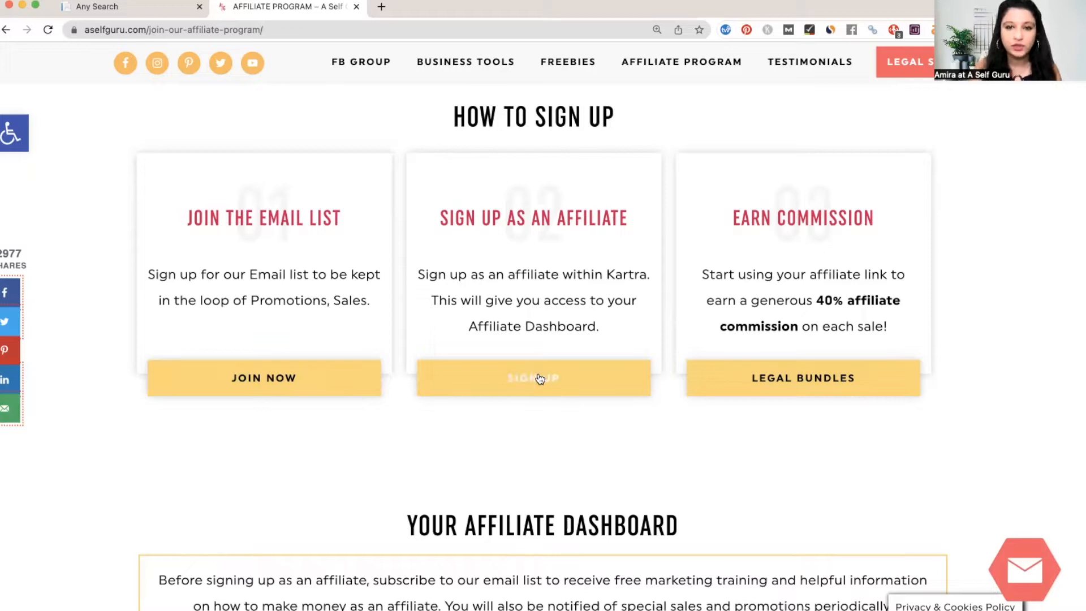
- Begin the Comprehensive Legal Bundles affiliate signup and accept its Terms & Conditions
left_click(533, 377)
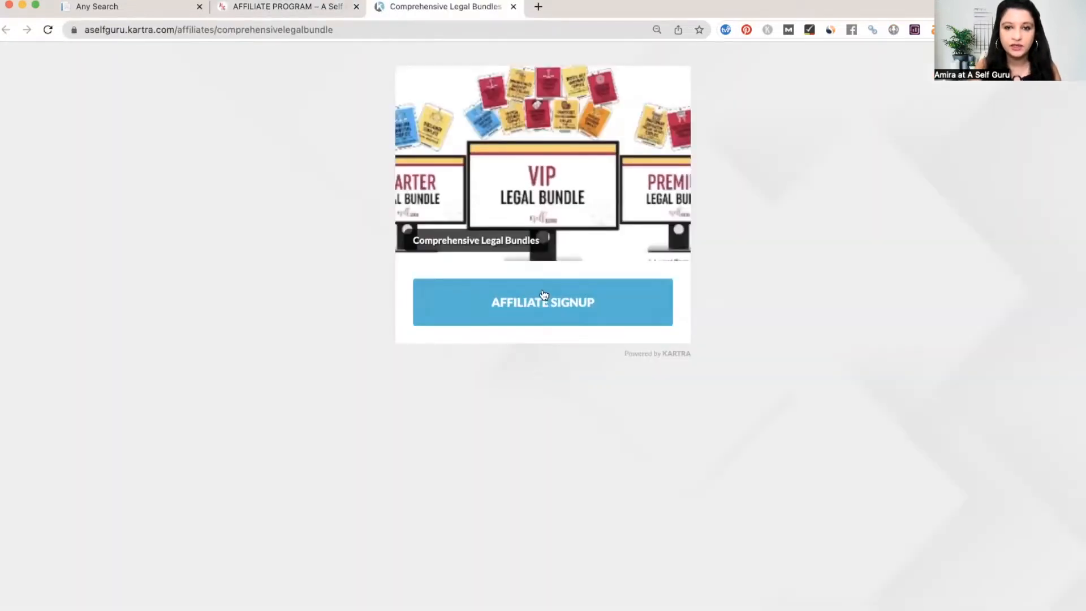
left_click(542, 303)
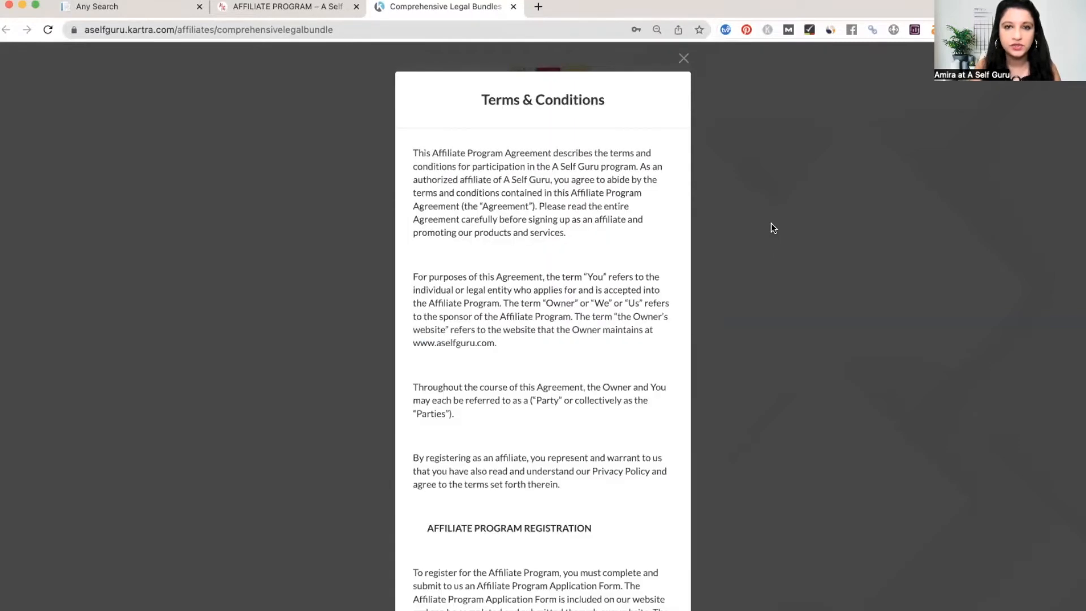
scroll("down", 3)
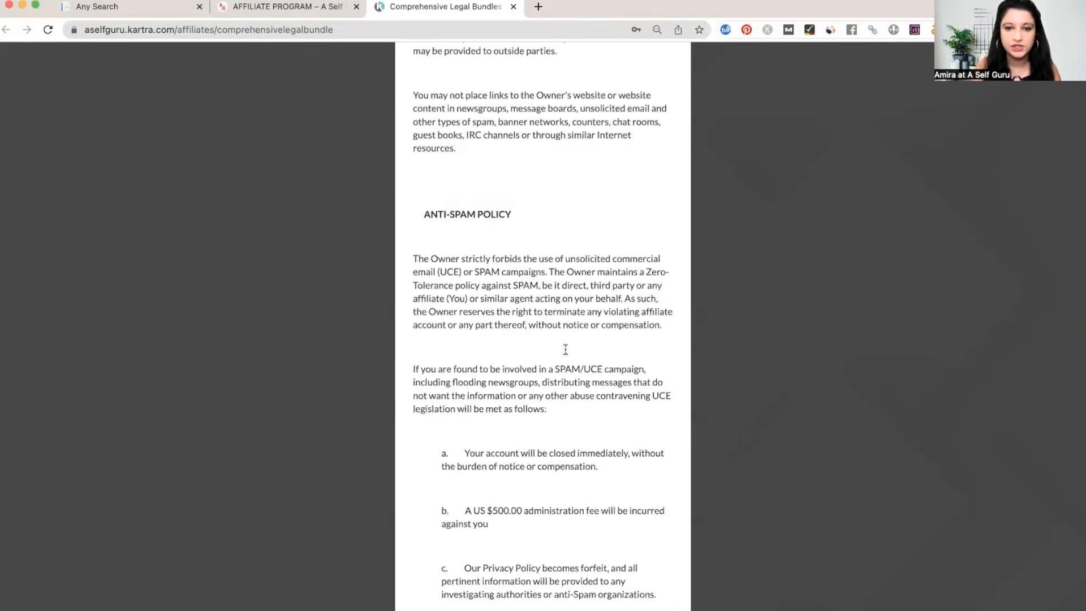
scroll("down", 3)
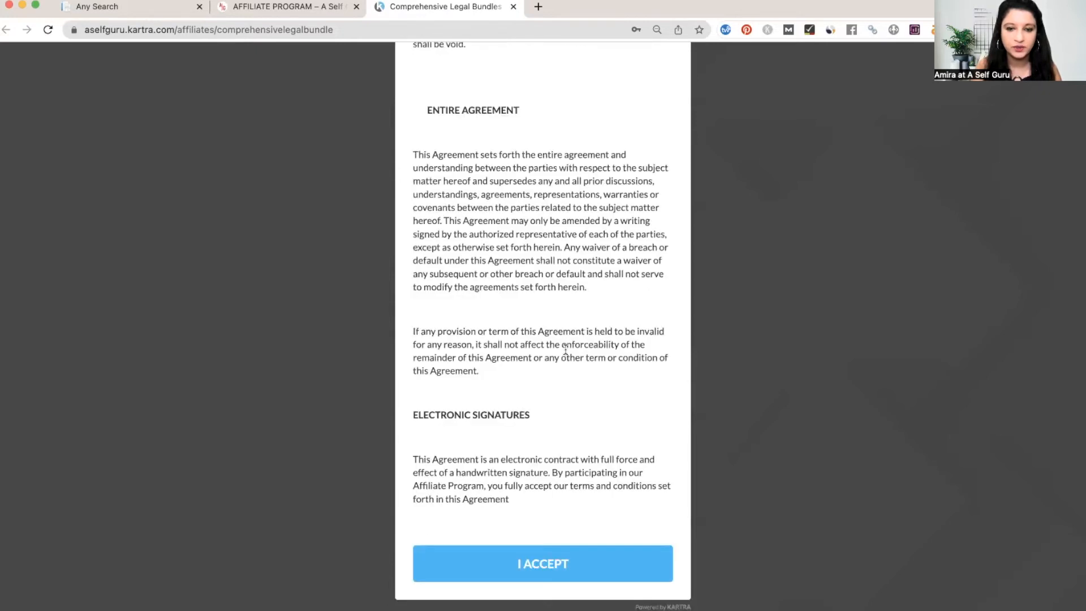
left_click(543, 563)
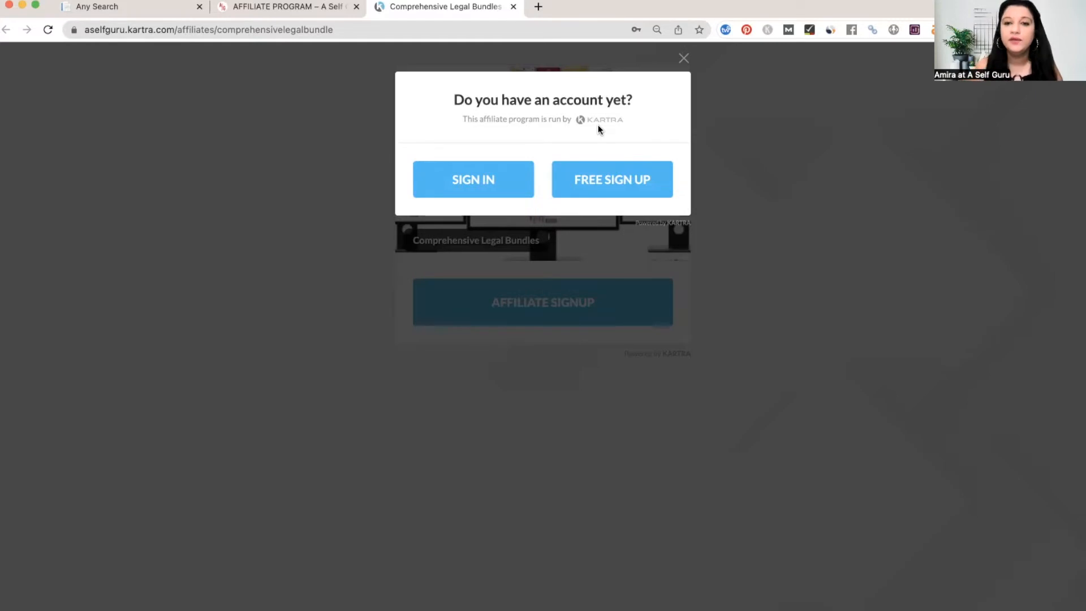
mouse_move(454, 171)
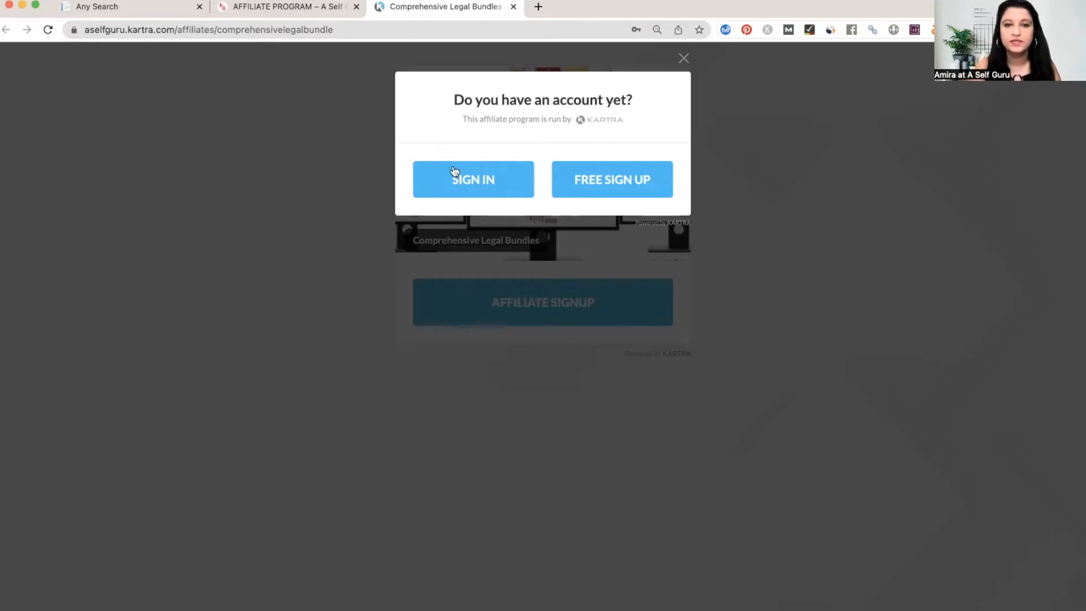
mouse_move(482, 130)
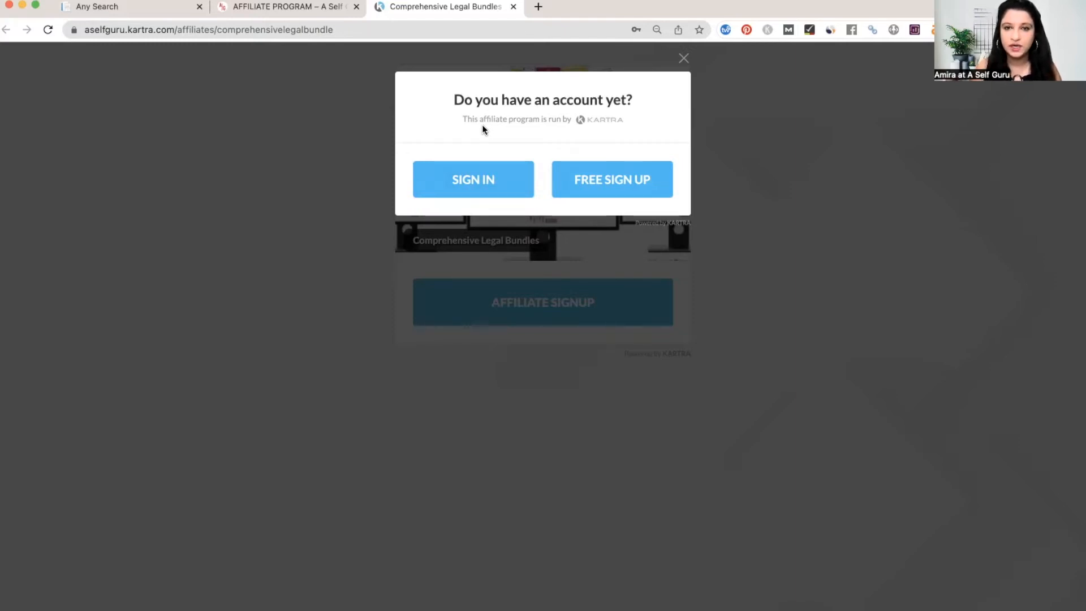
mouse_move(594, 173)
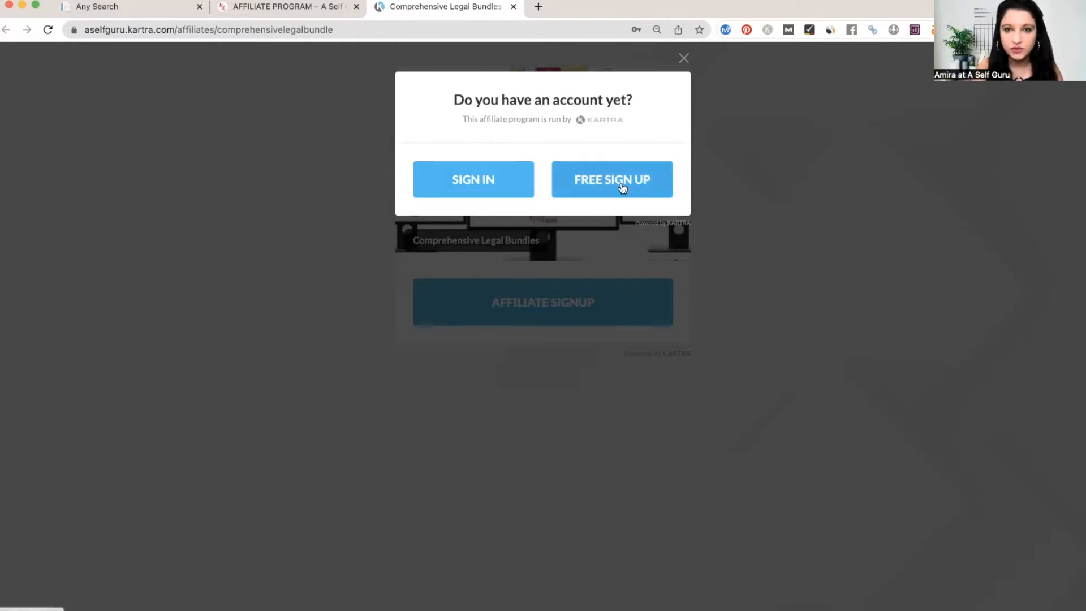
mouse_move(636, 121)
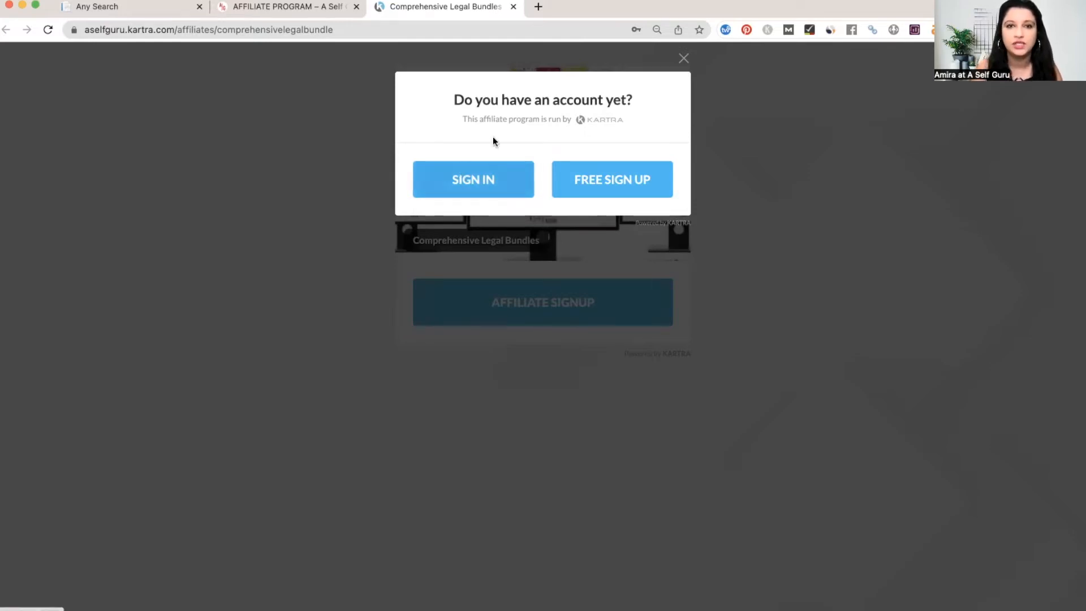
mouse_move(431, 79)
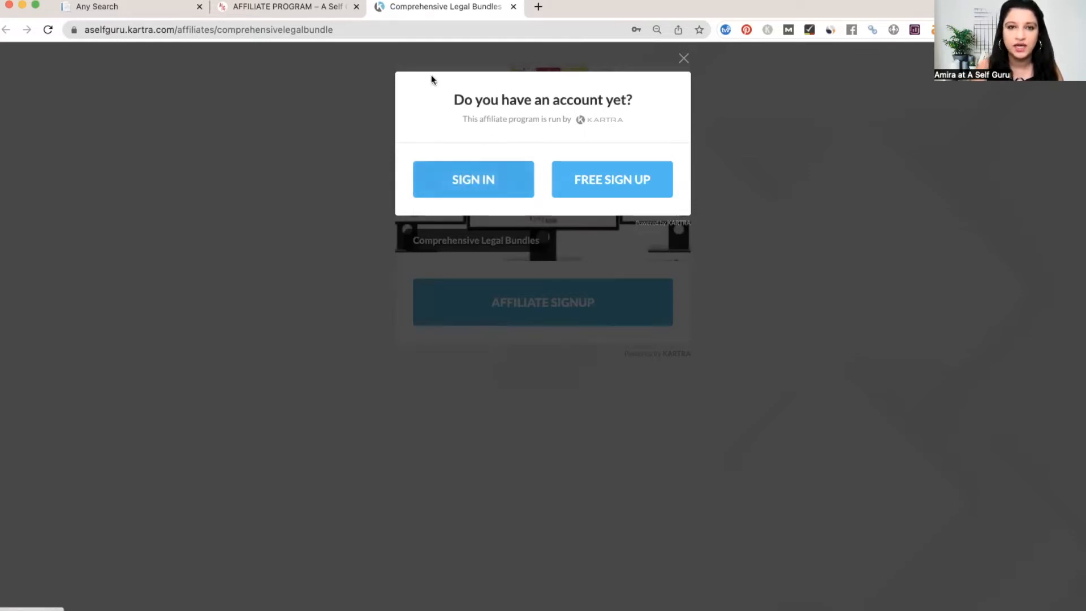
mouse_move(490, 182)
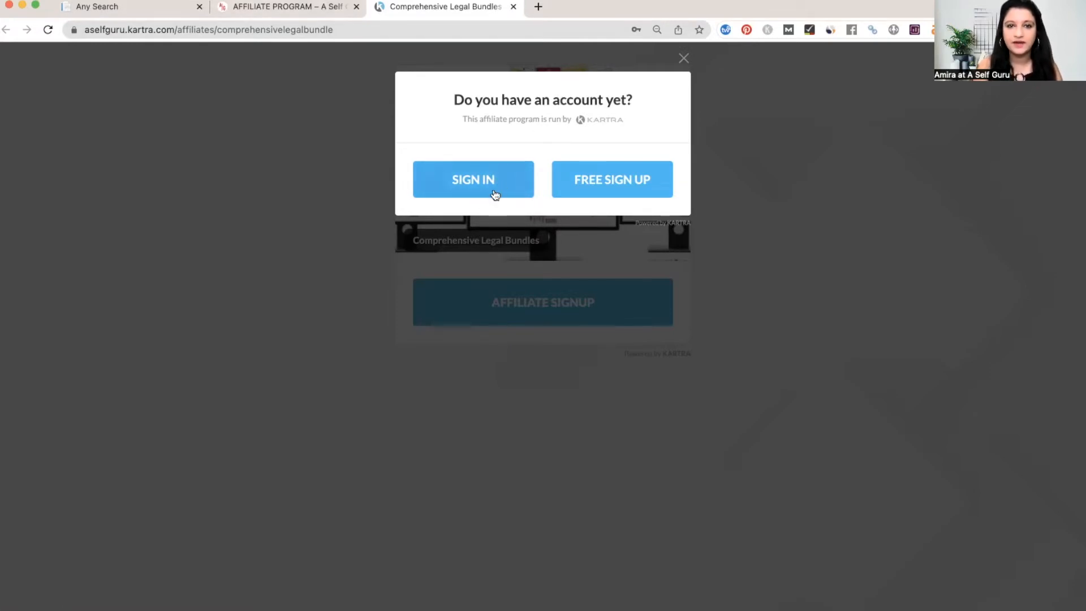
- Sign in to the existing account and enter the ADA & WCAG bundle promotions dashboard
left_click(472, 179)
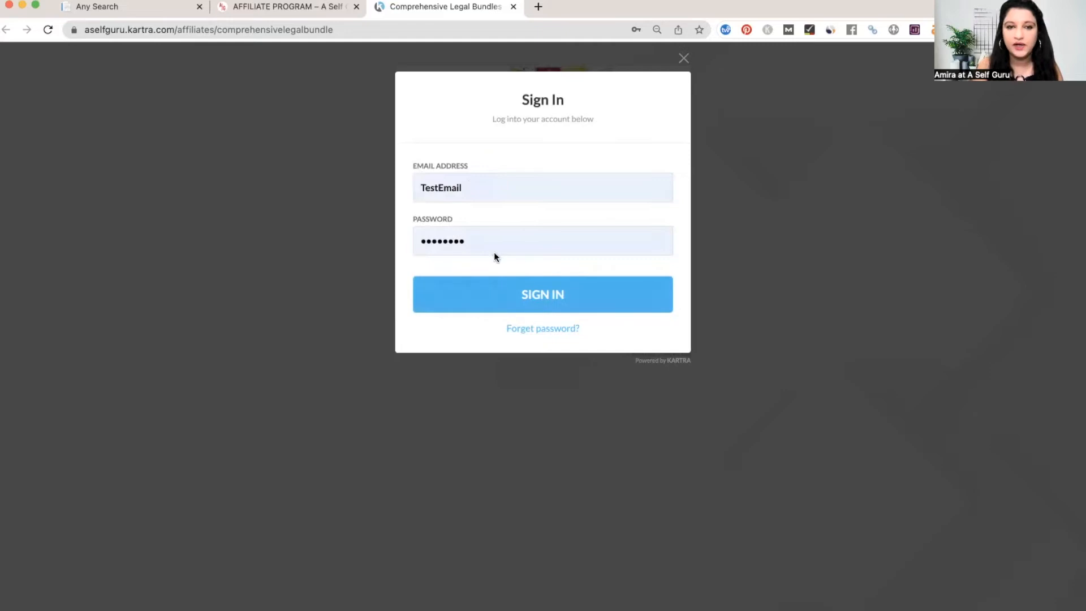
left_click(543, 293)
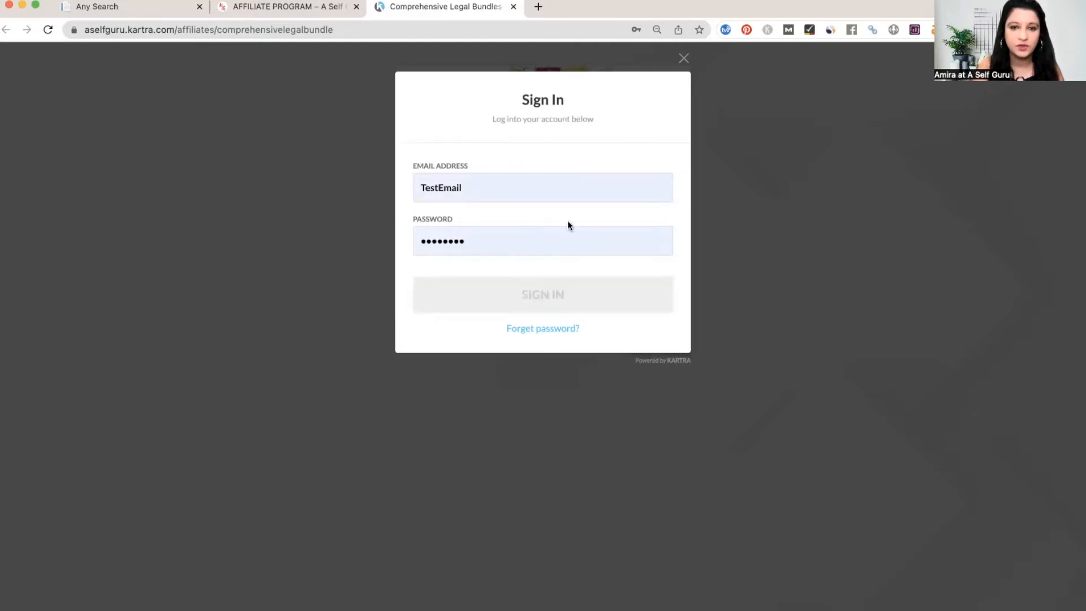
left_click(543, 294)
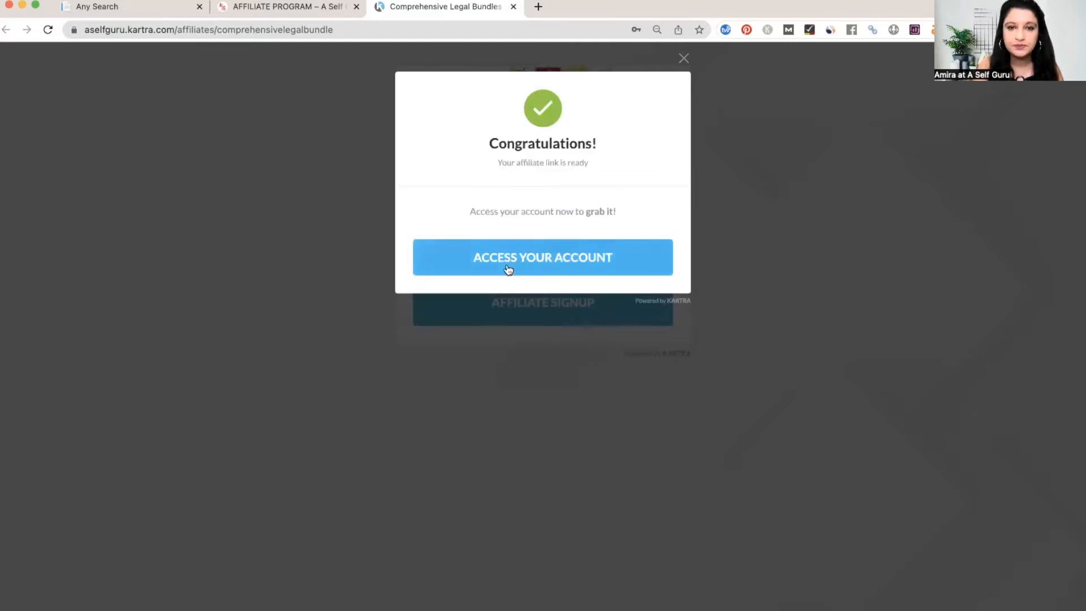
left_click(542, 257)
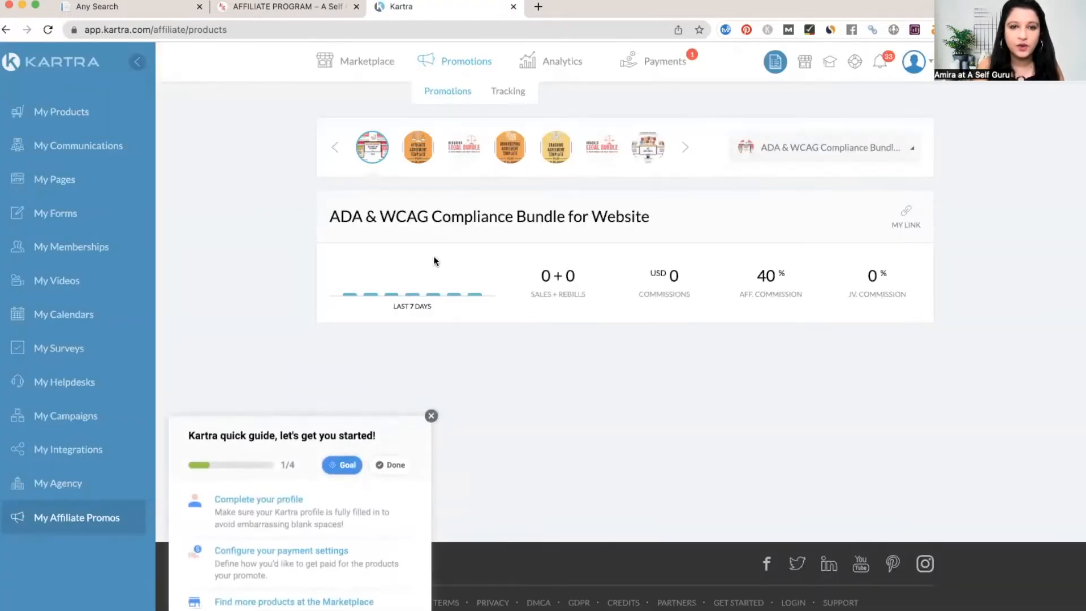
- Dismiss the Kartra quick guide and page through the promoted legal products carousel
left_click(431, 415)
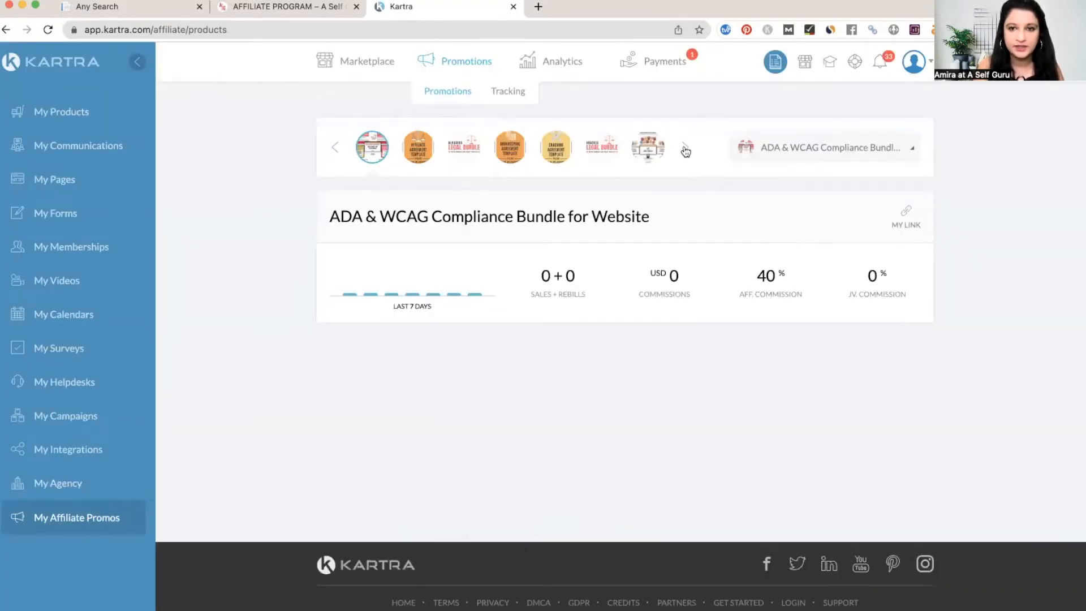
left_click(682, 147)
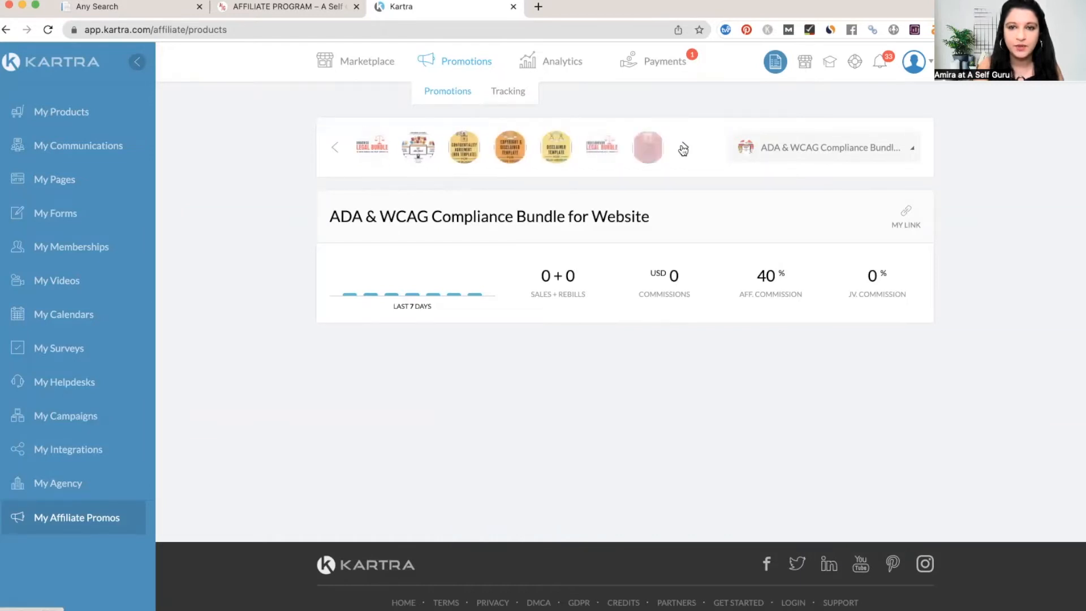
left_click(335, 147)
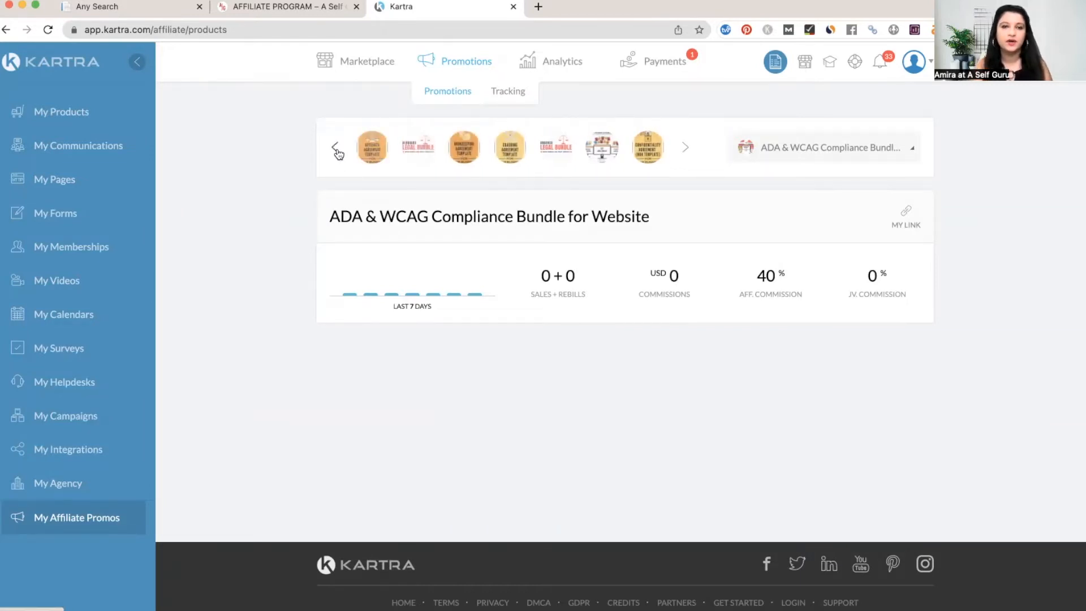
left_click(336, 148)
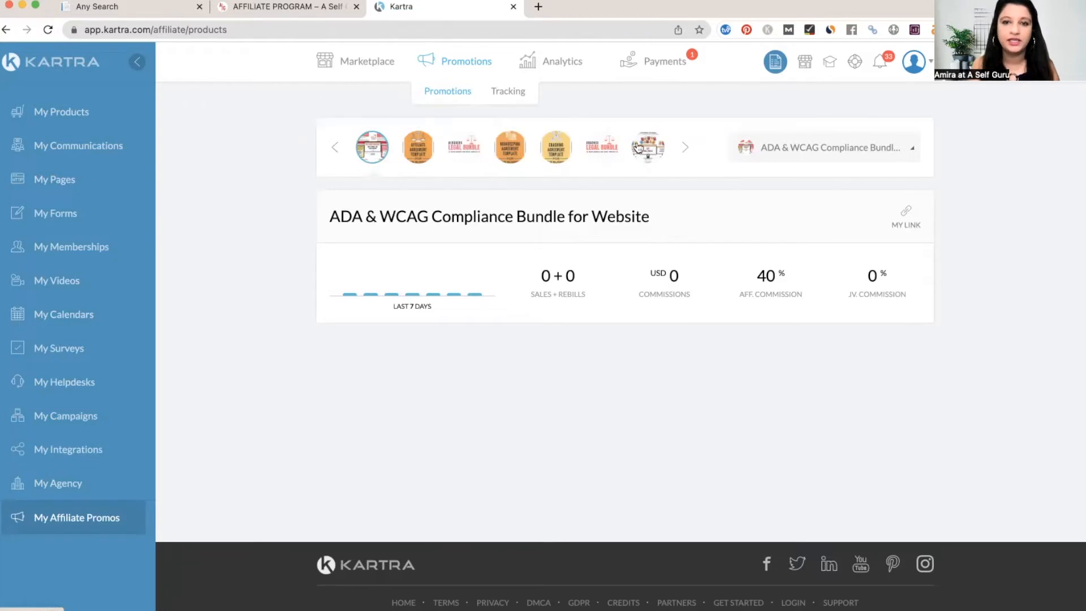
mouse_move(425, 231)
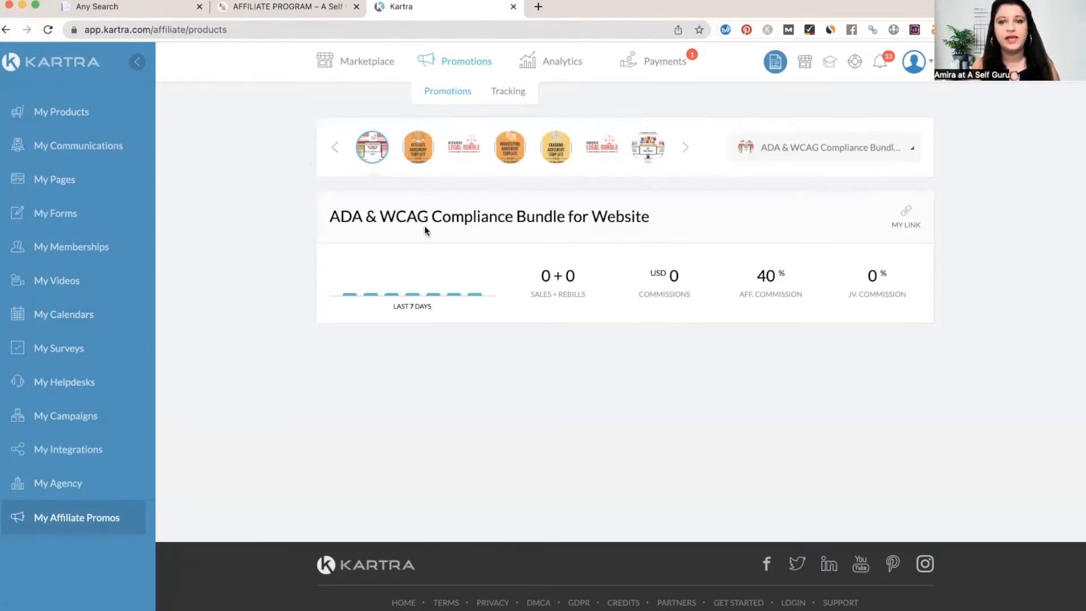
mouse_move(377, 216)
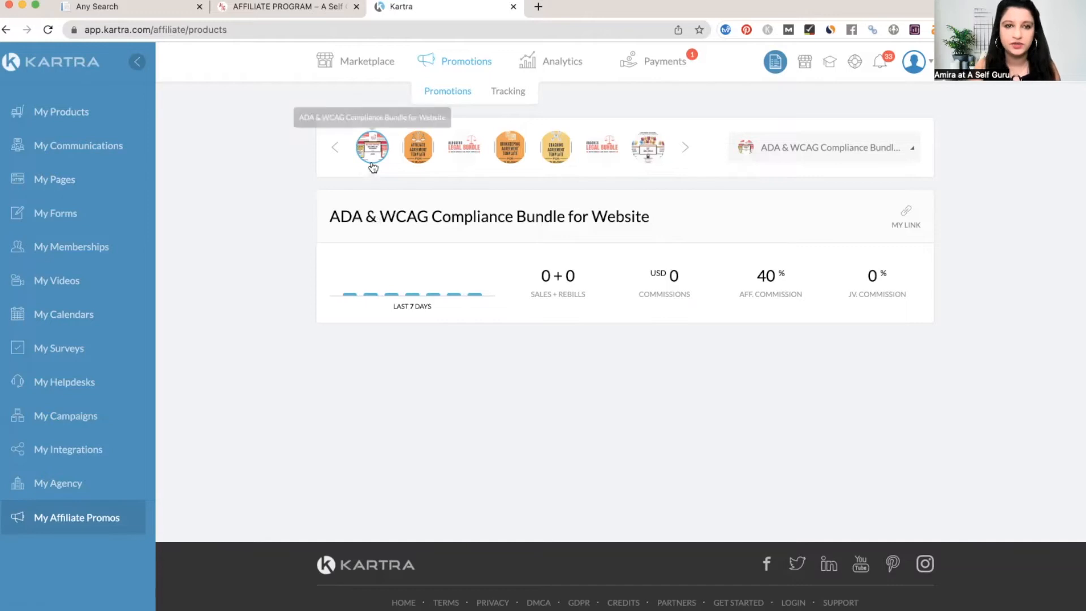
mouse_move(498, 231)
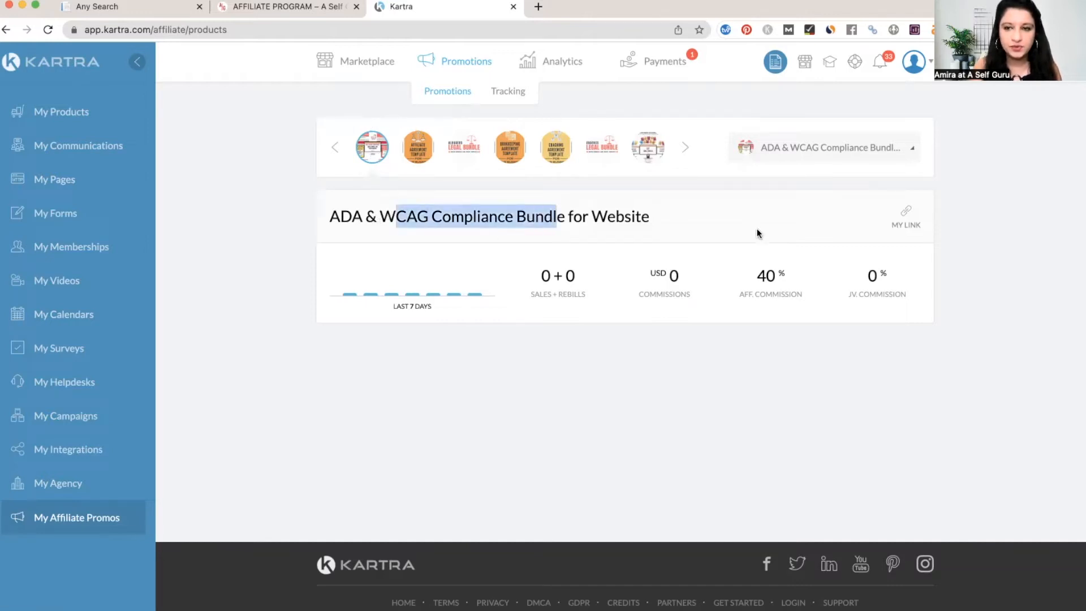
- Reveal and copy the ADA & WCAG bundle affiliate link, then close the links popup
left_click(905, 216)
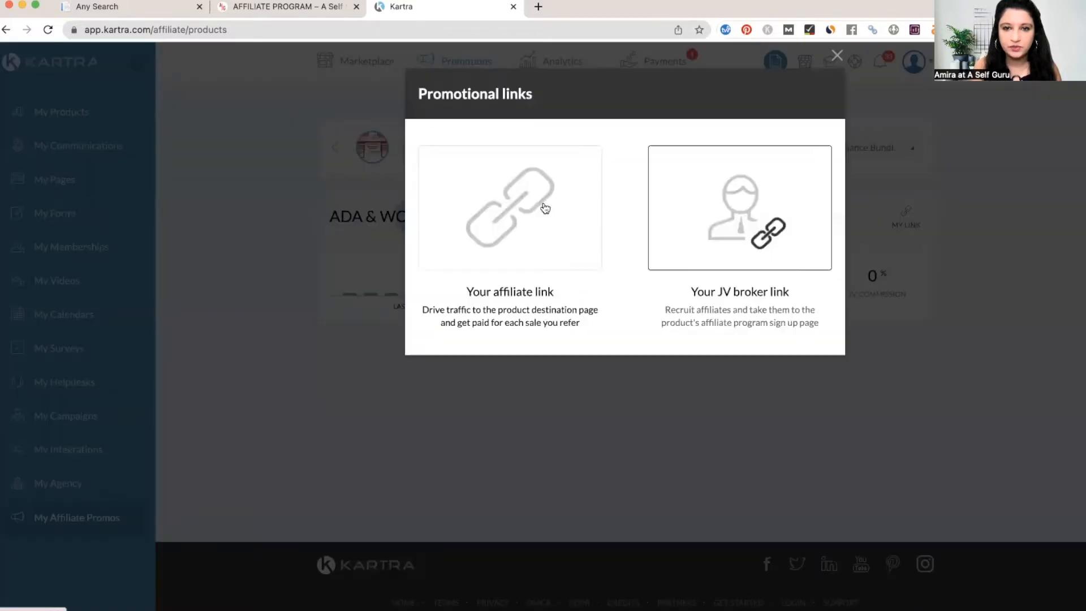
left_click(509, 208)
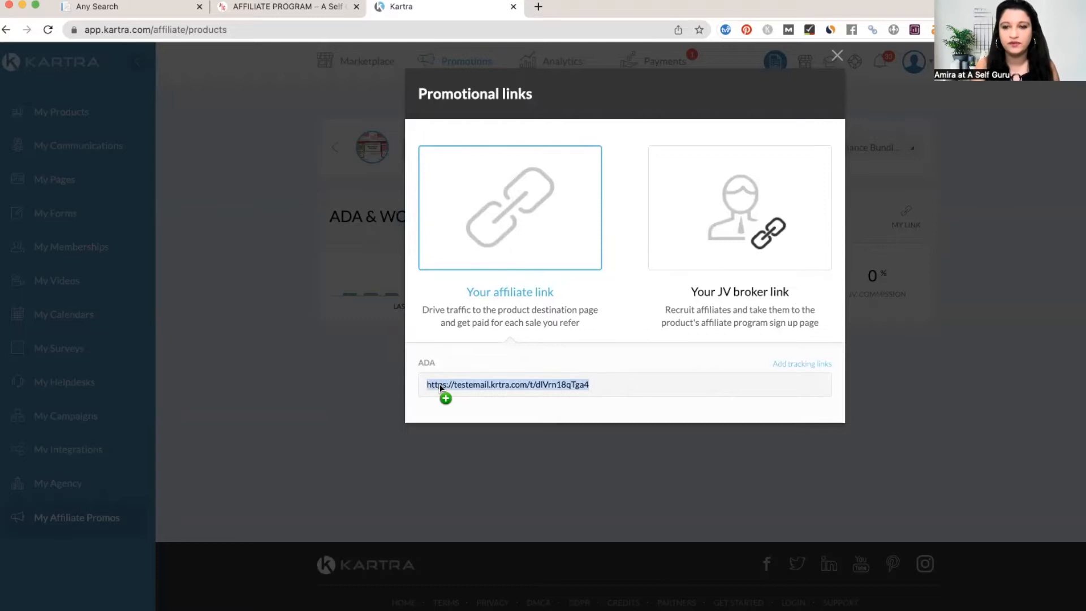
mouse_move(520, 39)
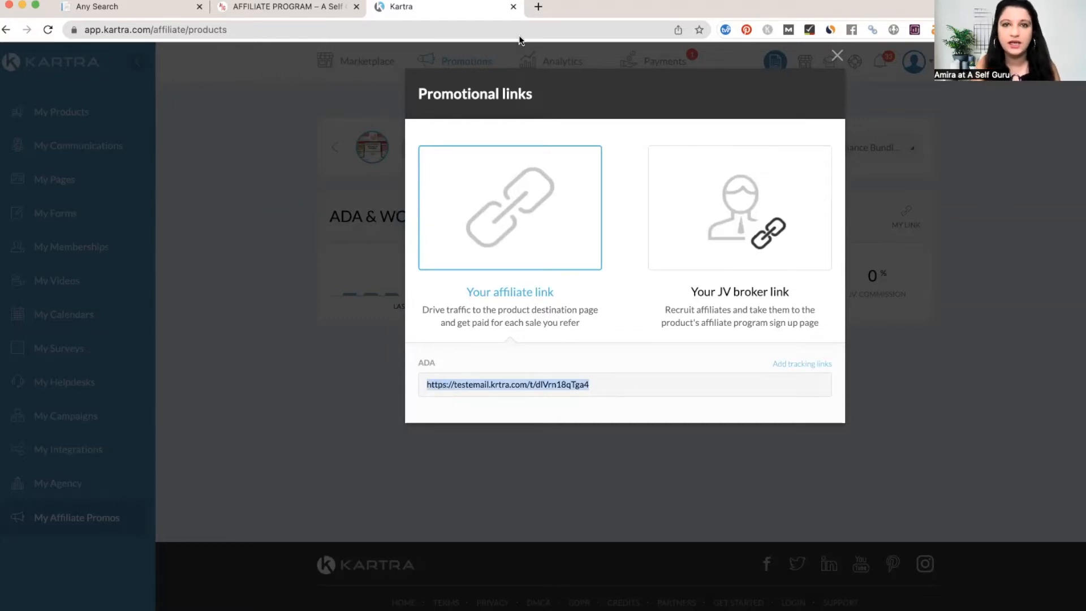
mouse_move(682, 25)
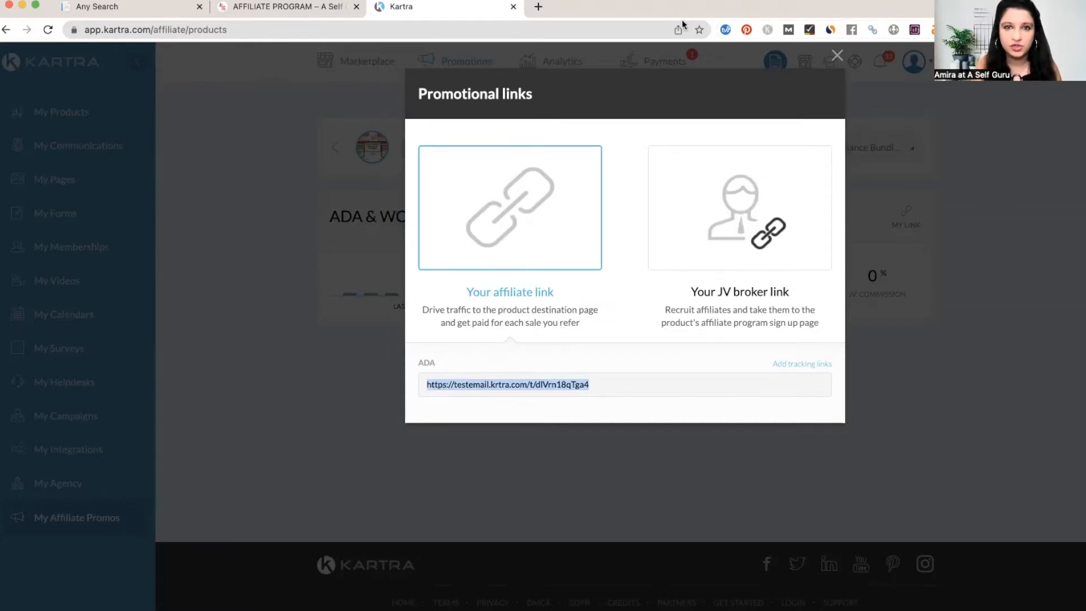
left_click(538, 6)
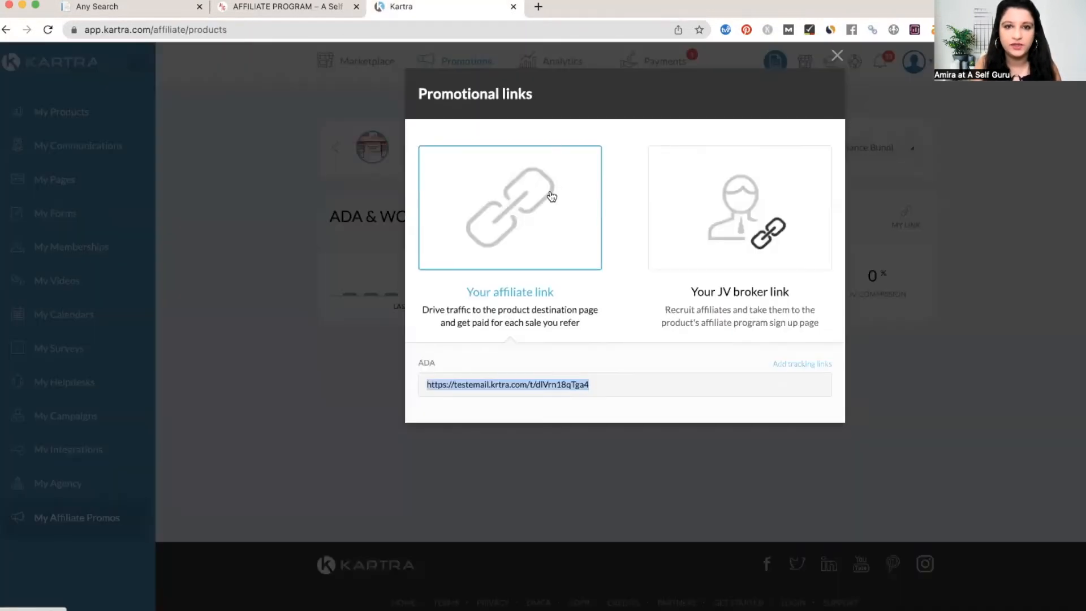
left_click(837, 55)
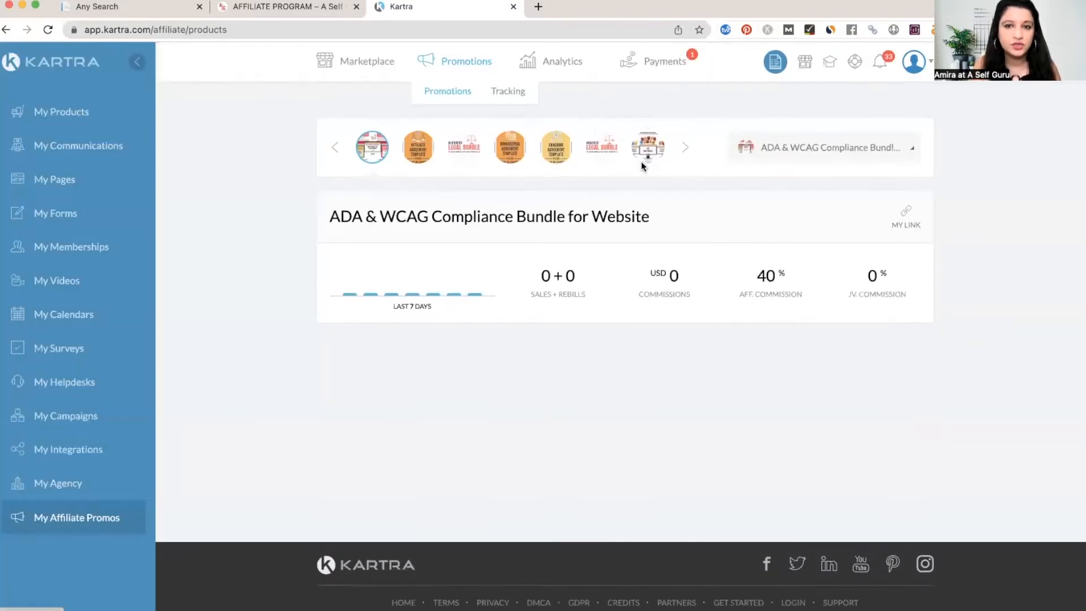
- Reveal and copy the Comprehensive Legal Bundles affiliate links, then return to the affiliate program tab
left_click(648, 147)
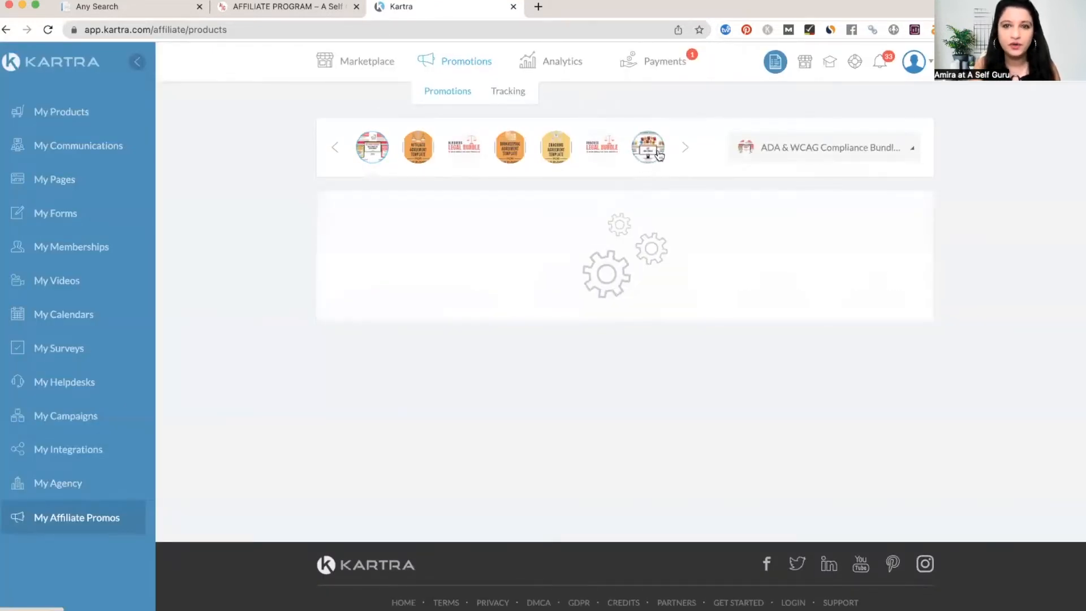
left_click(647, 147)
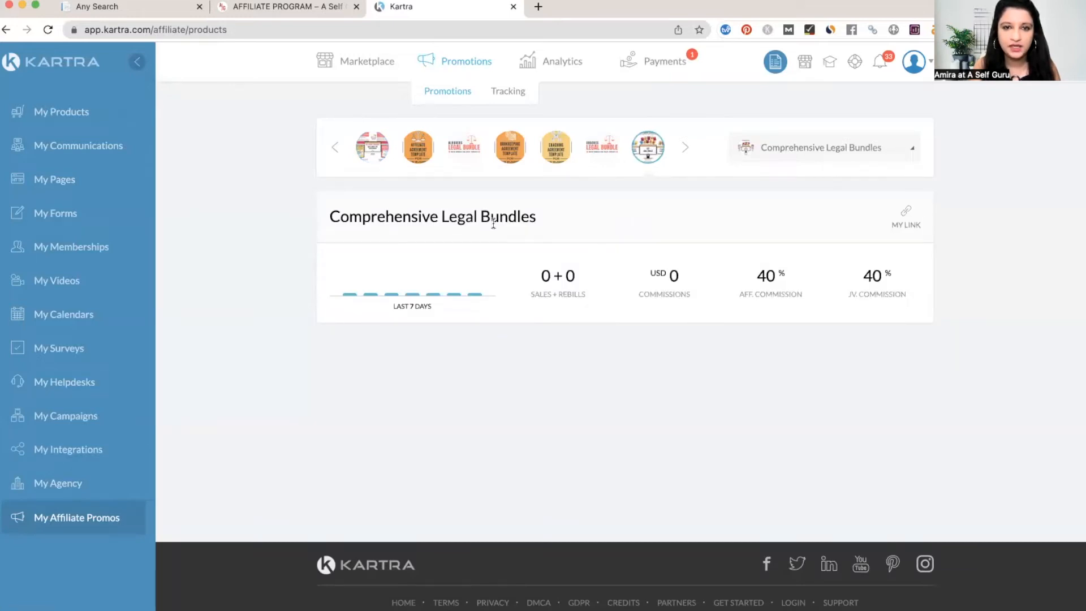
left_click(905, 209)
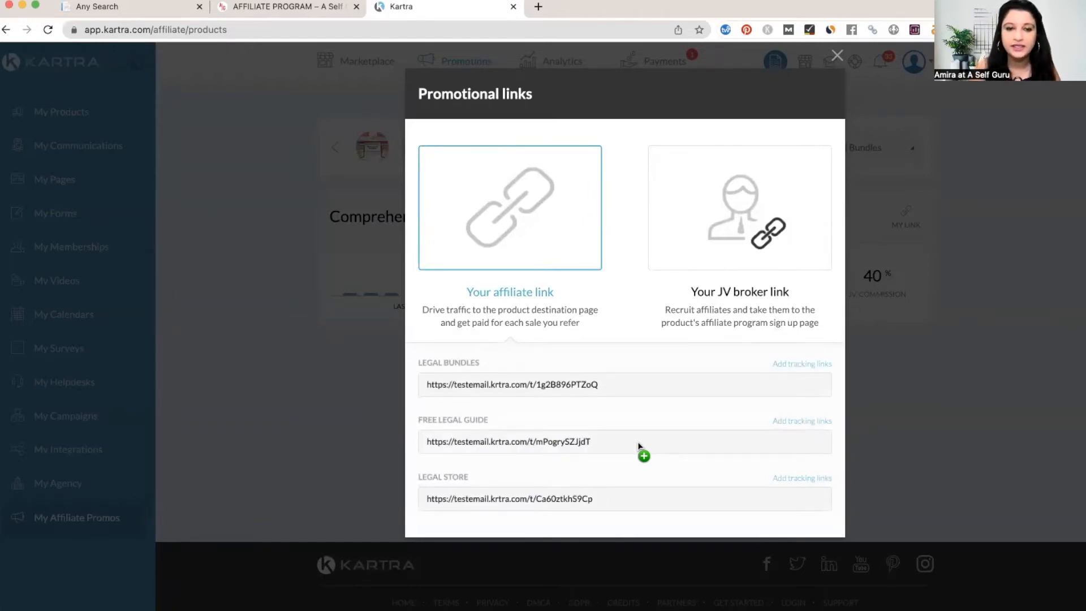
mouse_move(412, 476)
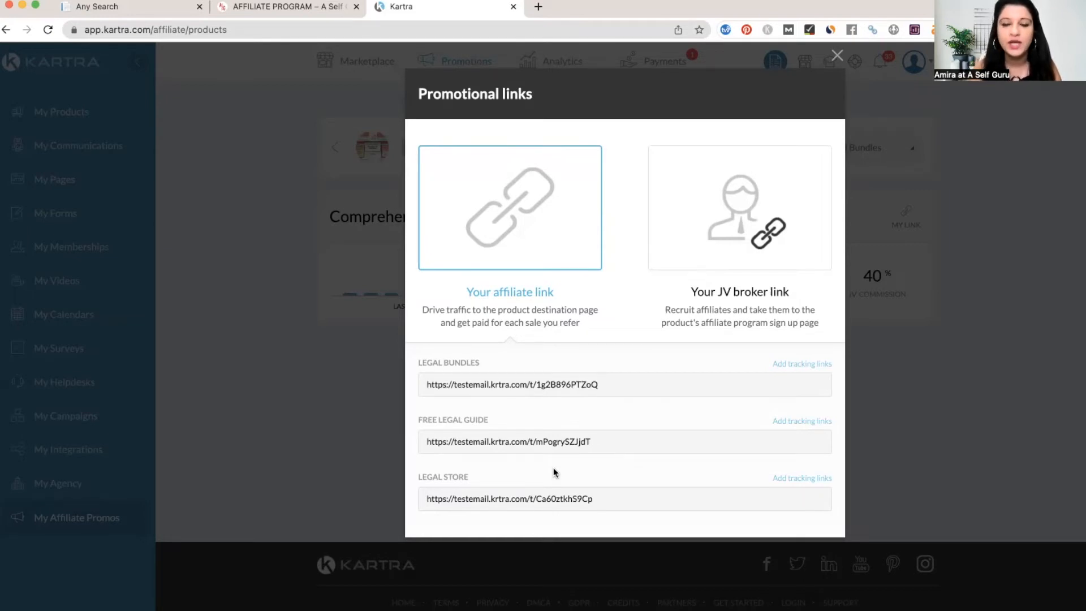
mouse_move(490, 471)
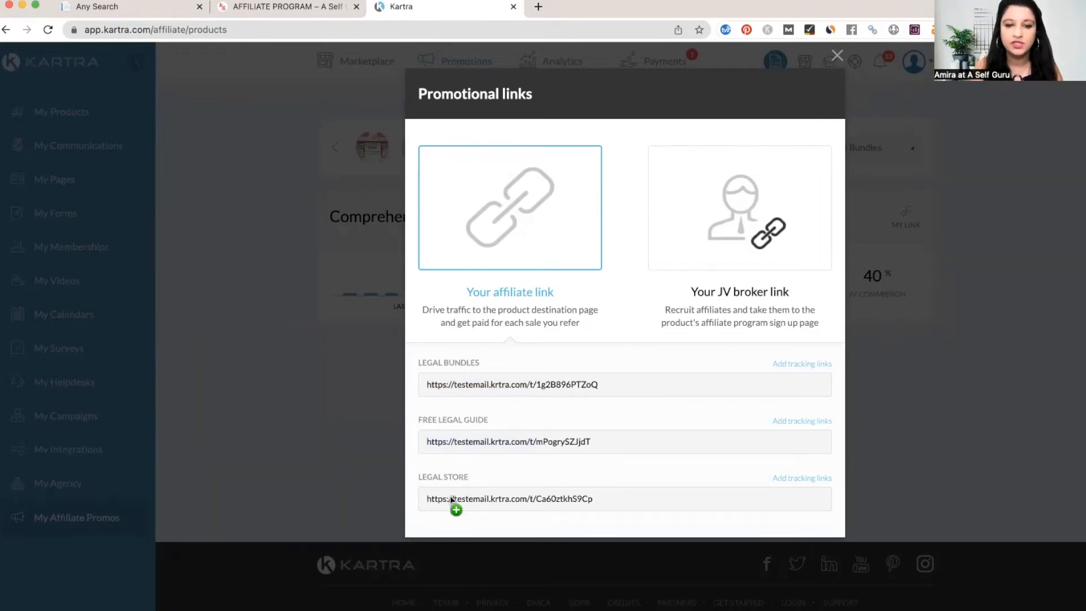
triple_click(508, 499)
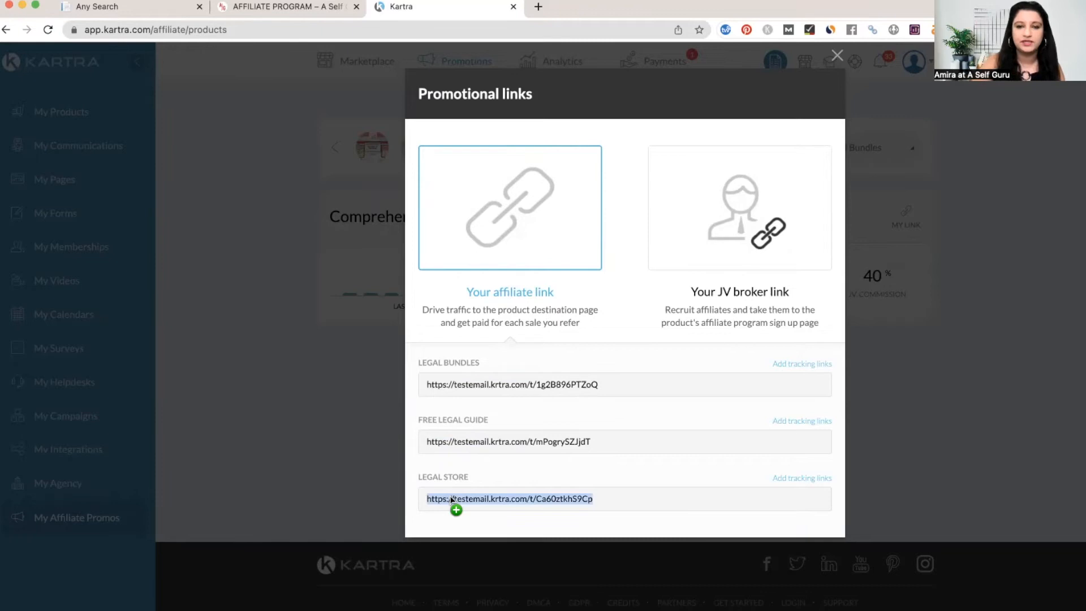
mouse_move(554, 511)
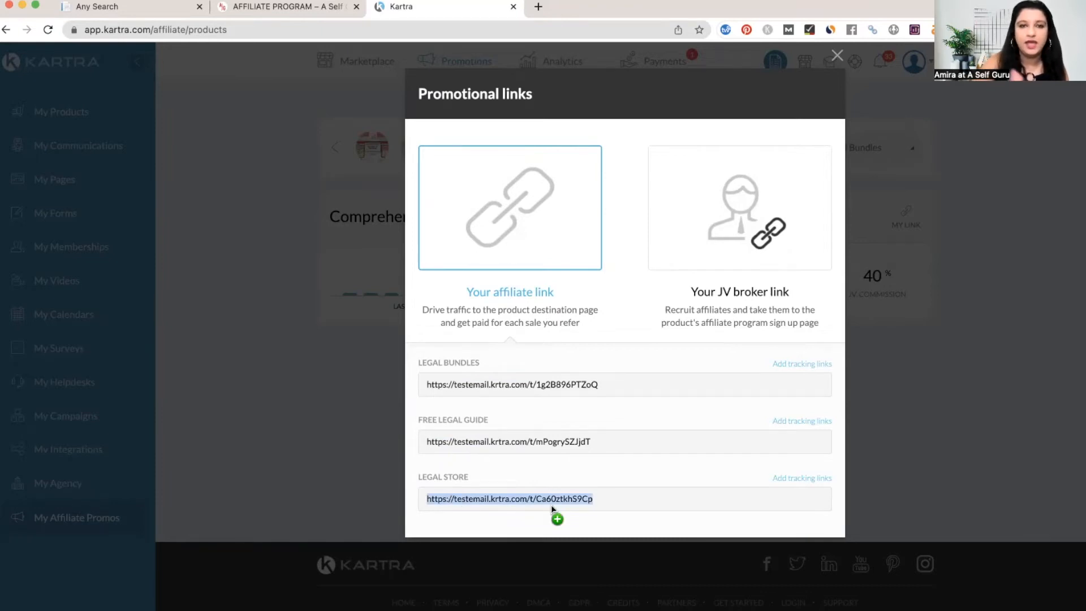
mouse_move(609, 459)
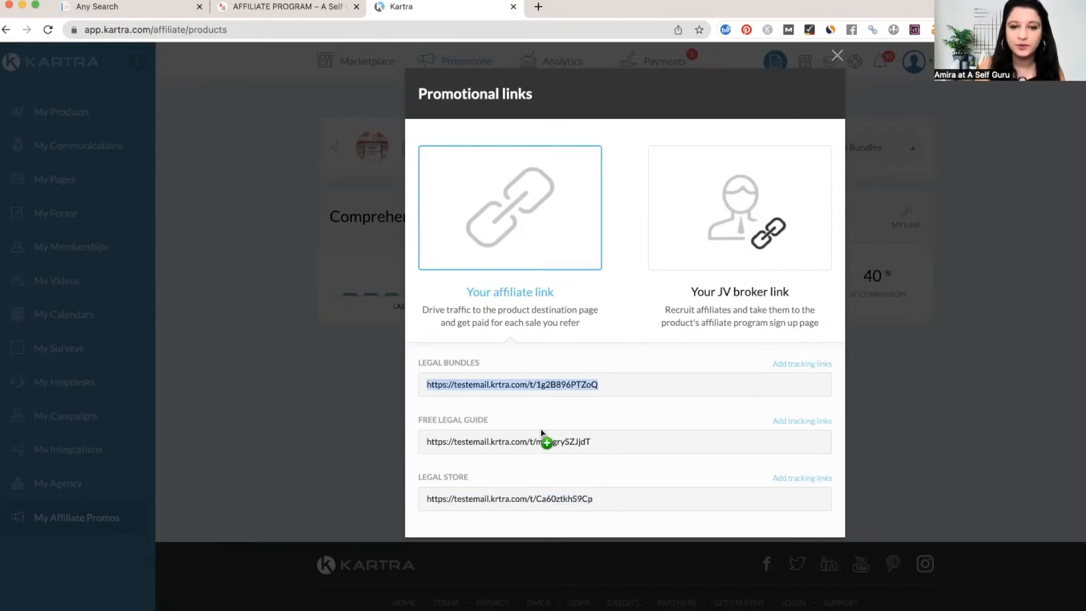
left_click(284, 7)
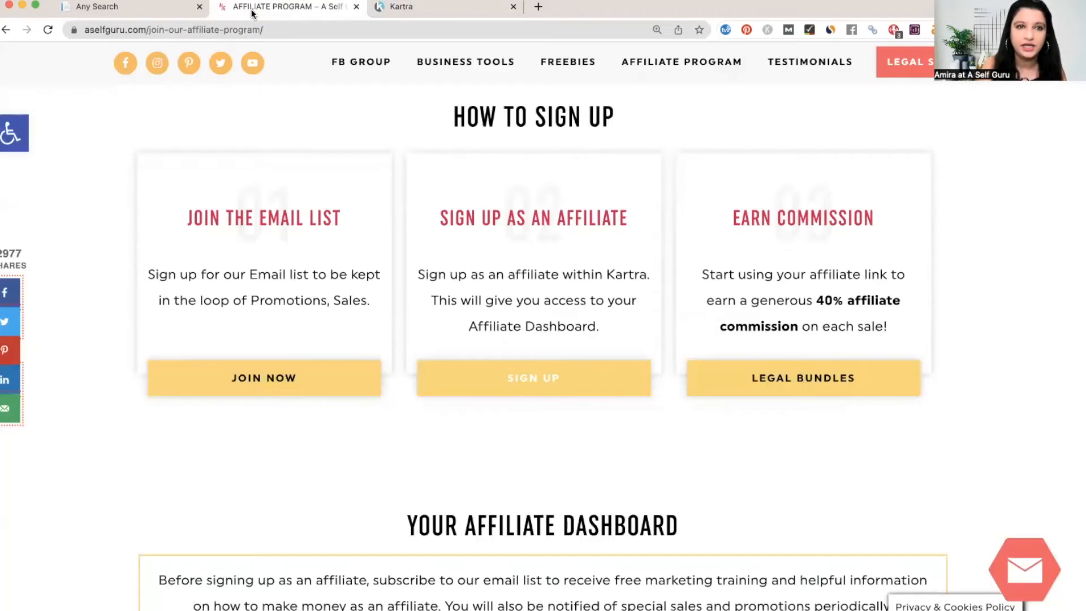
- Scroll through the illustrated Your Affiliate Dashboard steps, then return to the Kartra links tab
scroll("up", 3)
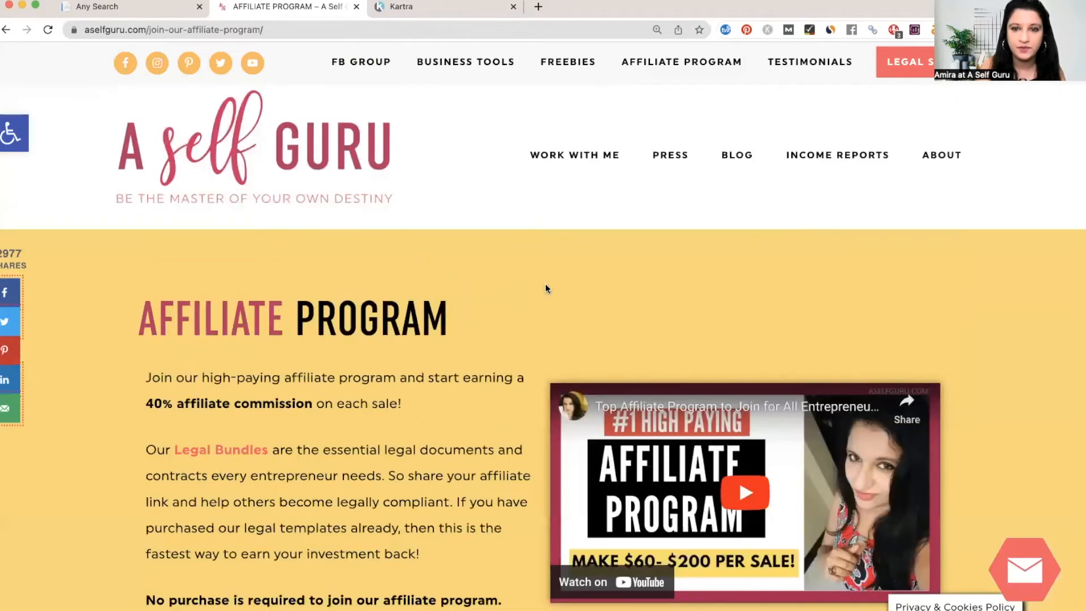
scroll("down", 3)
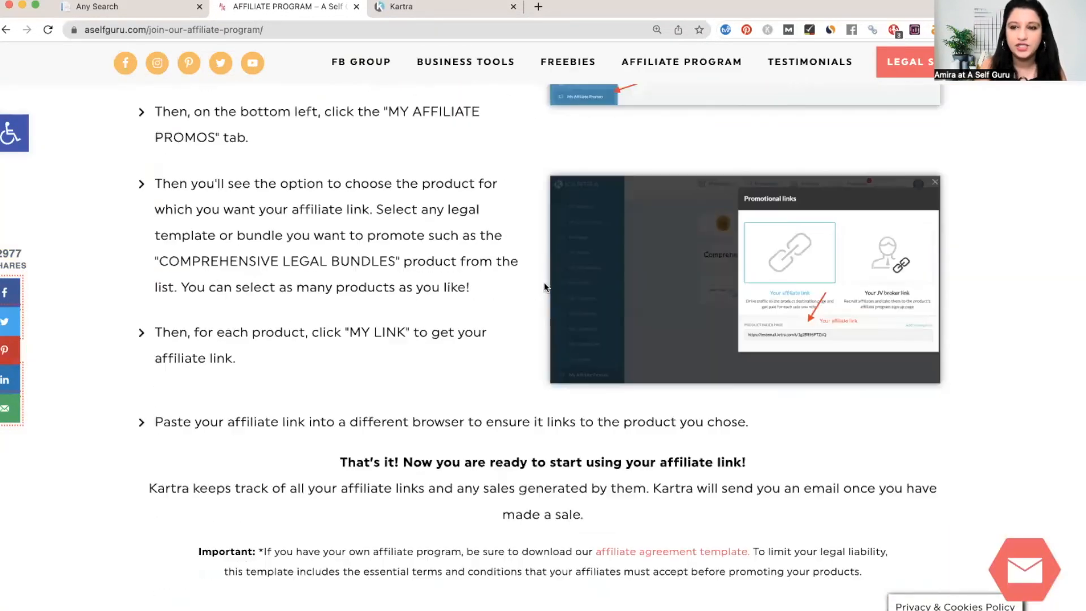
scroll("up", 3)
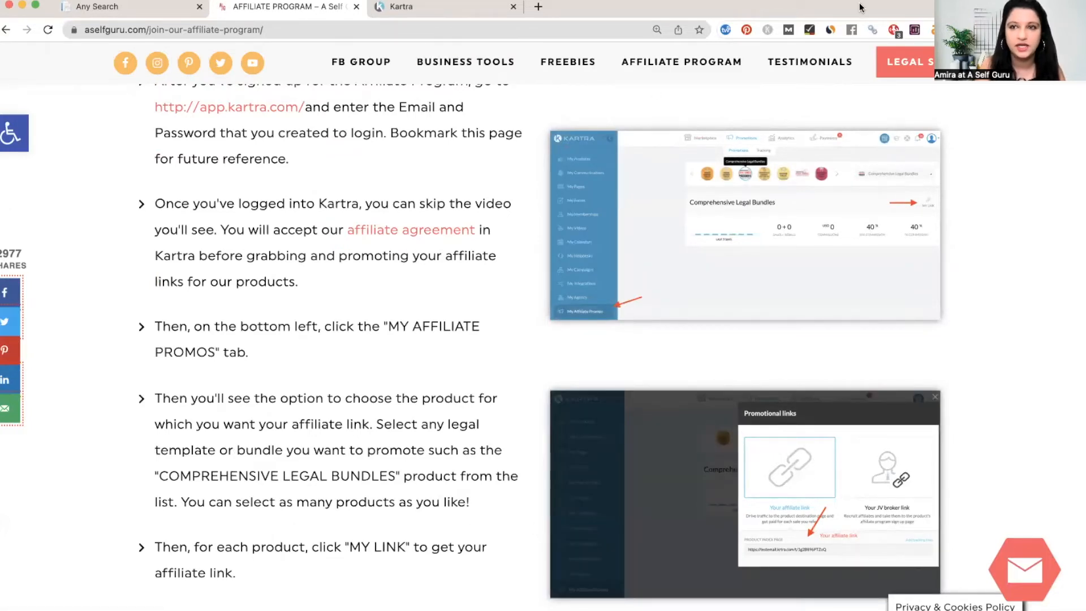
left_click(443, 6)
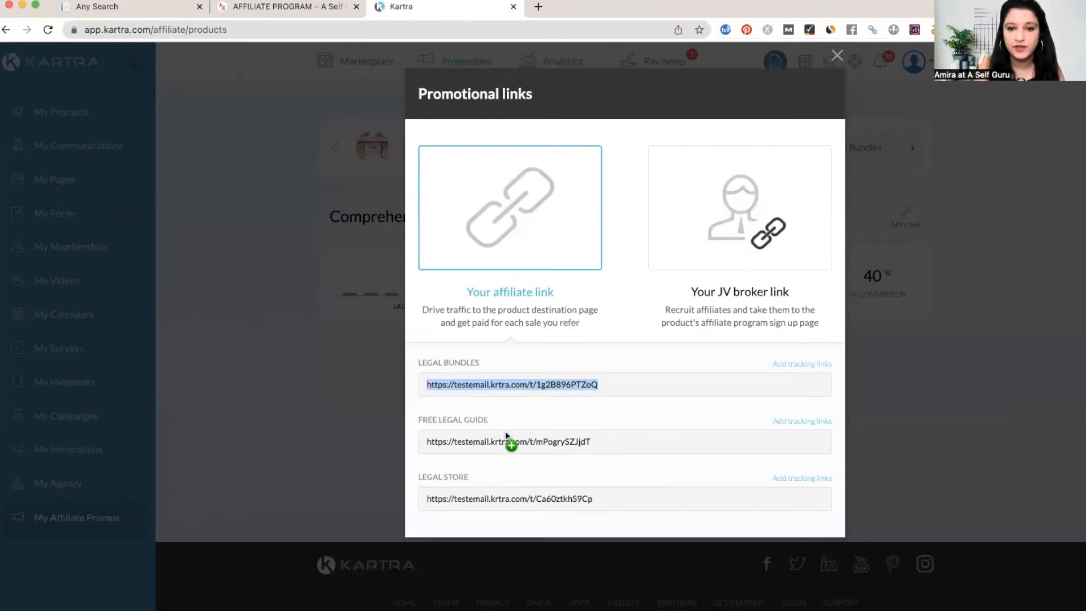
mouse_move(642, 370)
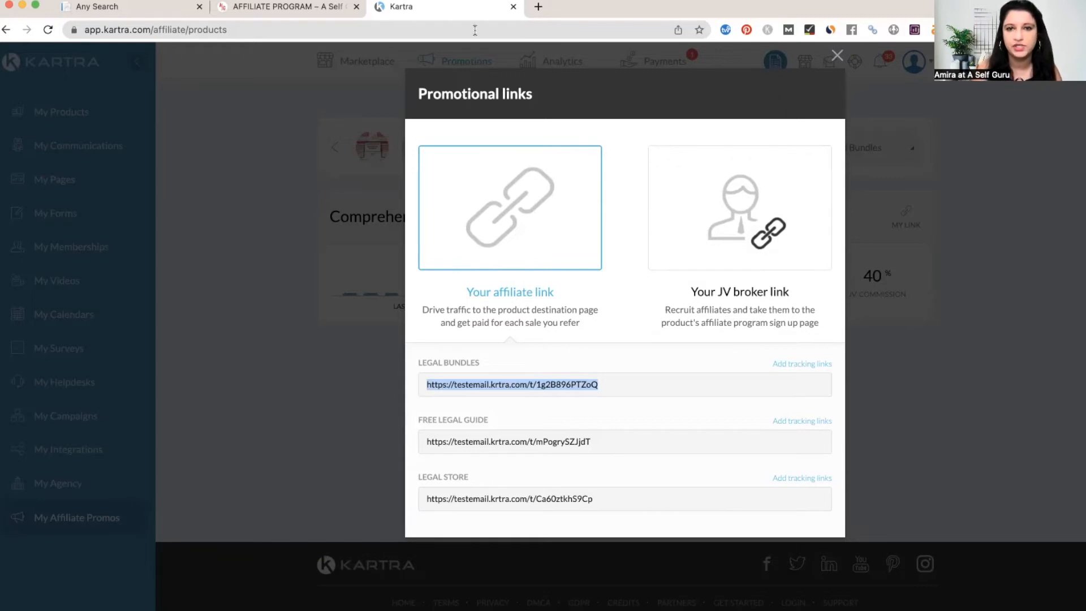
mouse_move(464, 349)
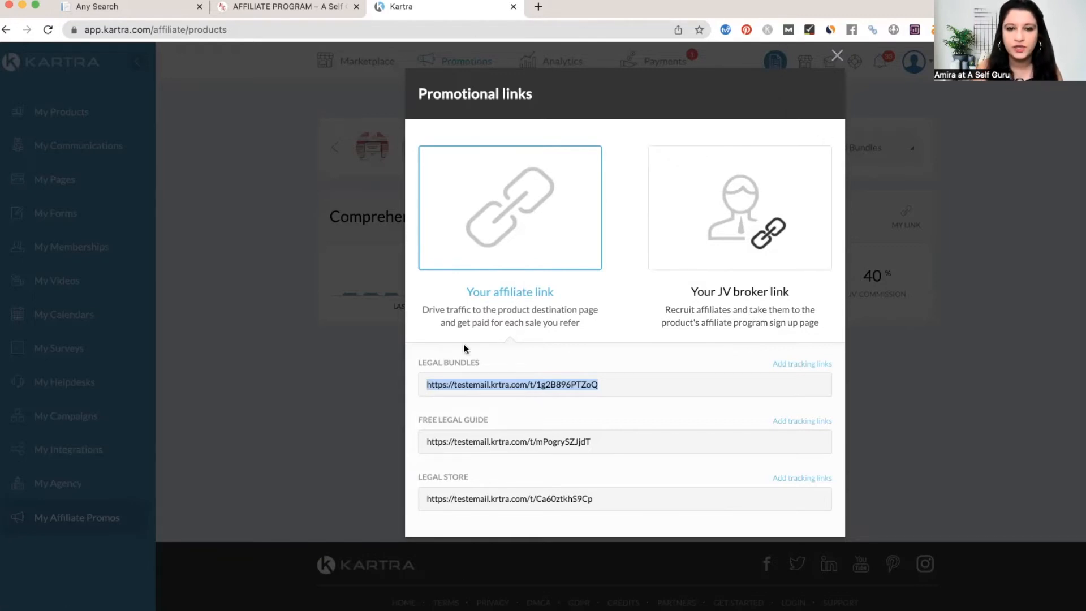
- Close the Comprehensive Legal Bundles links popup and switch back to the affiliate program tab
left_click(837, 55)
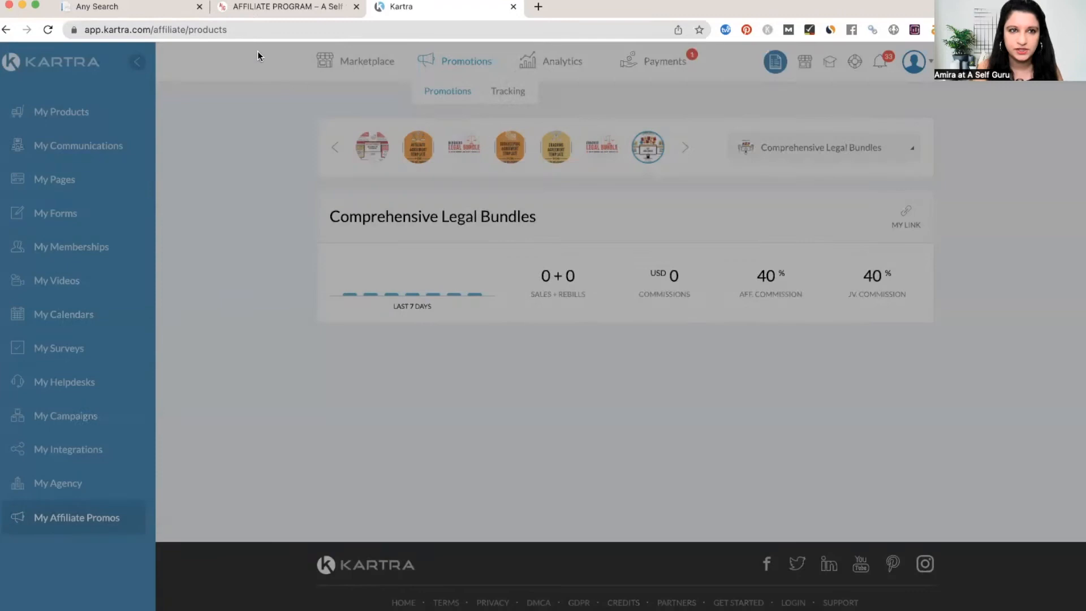
left_click(284, 7)
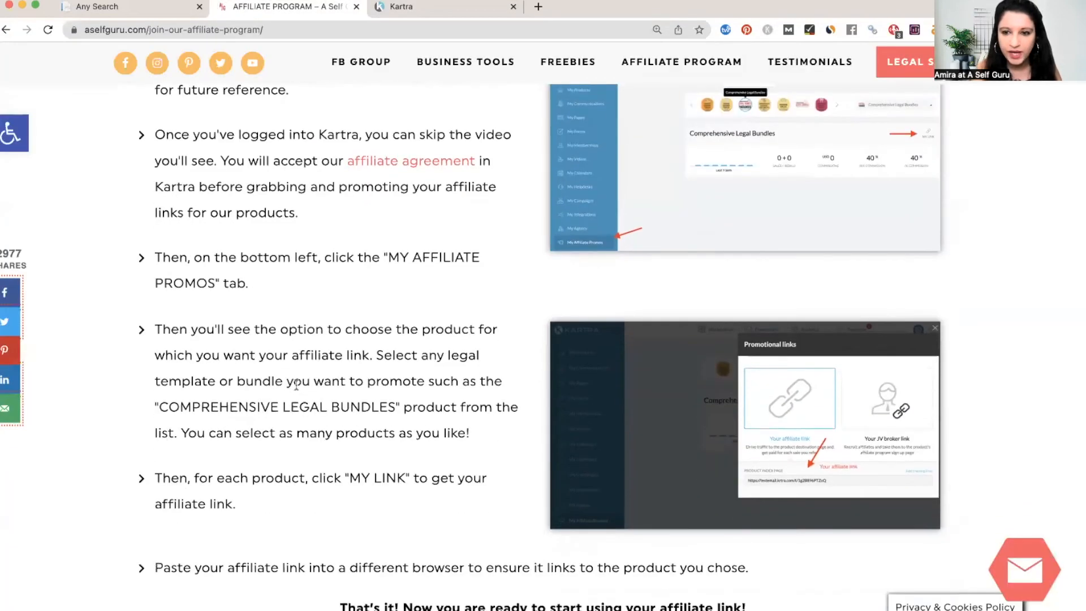
- Scroll past niche earning ideas to Getting Paid, showing 40% commission and PayPal payouts
scroll("up", 3)
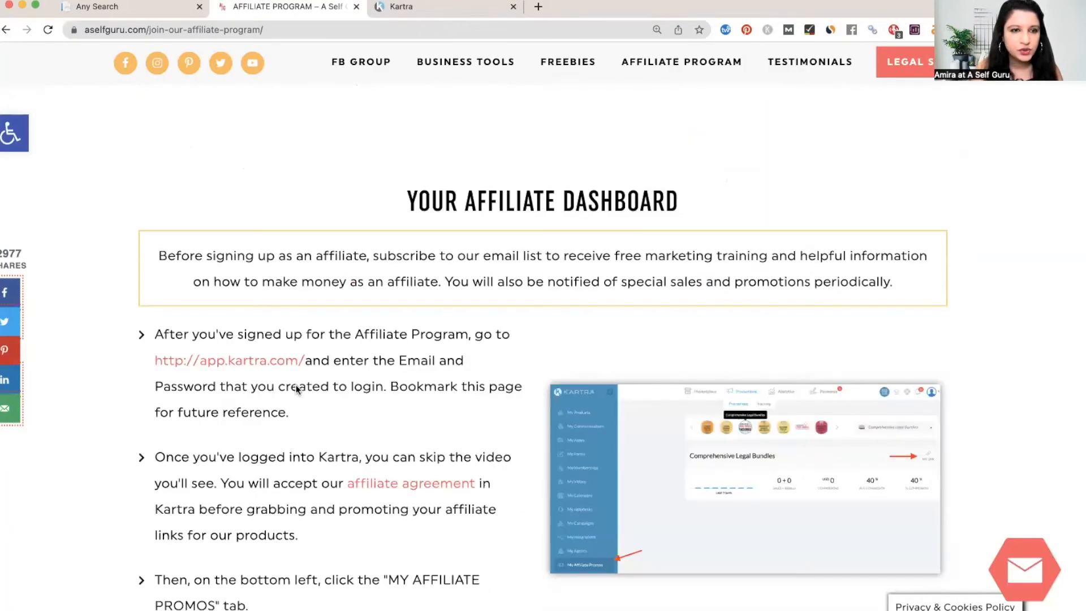
scroll("up", 3)
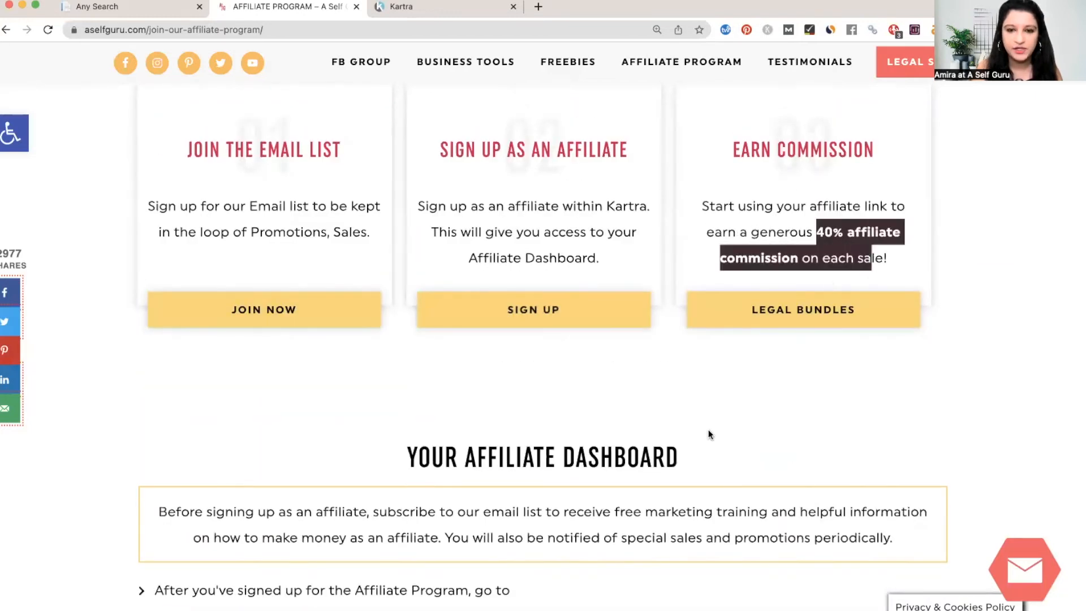
scroll("down", 3)
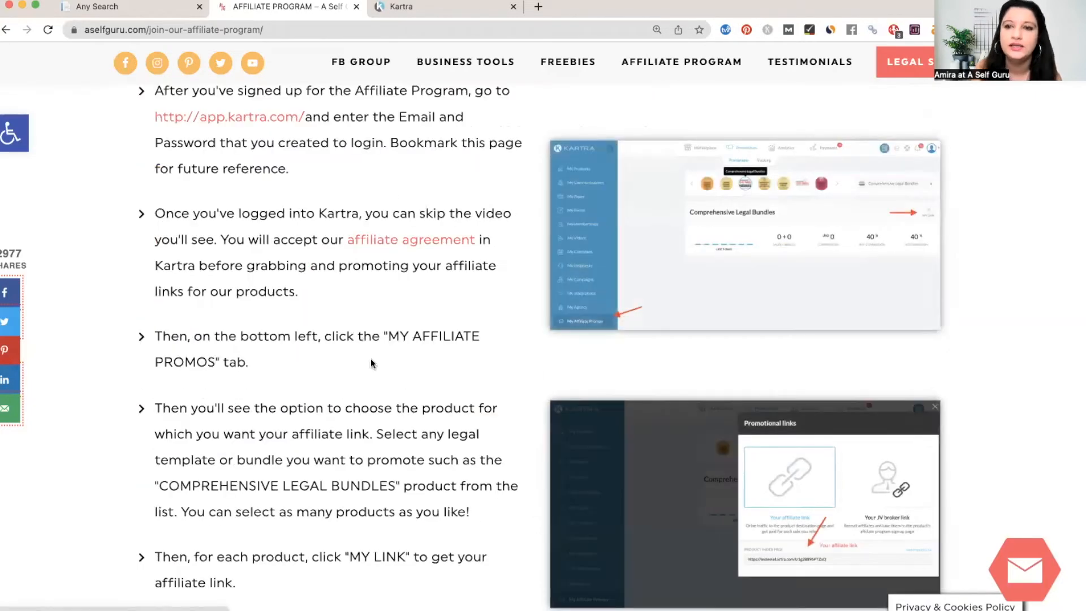
scroll("down", 3)
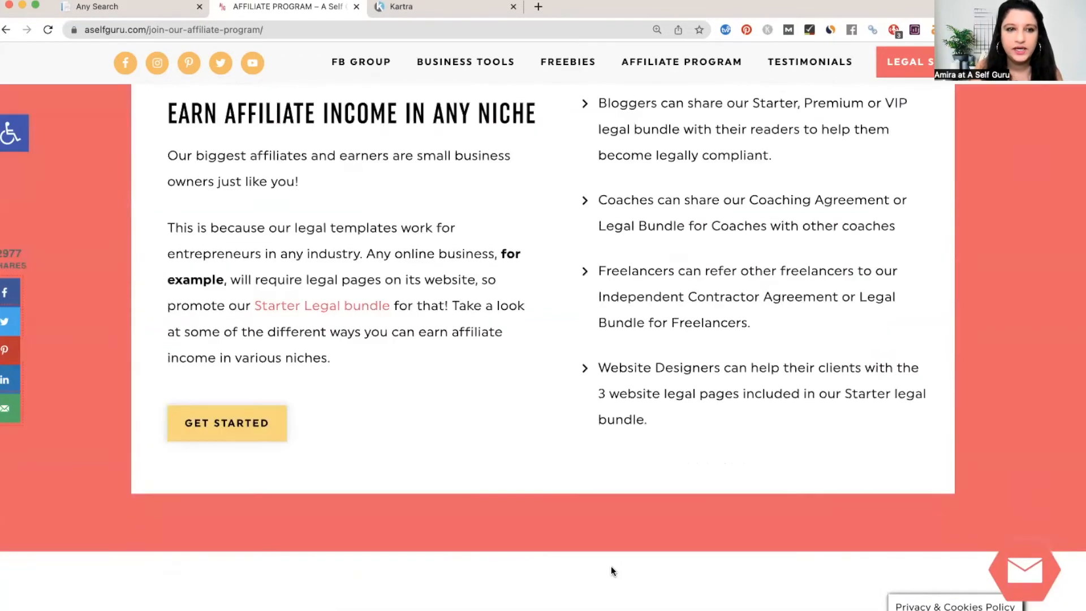
scroll("up", 3)
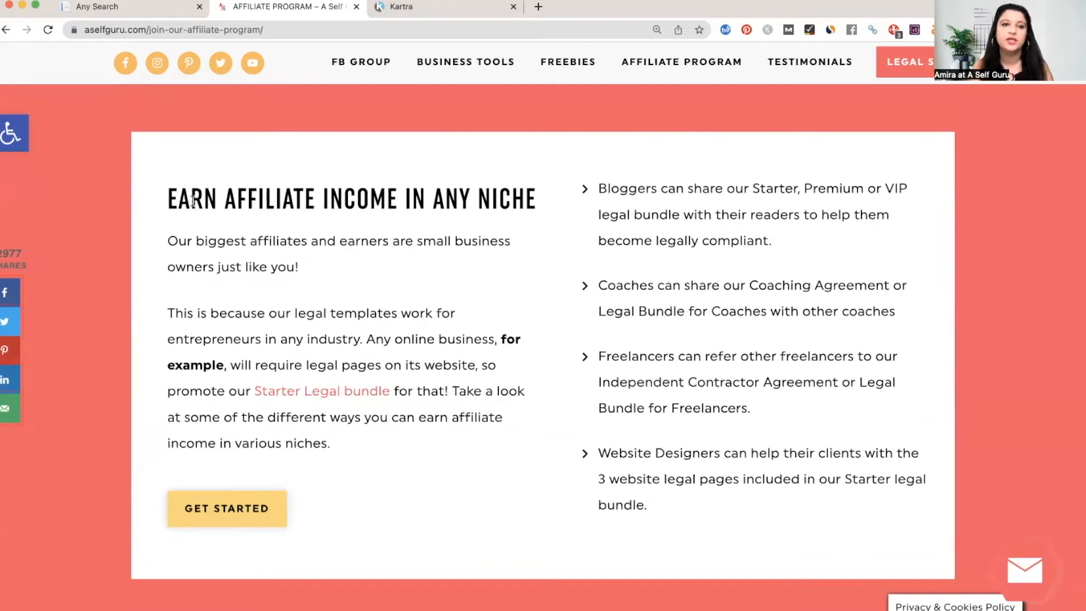
mouse_move(469, 356)
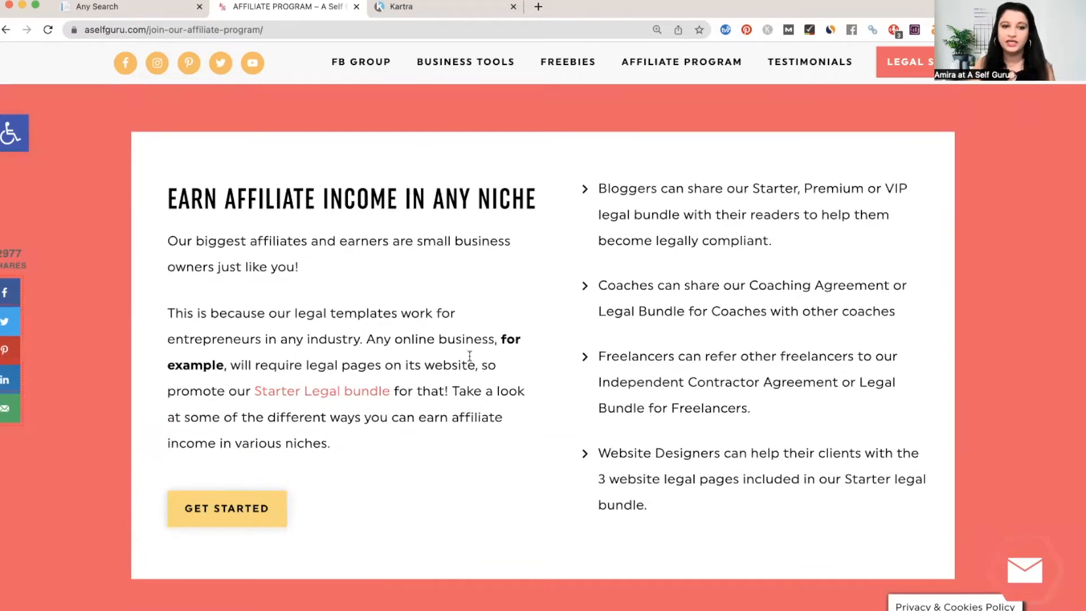
mouse_move(427, 380)
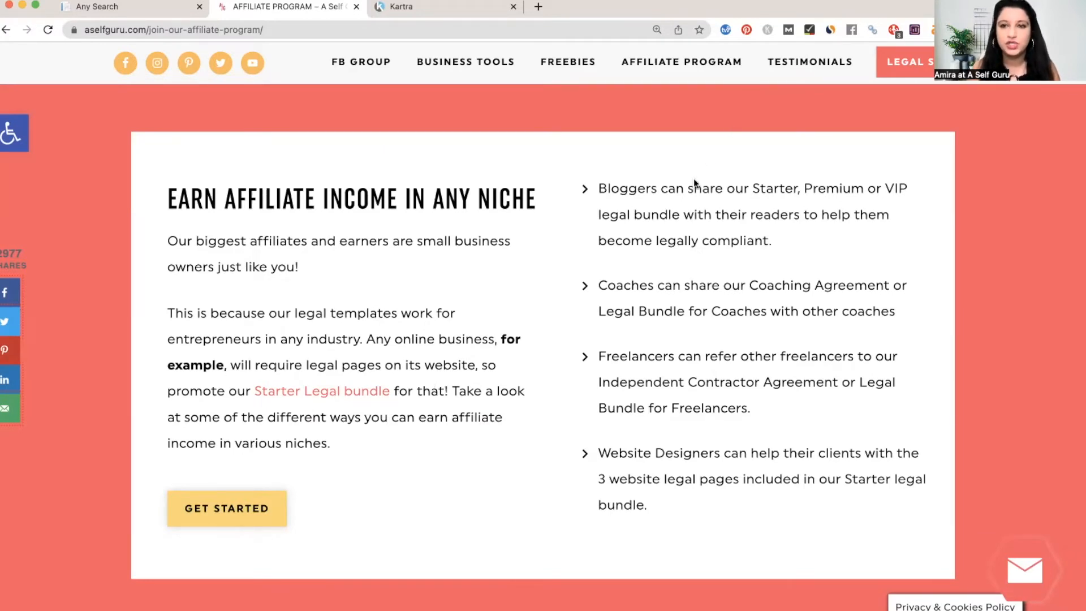
mouse_move(672, 231)
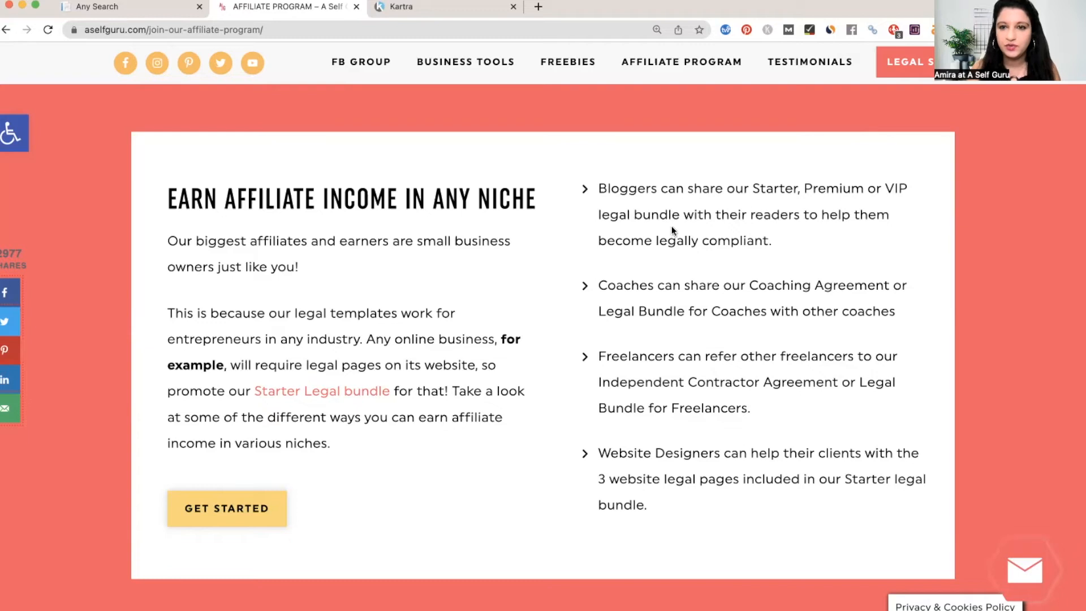
mouse_move(697, 271)
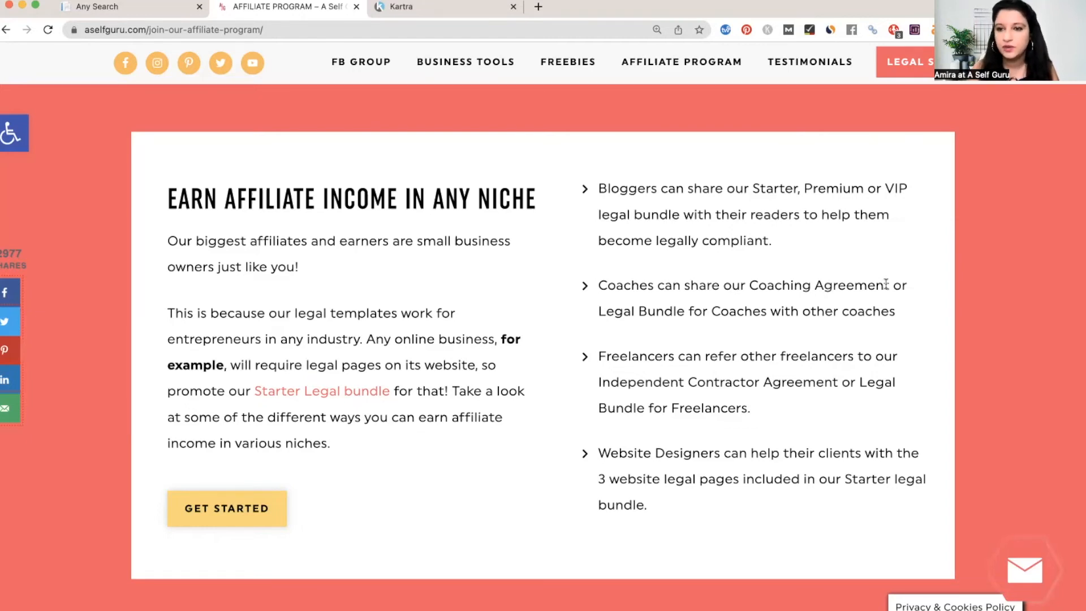
mouse_move(666, 316)
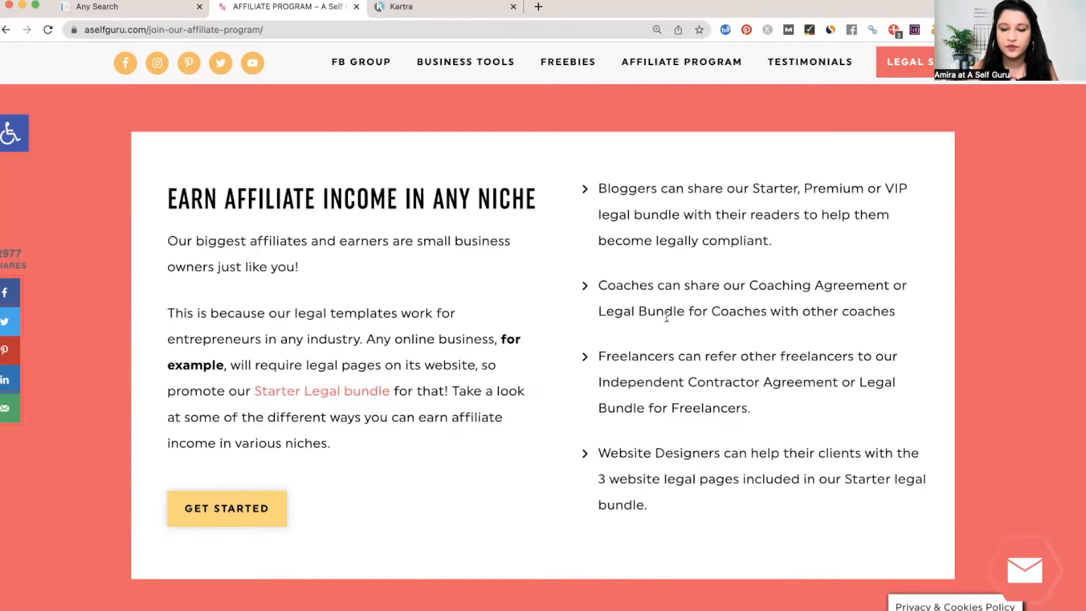
mouse_move(800, 420)
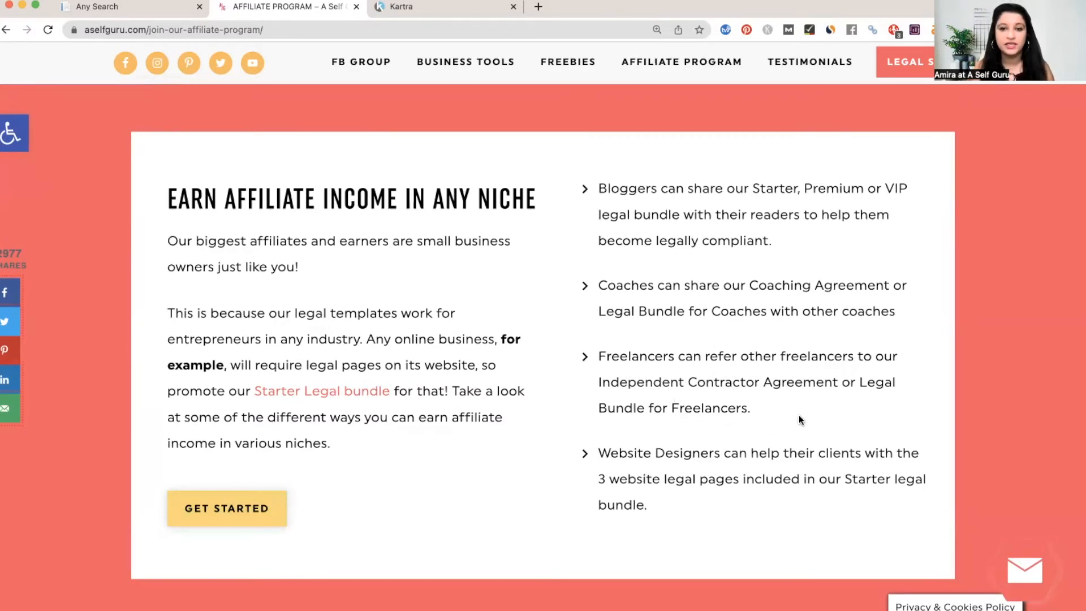
mouse_move(682, 441)
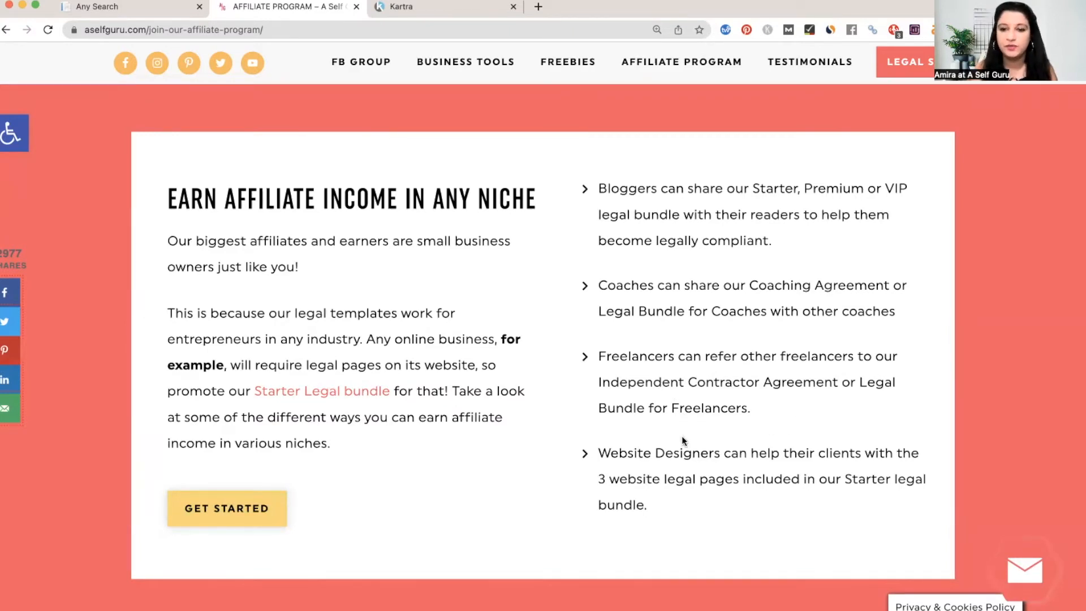
mouse_move(669, 471)
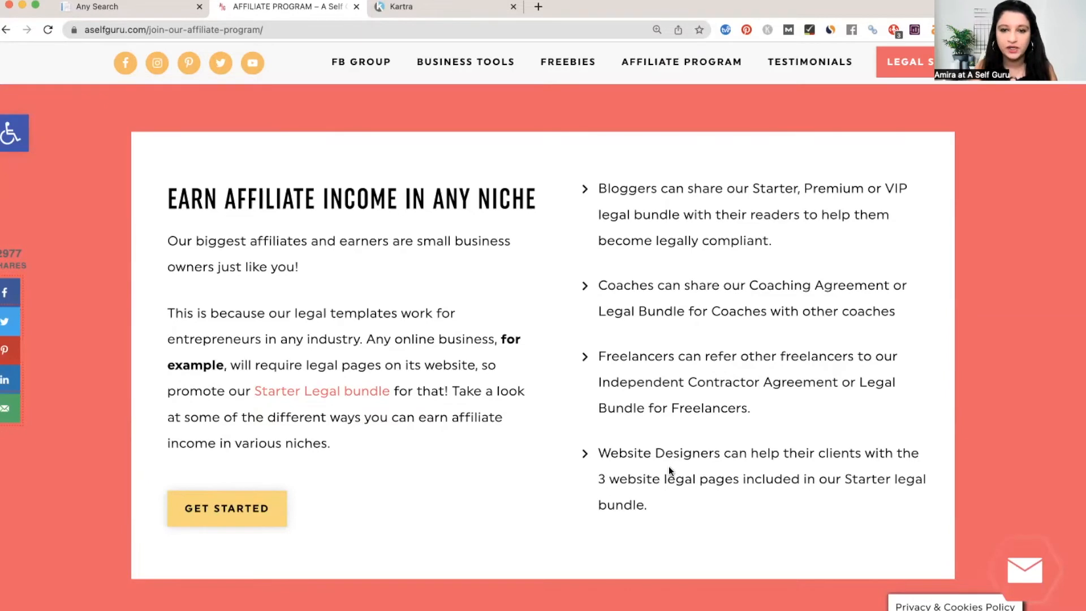
scroll("down", 3)
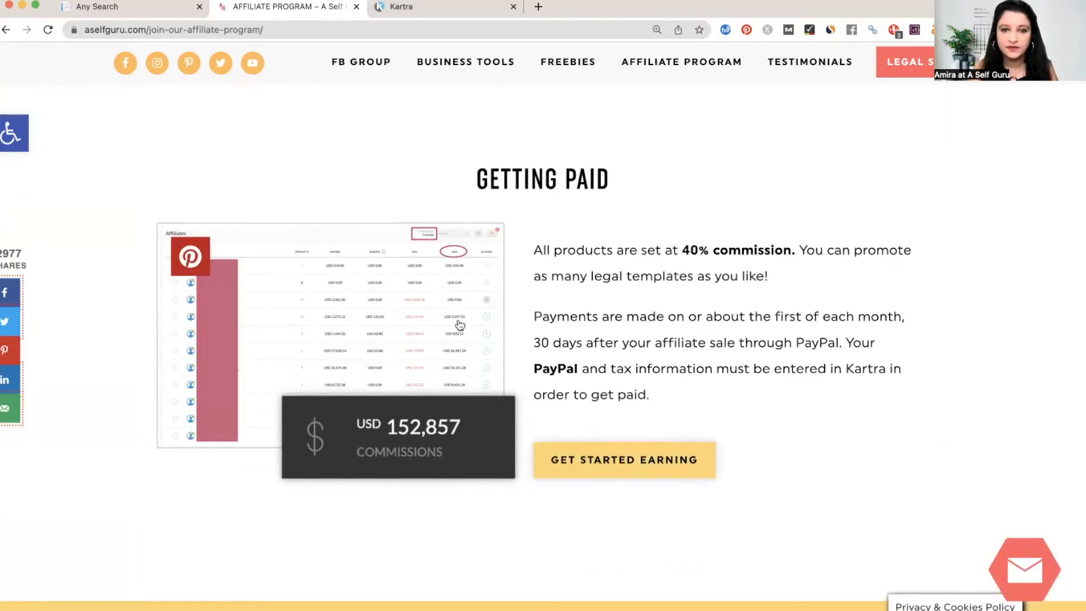
mouse_move(471, 414)
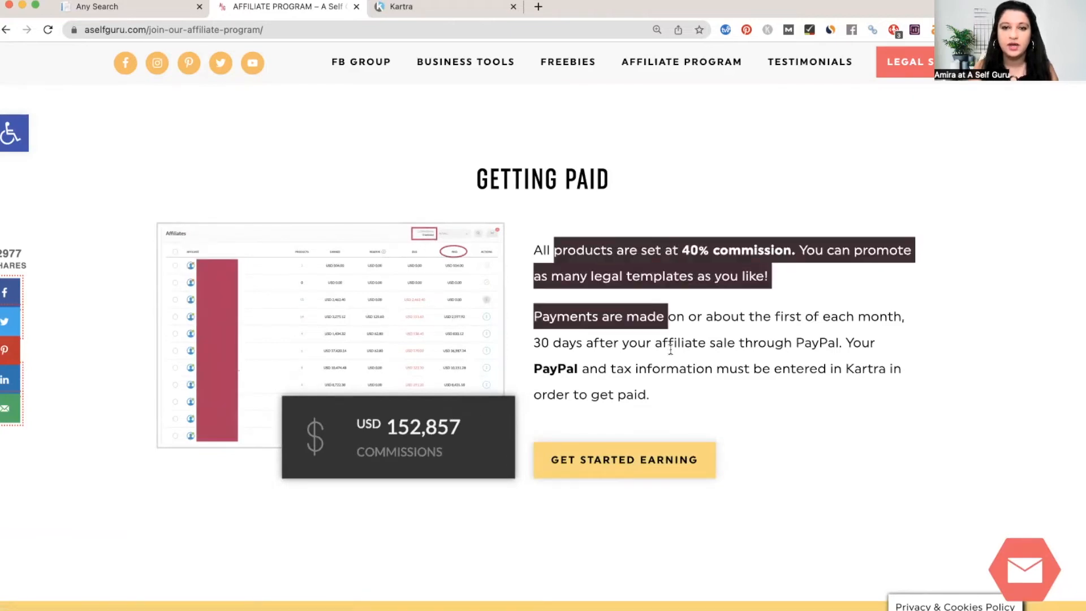
- Read the Getting Paid section on the 40% commission and monthly PayPal payouts
left_click(549, 342)
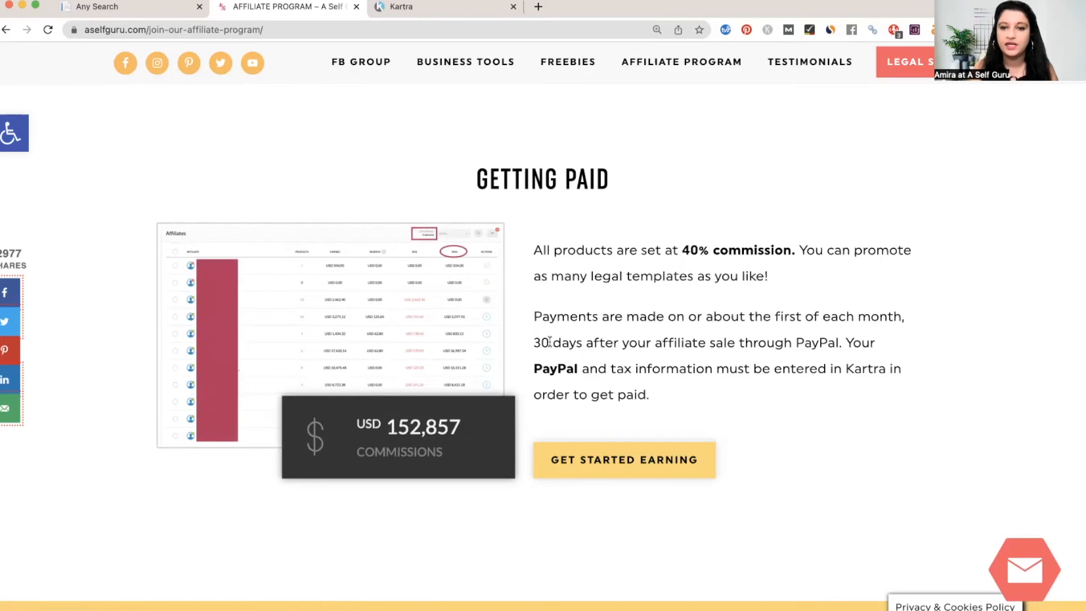
scroll("down", 3)
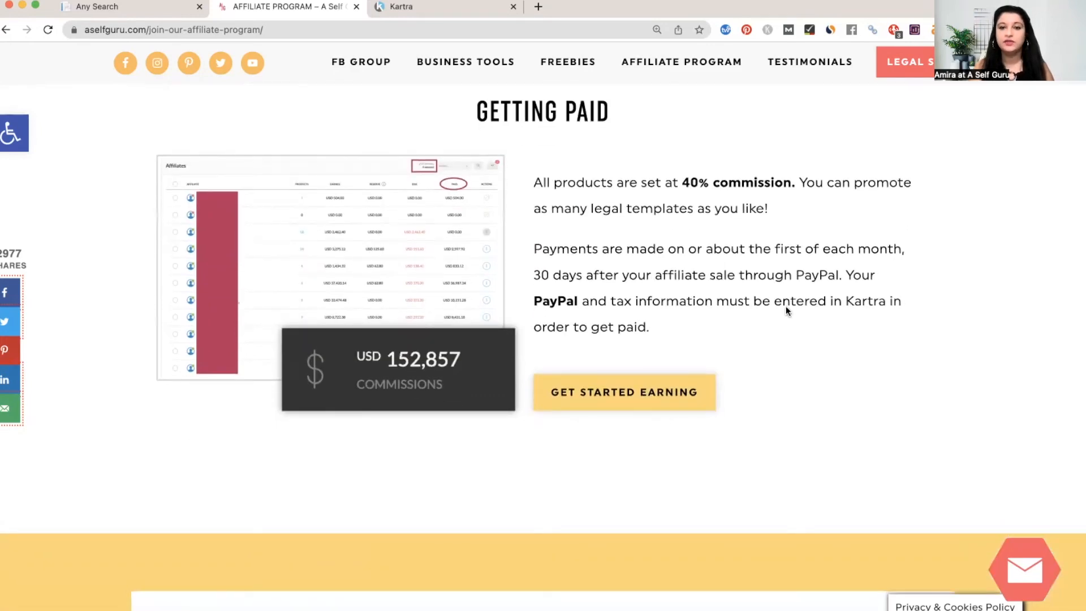
double_click(818, 275)
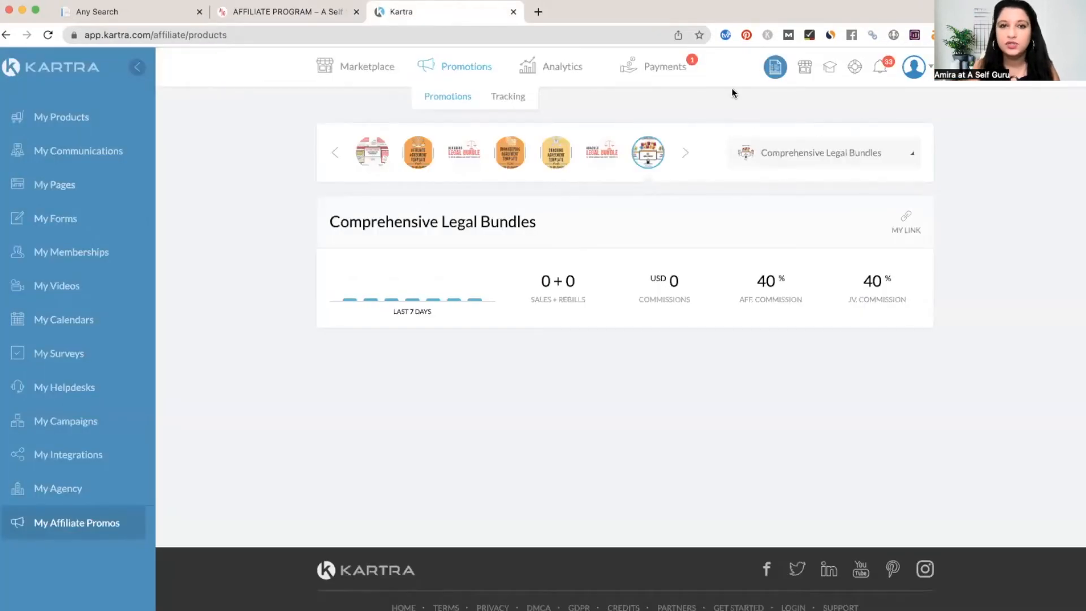
mouse_move(601, 152)
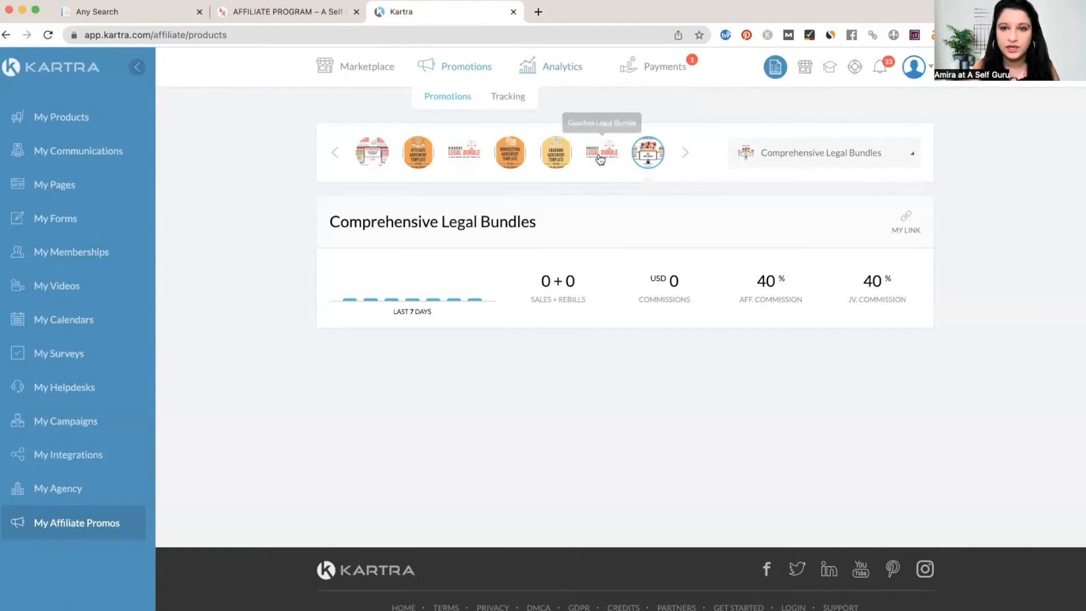
- Show PayPal, Check and Bank Wire as Kartra's preferred affiliate payment method options
left_click(713, 96)
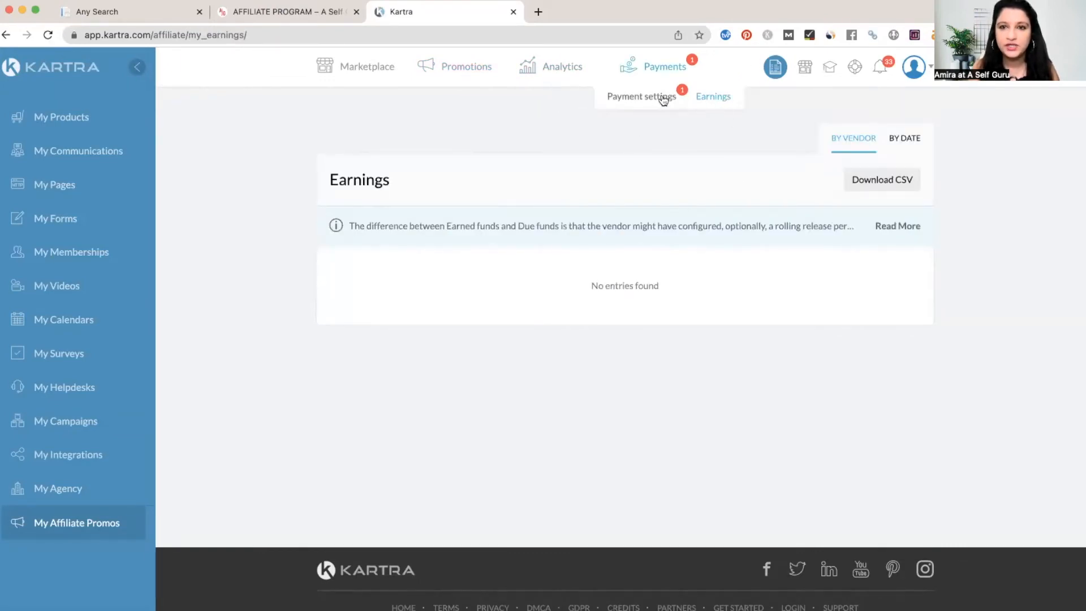
left_click(639, 95)
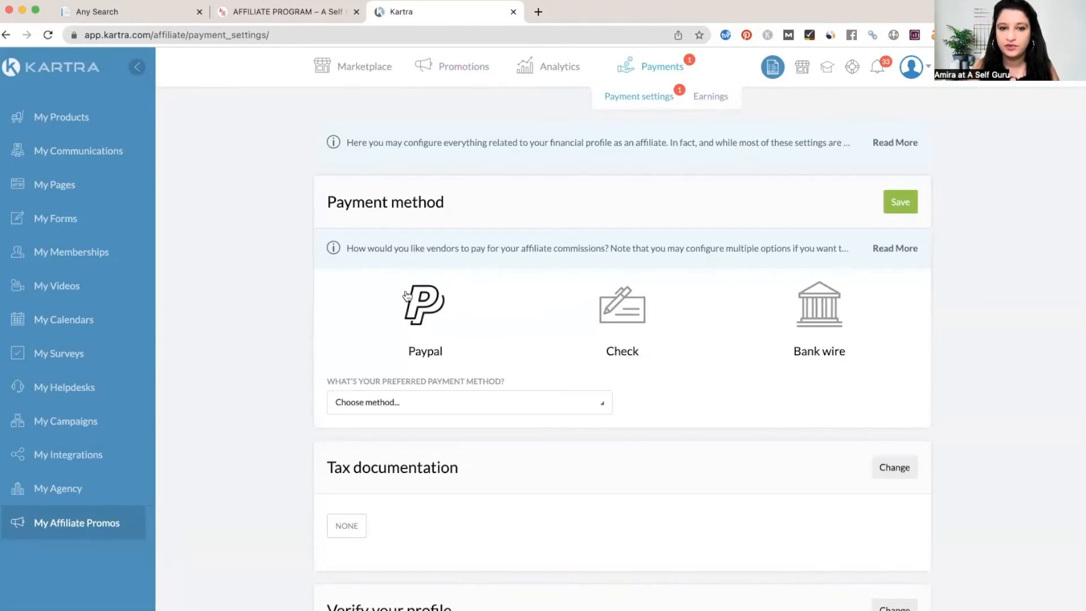
mouse_move(431, 402)
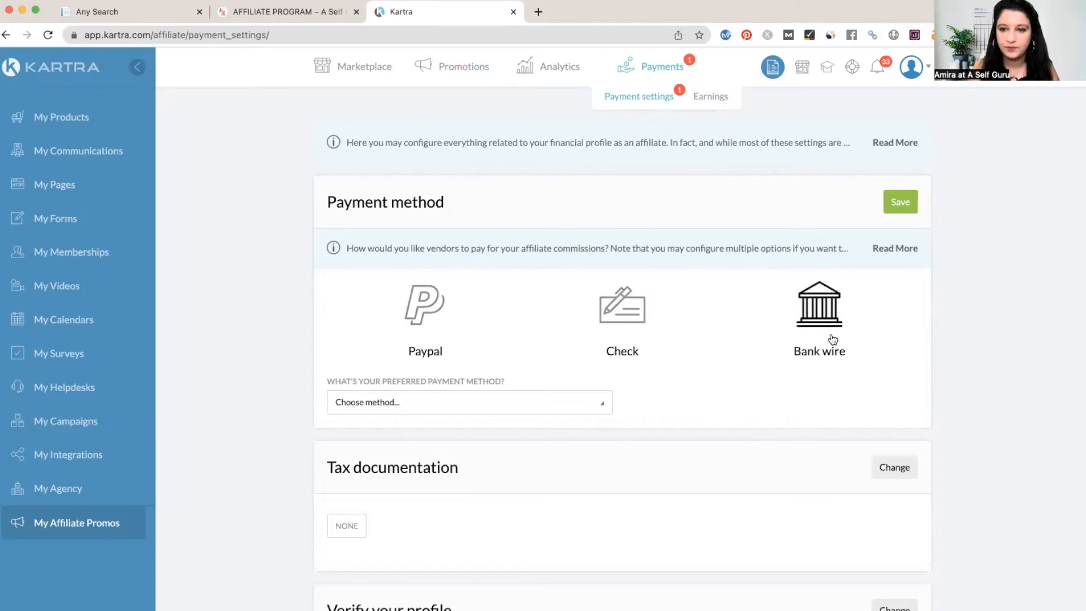
mouse_move(837, 309)
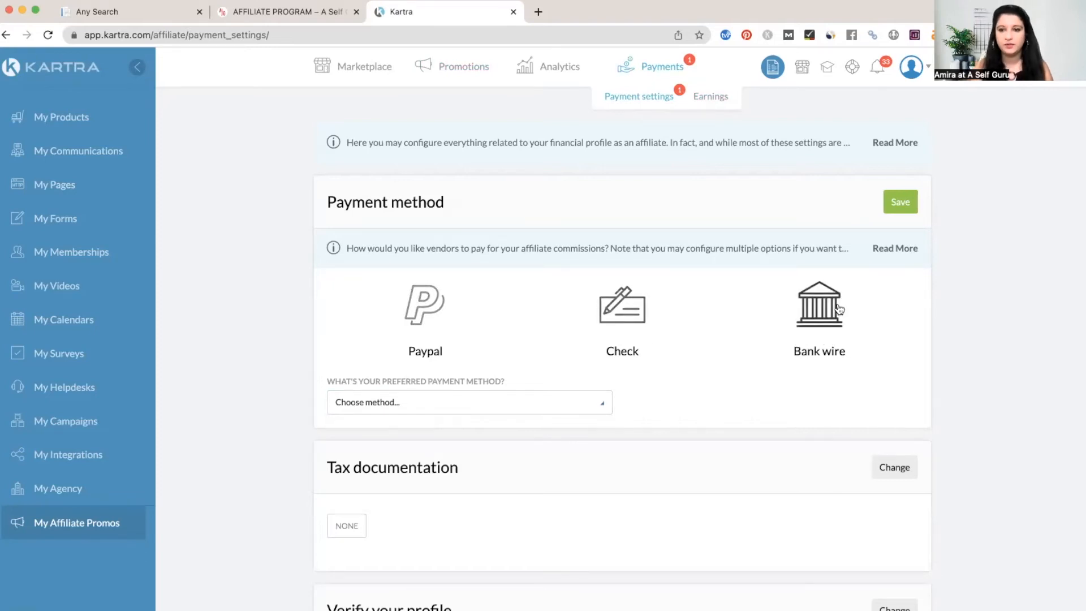
mouse_move(481, 381)
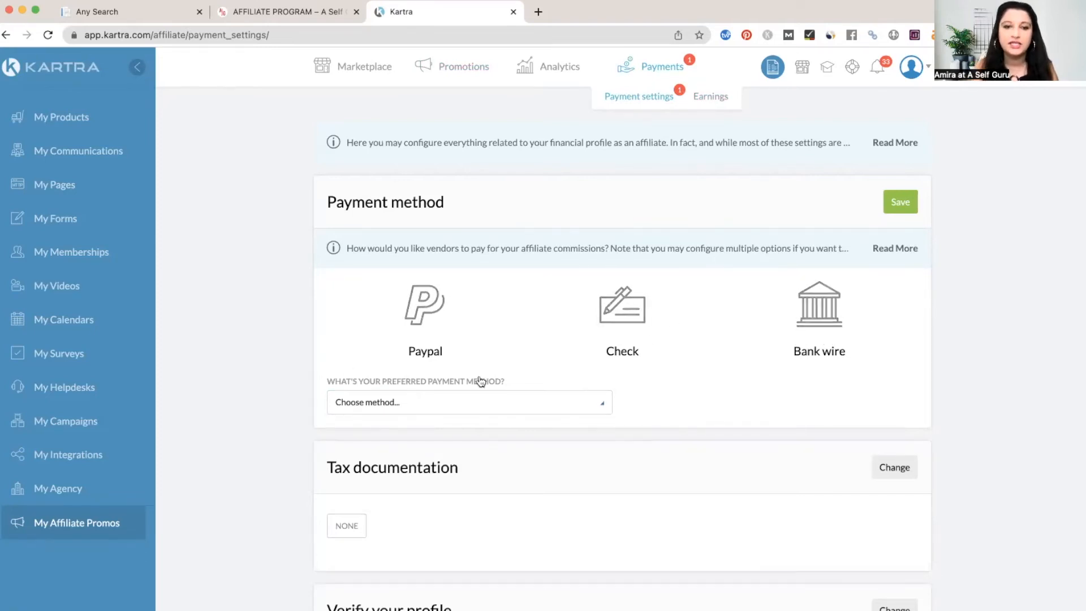
left_click(468, 402)
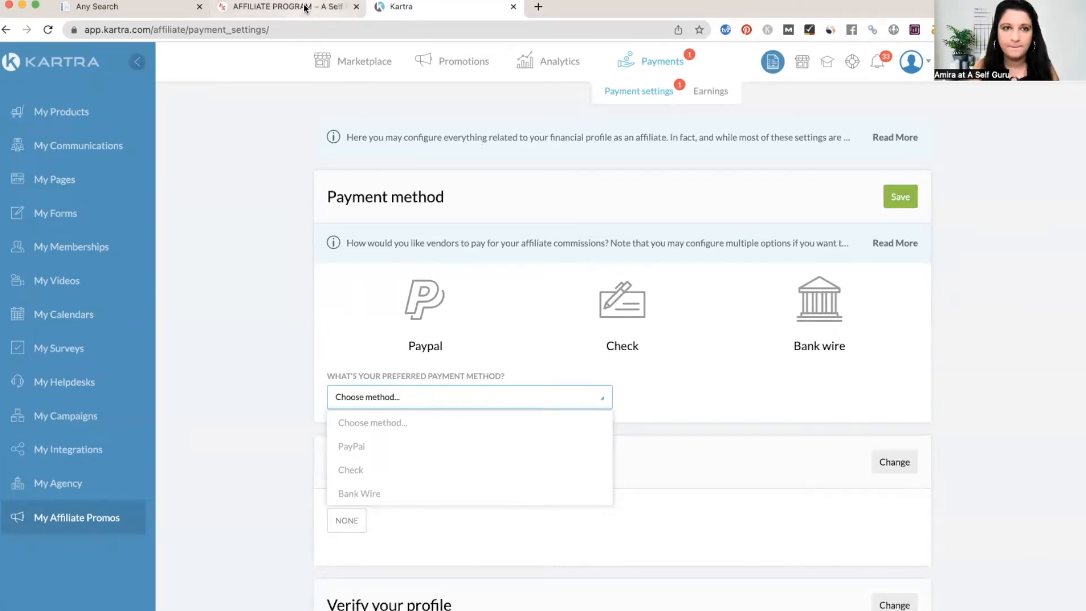
- Browse 'What Products Can You Promote?' and 'How You Can Promote Products' on the affiliate page
left_click(284, 6)
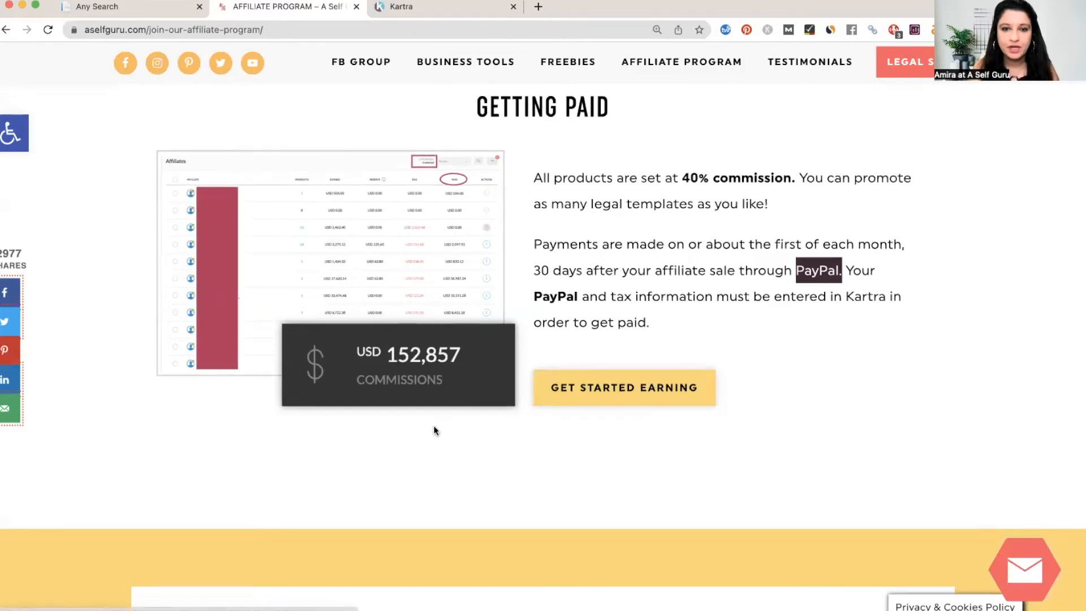
scroll("down", 3)
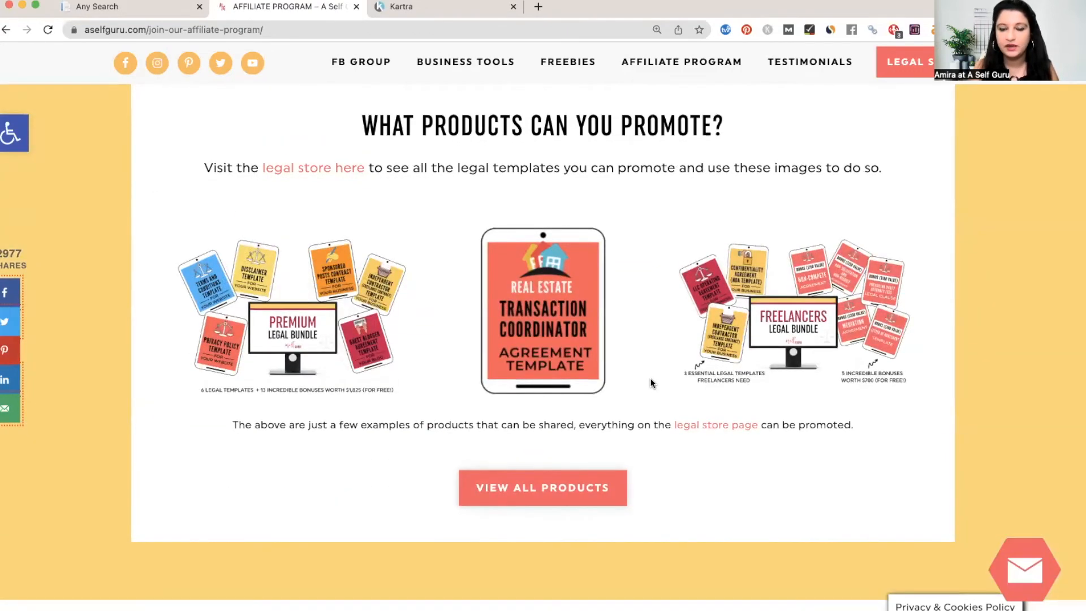
scroll("down", 3)
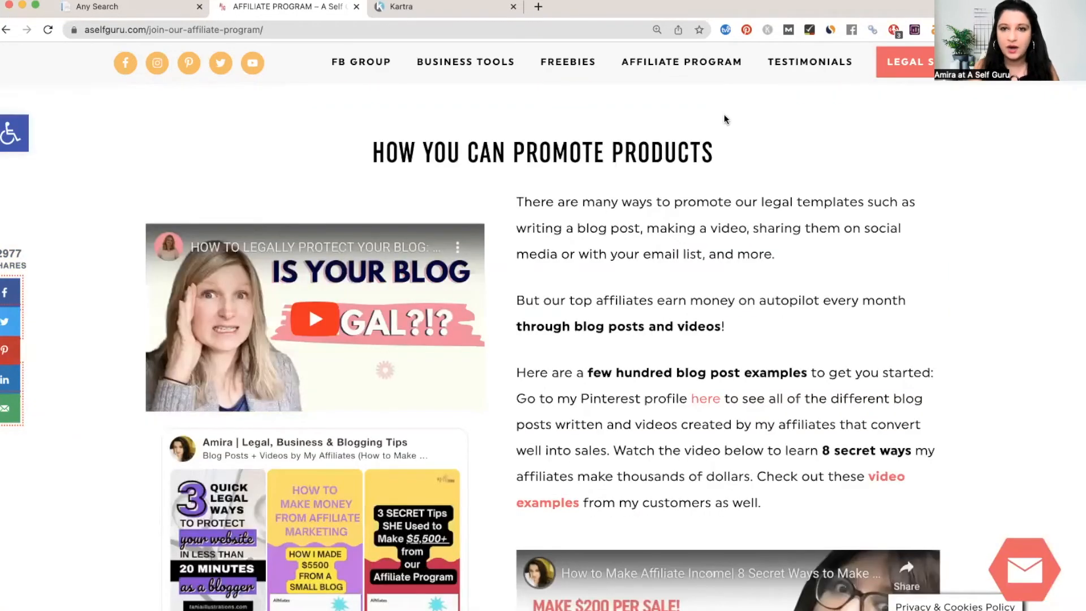
scroll("down", 3)
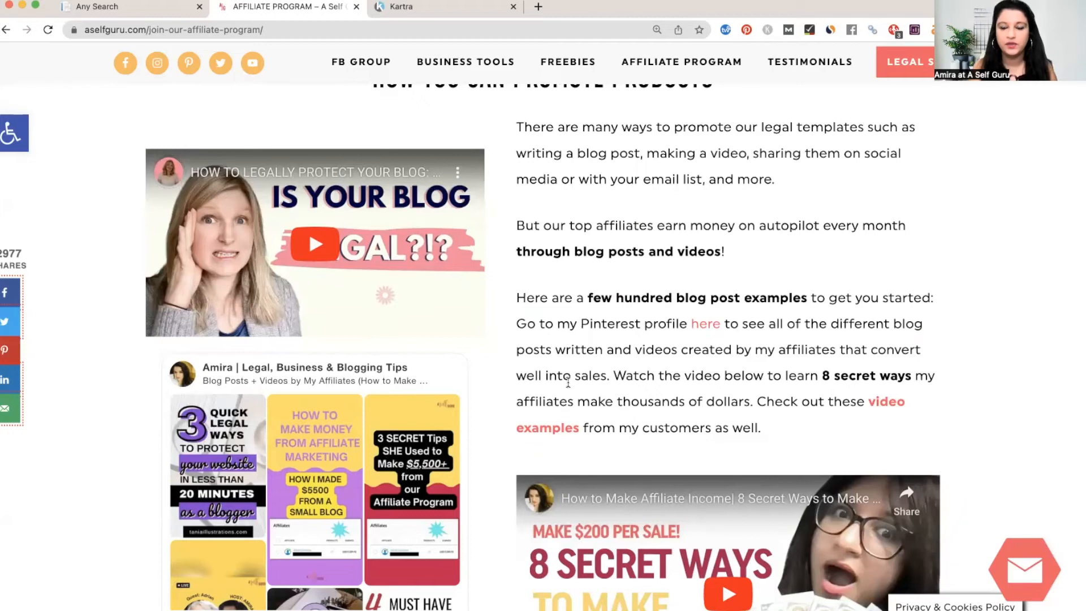
scroll("down", 3)
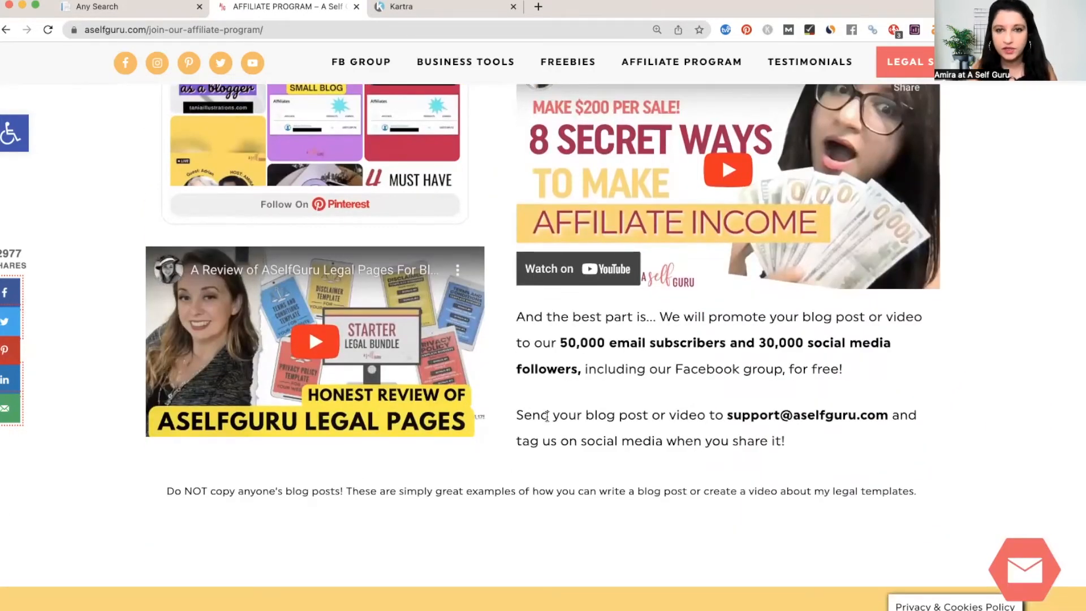
scroll("up", 3)
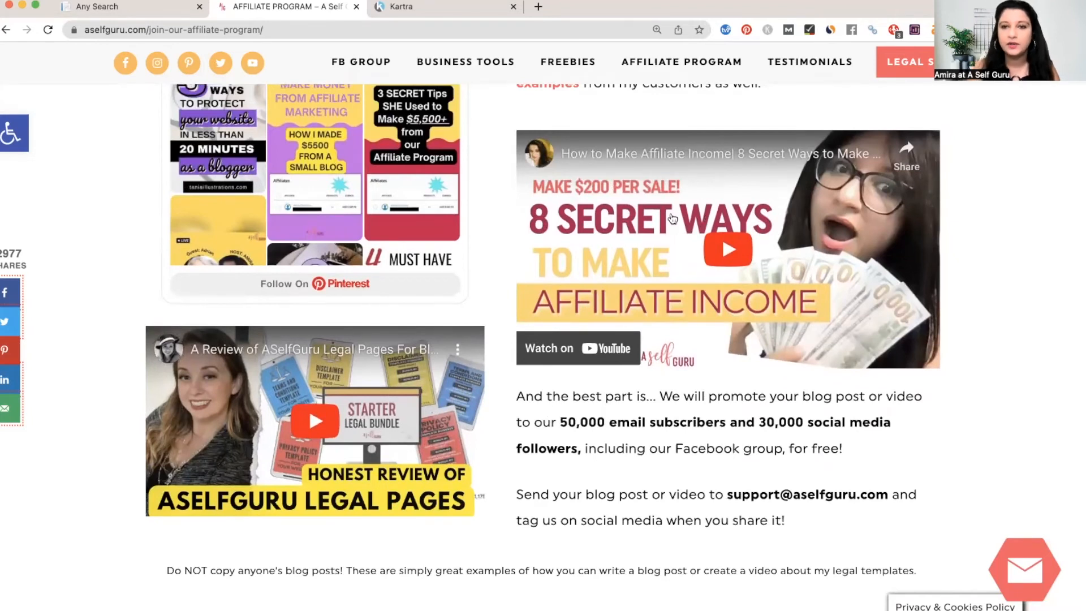
mouse_move(728, 306)
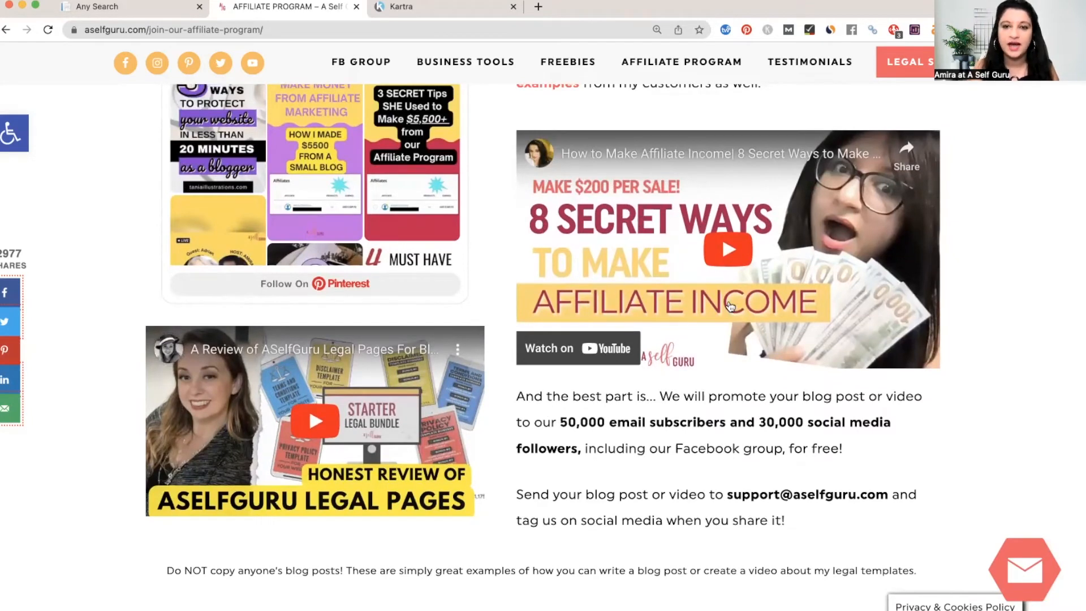
mouse_move(770, 324)
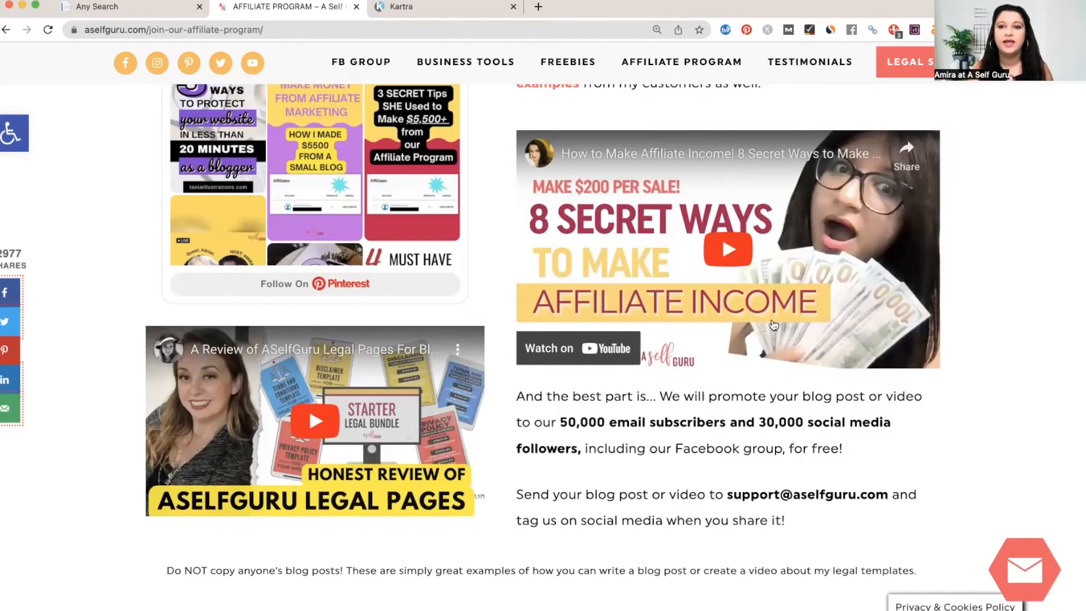
mouse_move(704, 245)
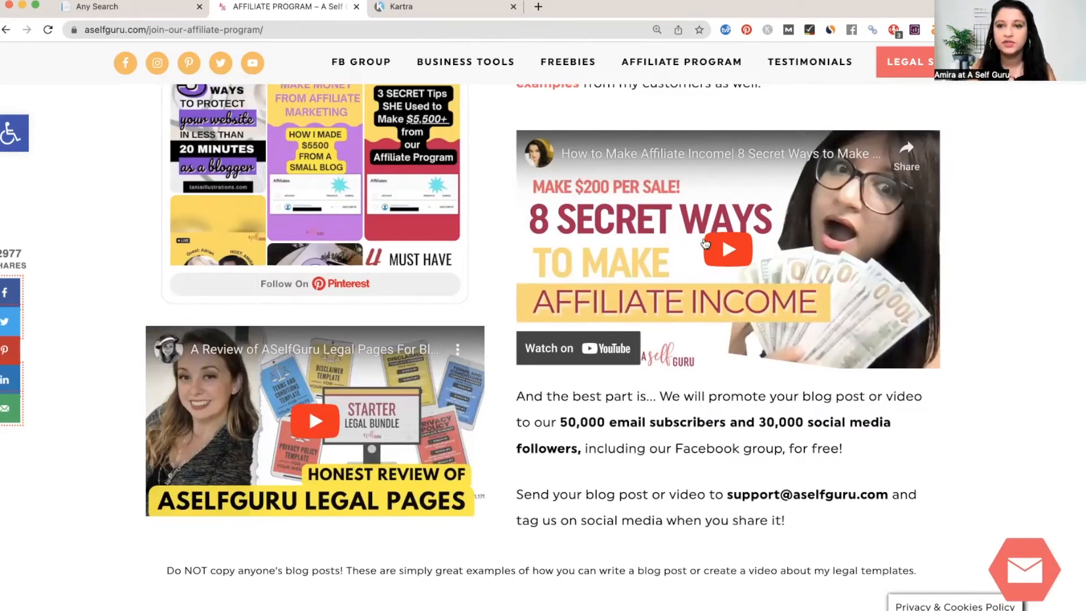
mouse_move(722, 254)
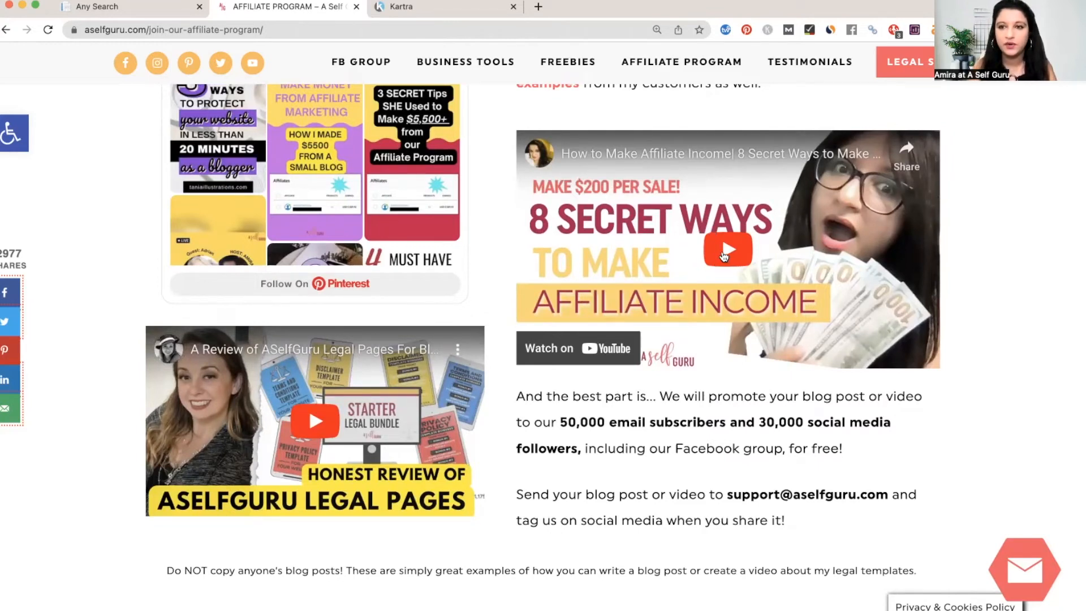
mouse_move(733, 373)
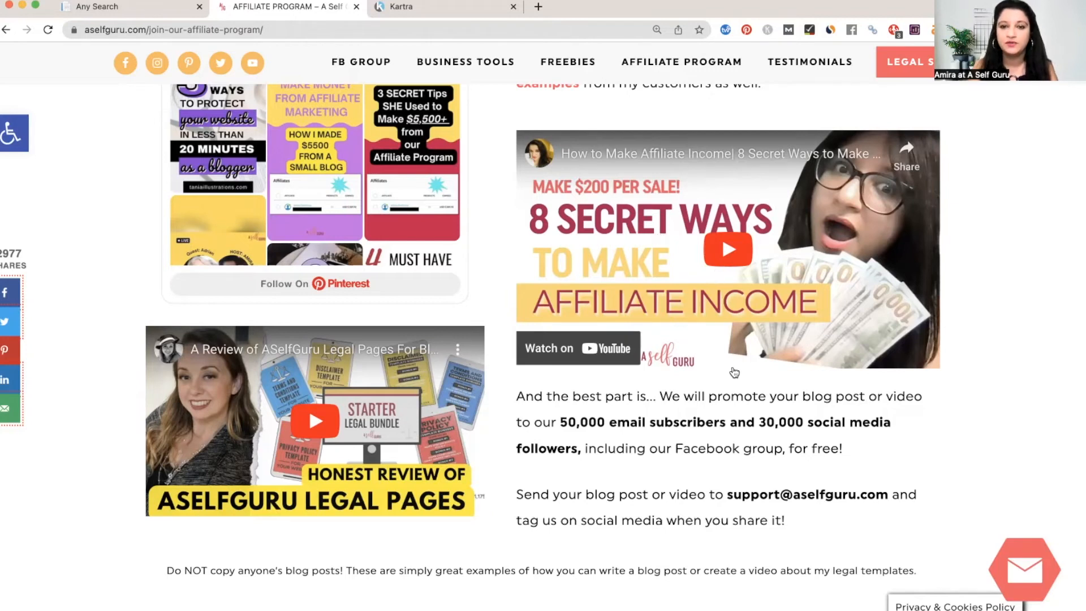
scroll("down", 3)
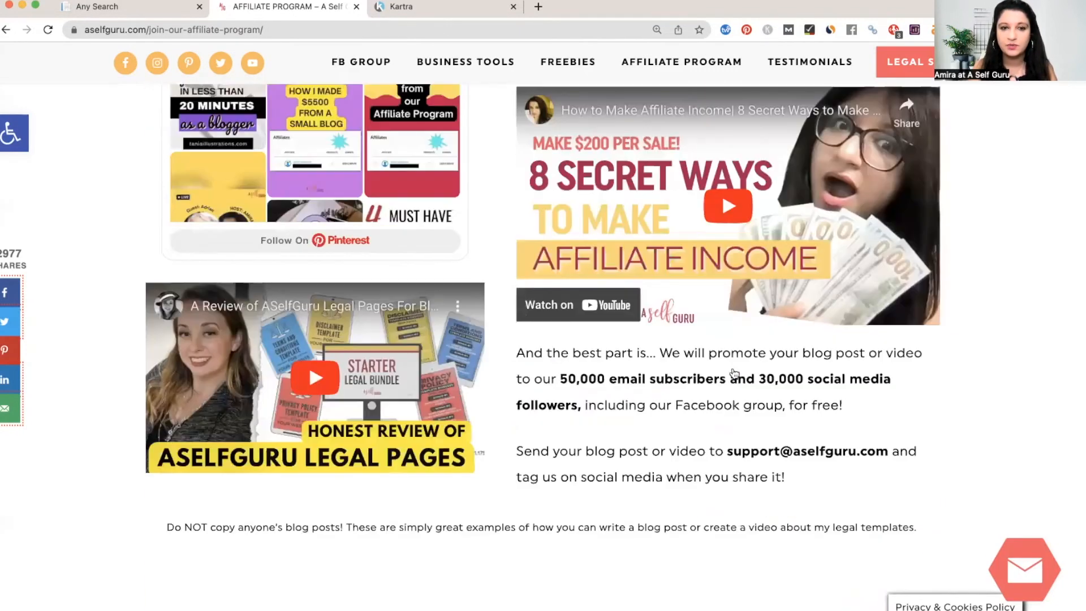
scroll("up", 3)
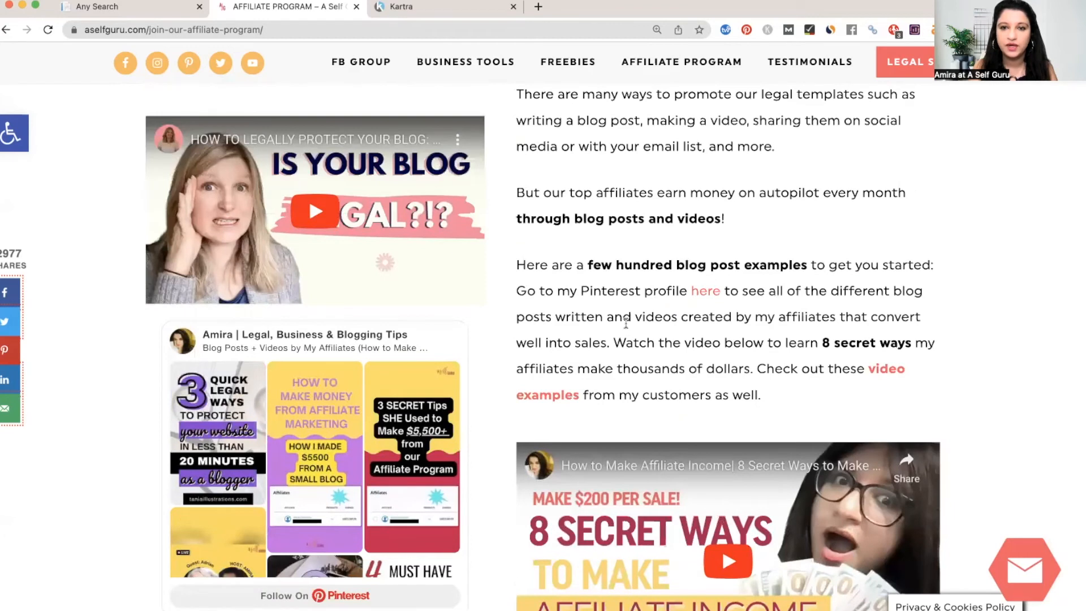
scroll("down", 3)
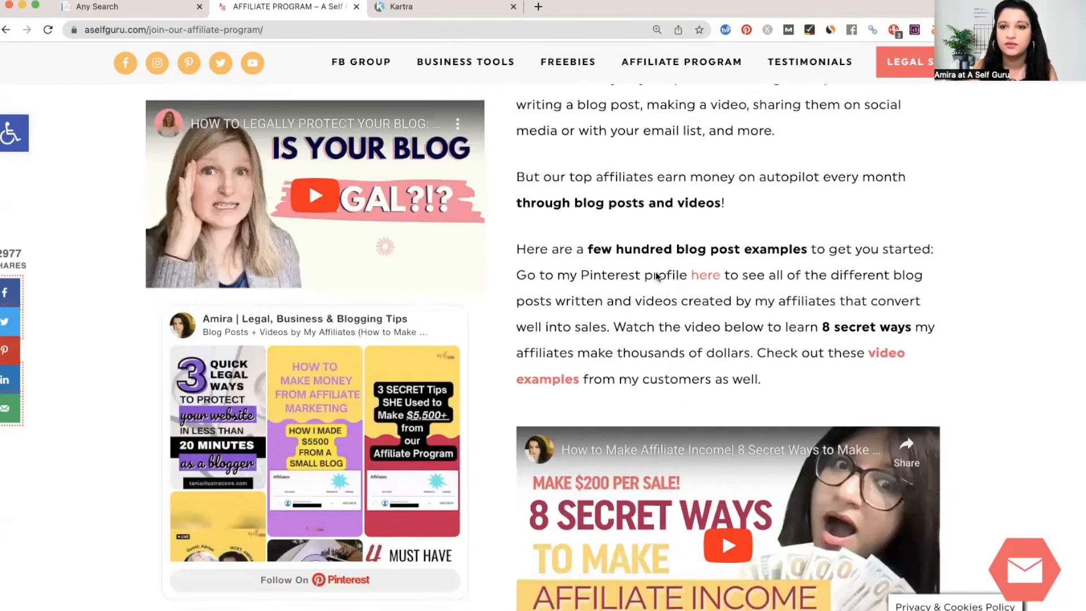
scroll("down", 3)
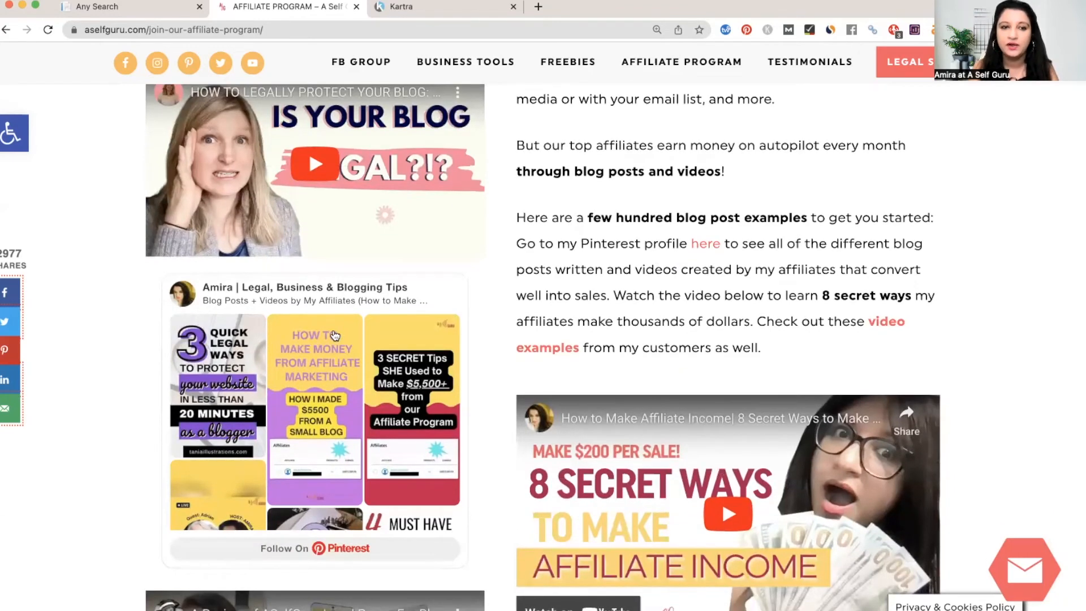
- Browse the 'Best of Legal, Business & Blogging Tips' Pinterest board, then return to the affiliate tab
left_click(705, 243)
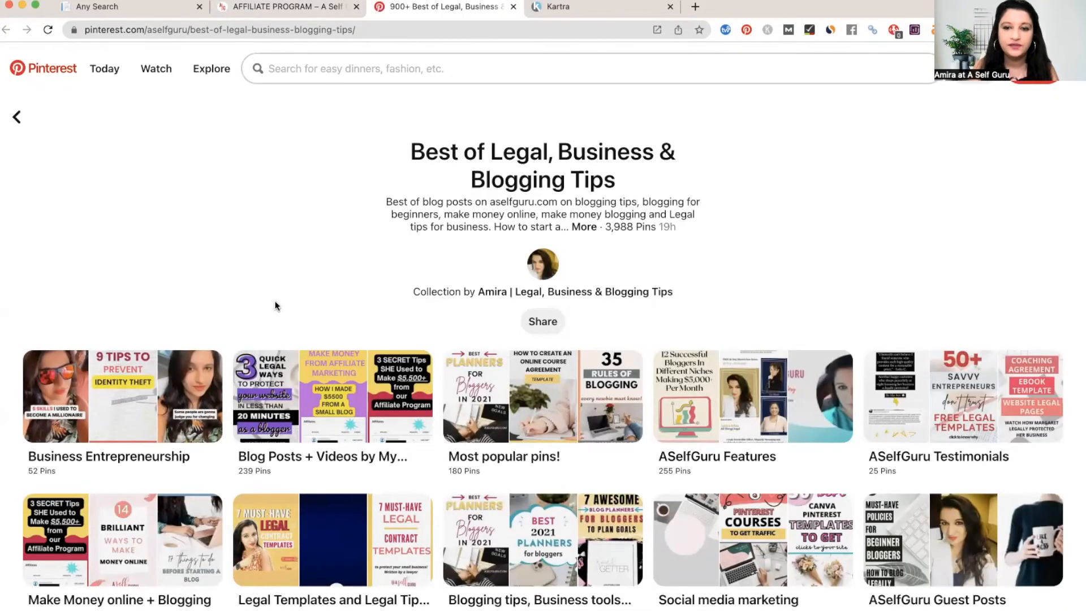
mouse_move(630, 102)
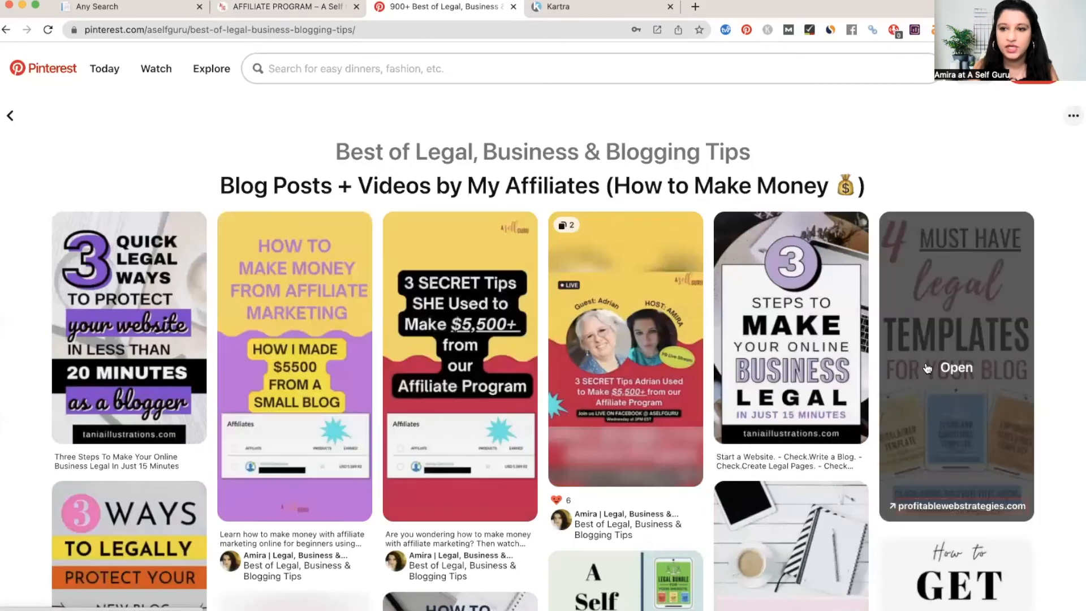
scroll("down", 3)
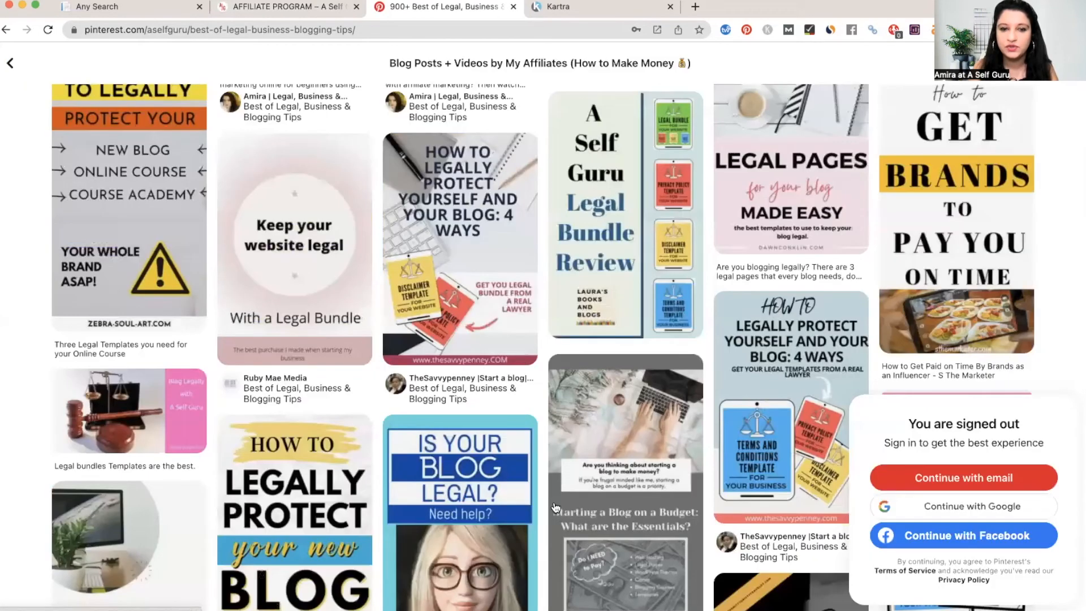
scroll("up", 3)
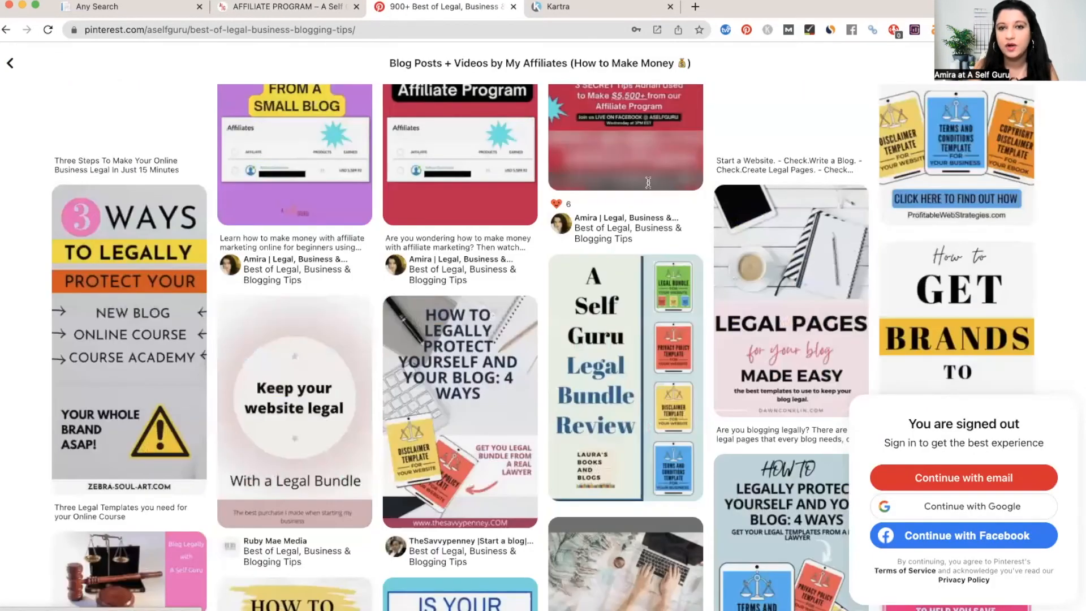
scroll("up", 3)
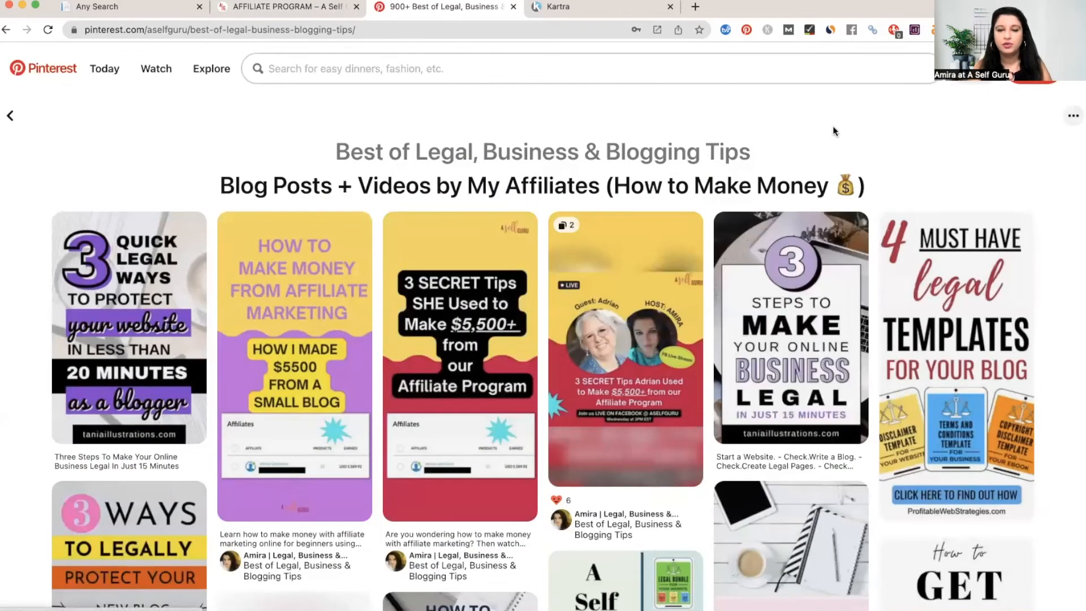
left_click(284, 6)
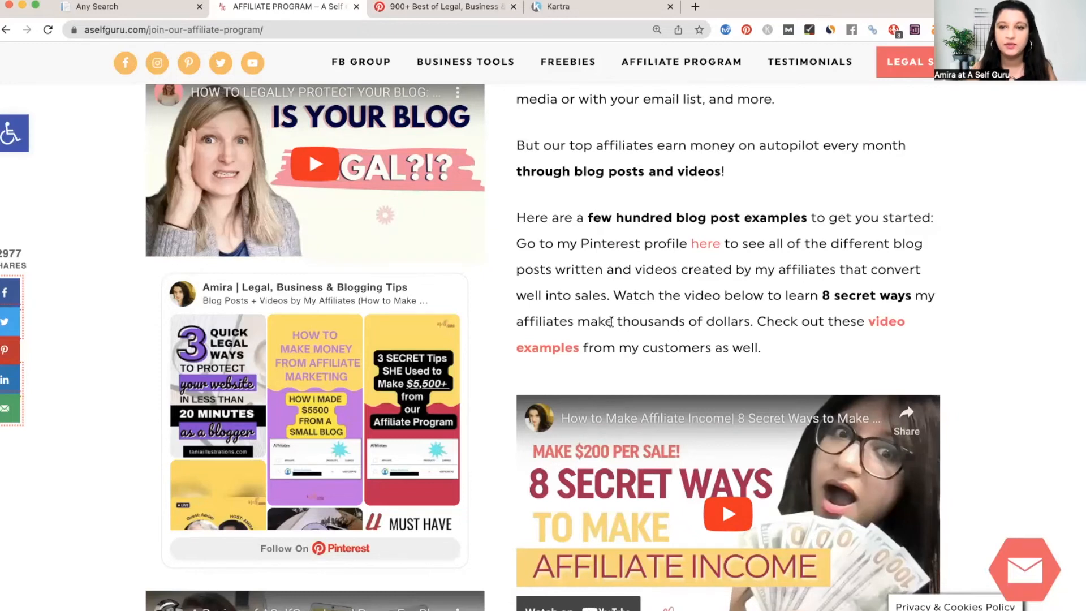
- Scroll past the free promotion offer and 8 Ways download to the affiliate FAQ list
scroll("down", 3)
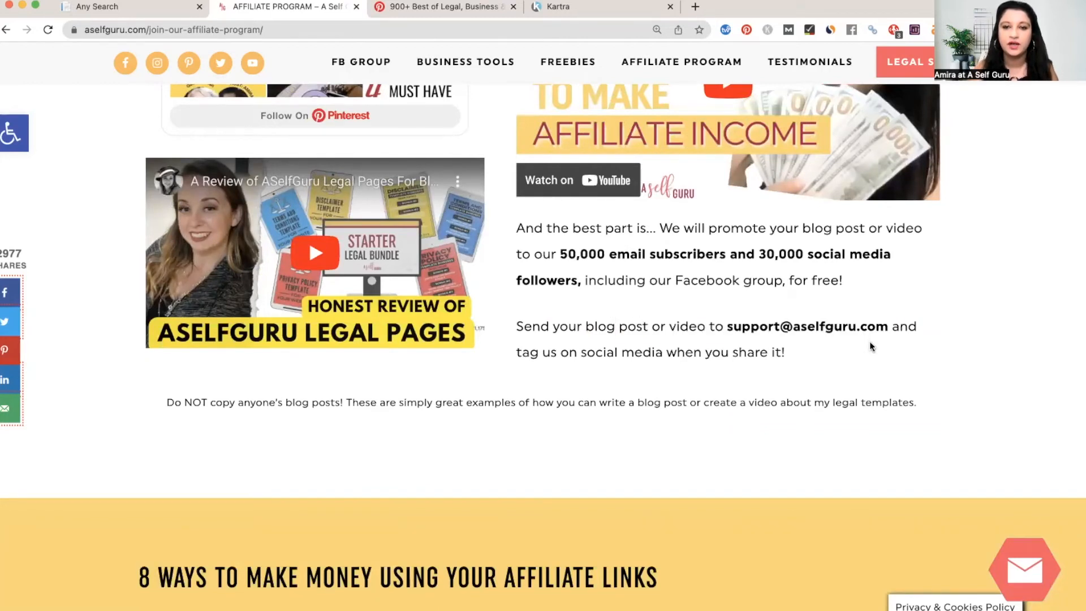
scroll("down", 3)
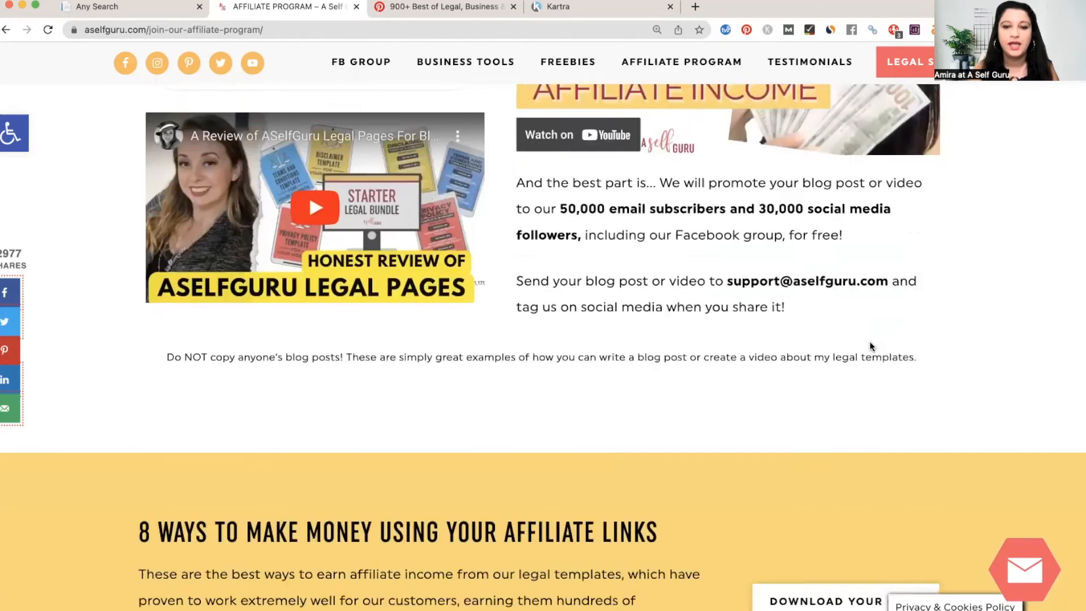
scroll("down", 3)
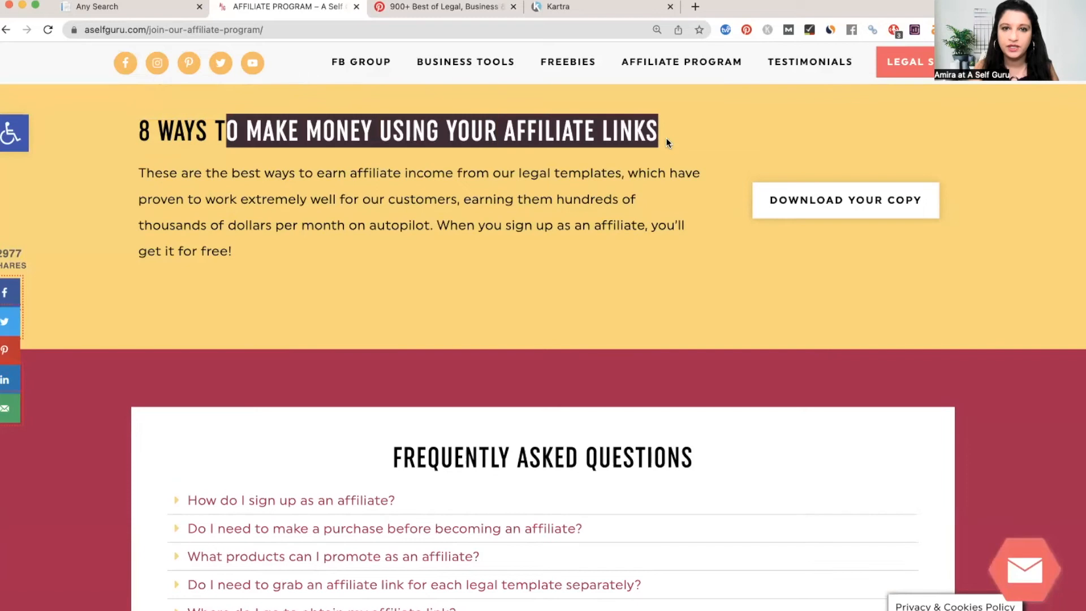
mouse_move(857, 209)
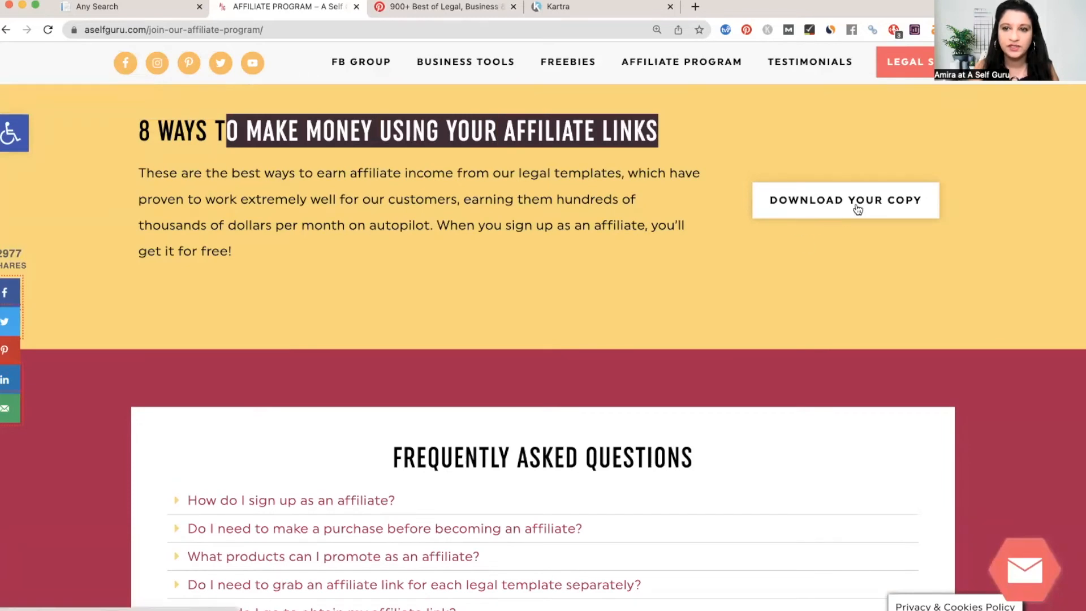
scroll("down", 3)
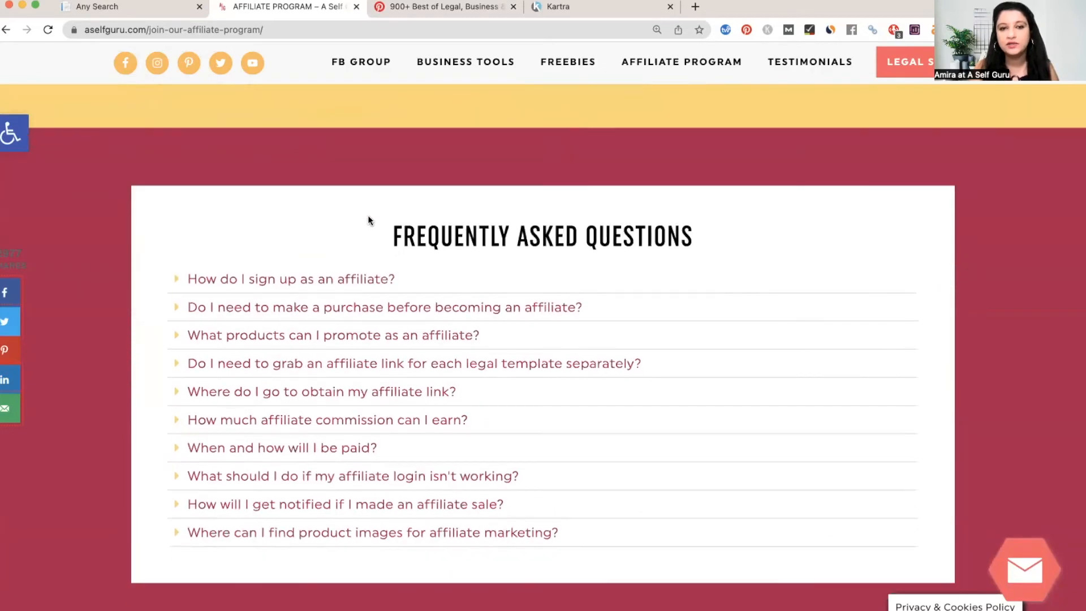
mouse_move(349, 285)
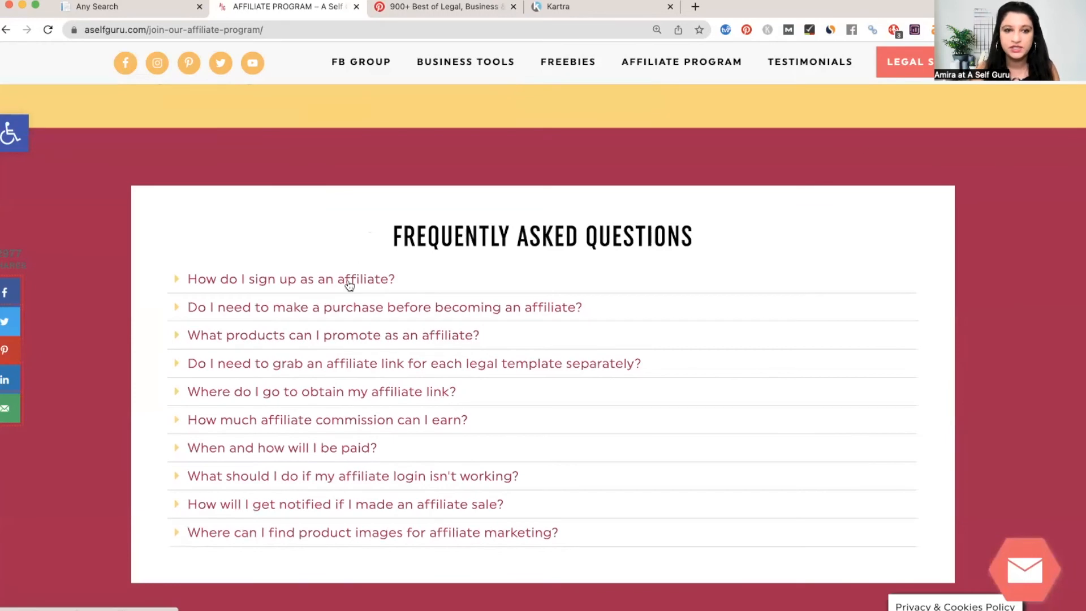
mouse_move(339, 311)
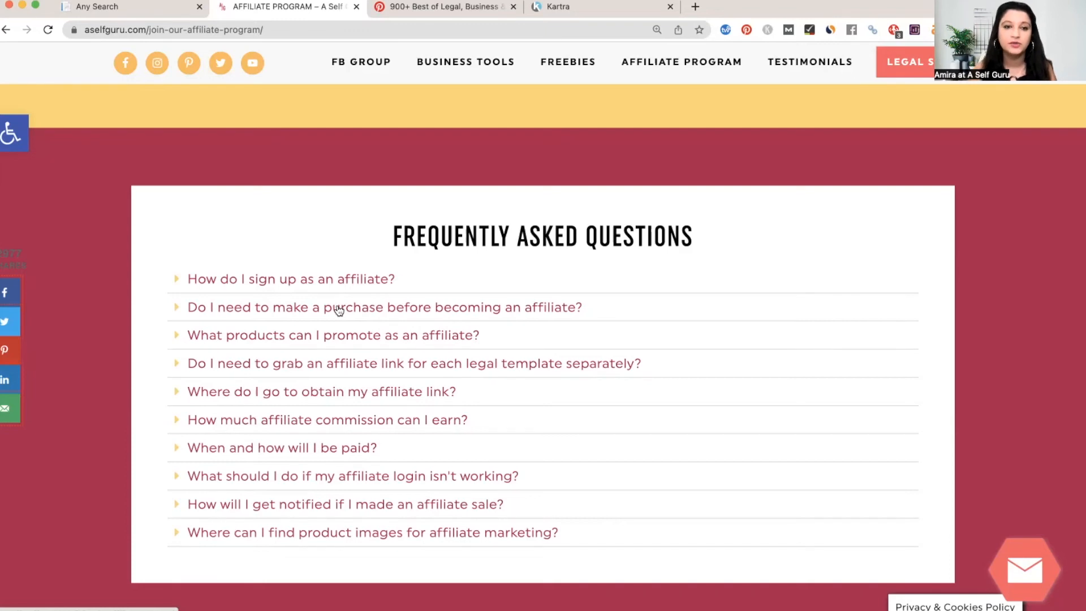
left_click(333, 335)
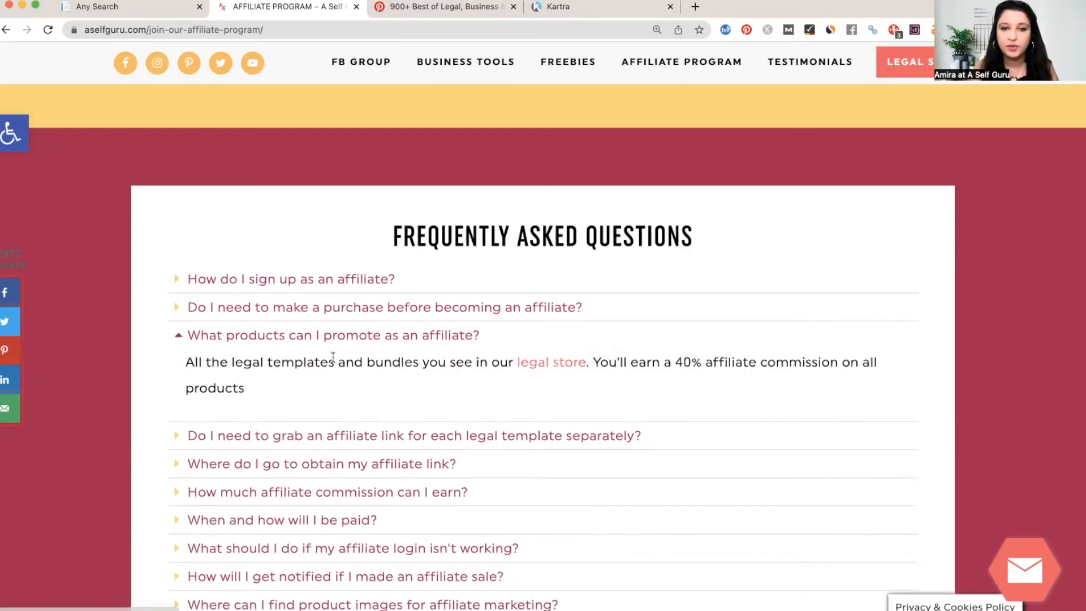
left_click(333, 334)
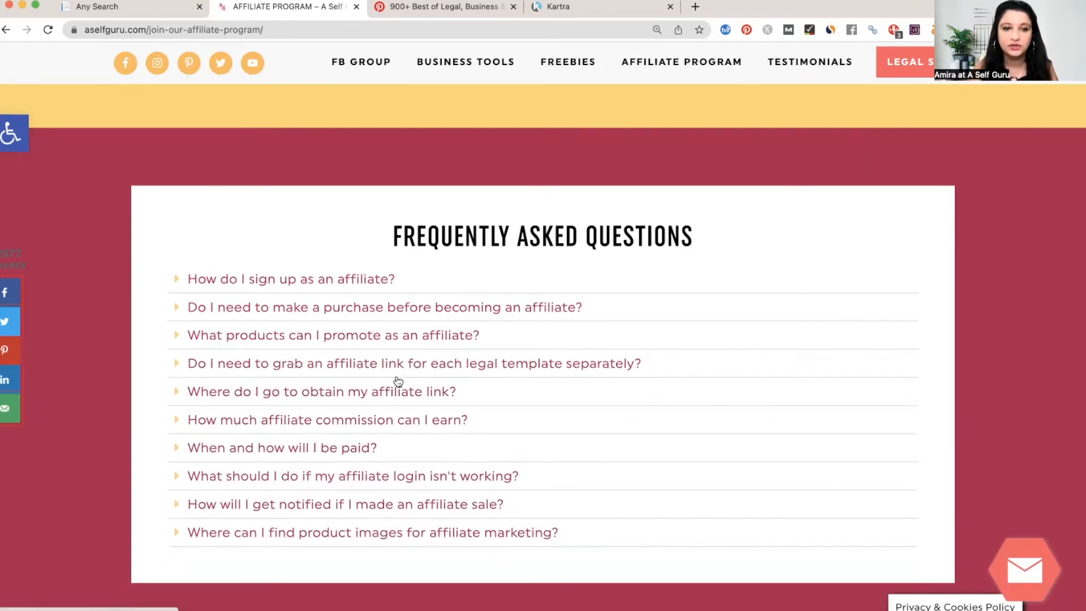
left_click(414, 363)
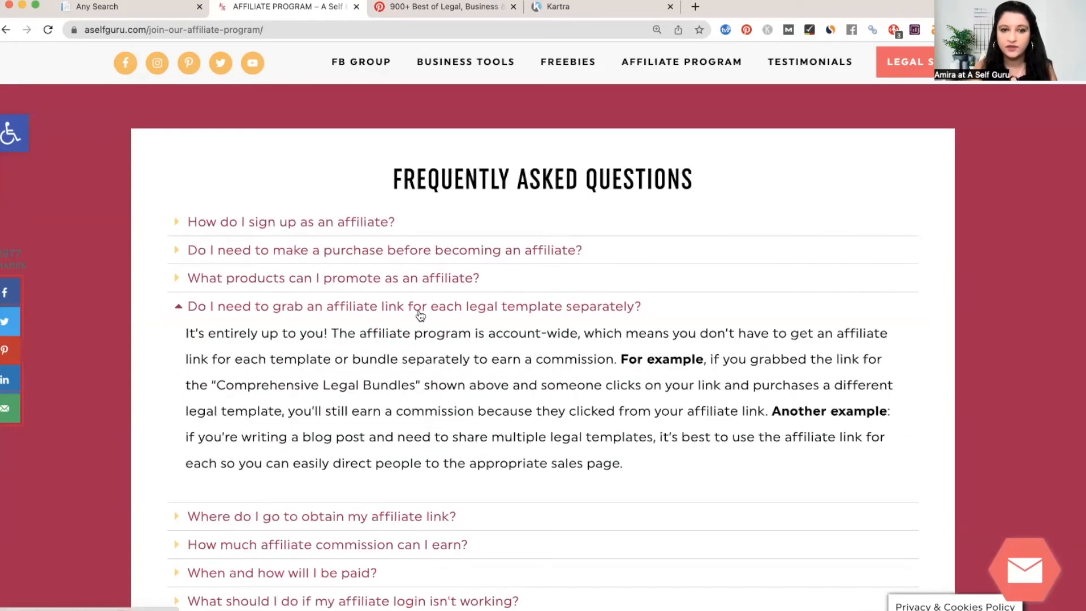
mouse_move(463, 321)
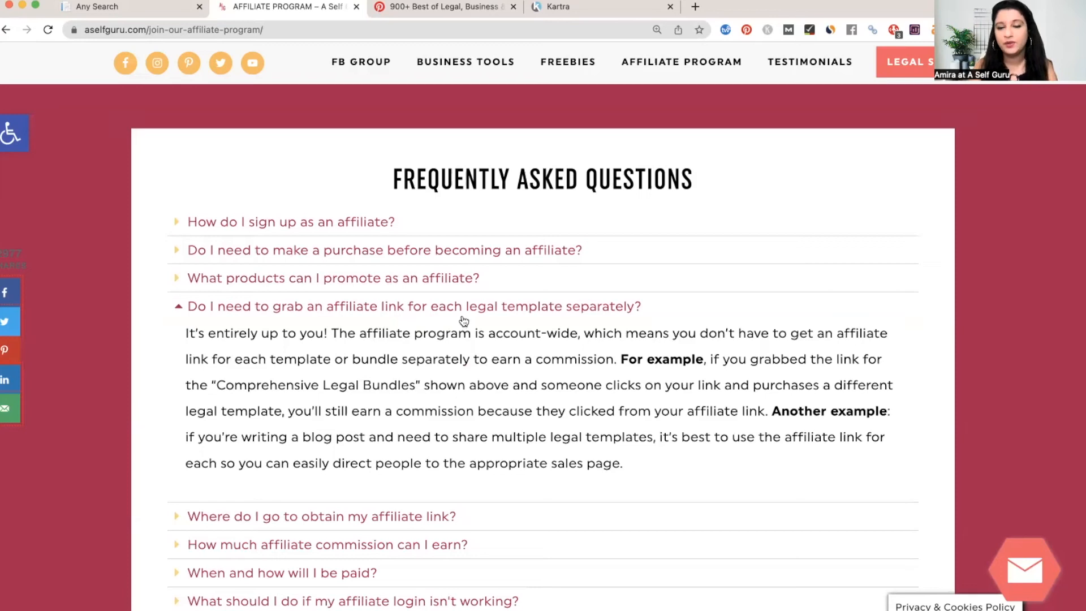
left_click(413, 306)
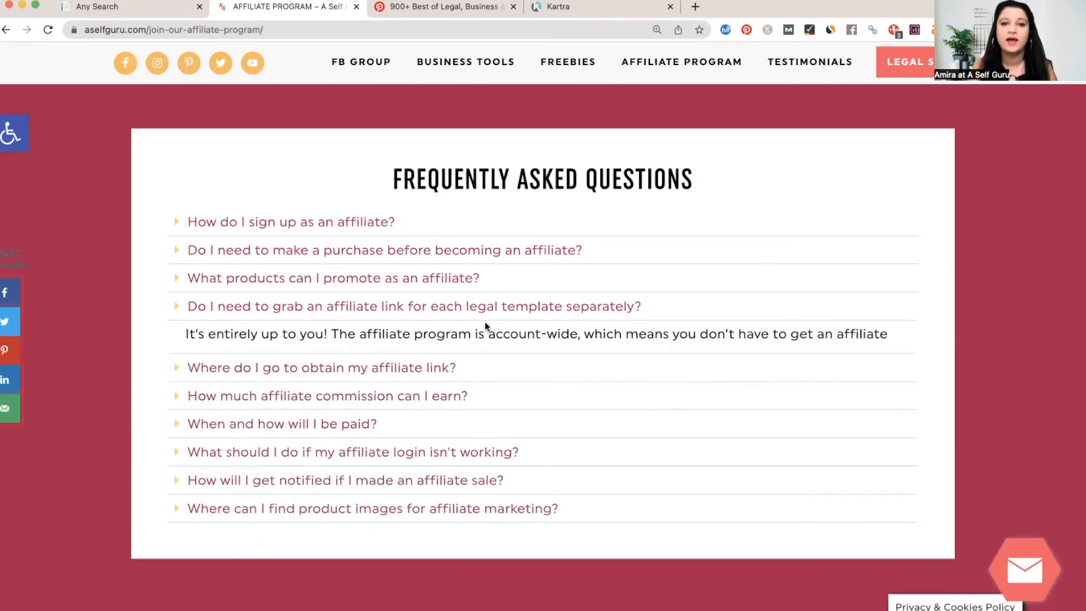
left_click(414, 306)
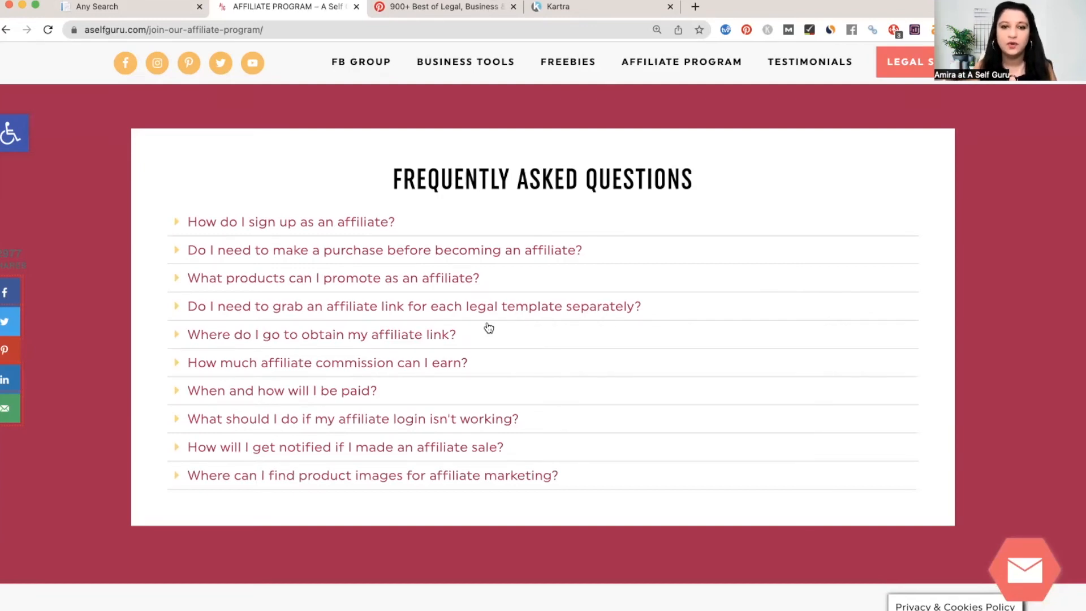
- Expand and collapse the FAQ answers on when payment happens and login trouble
left_click(320, 334)
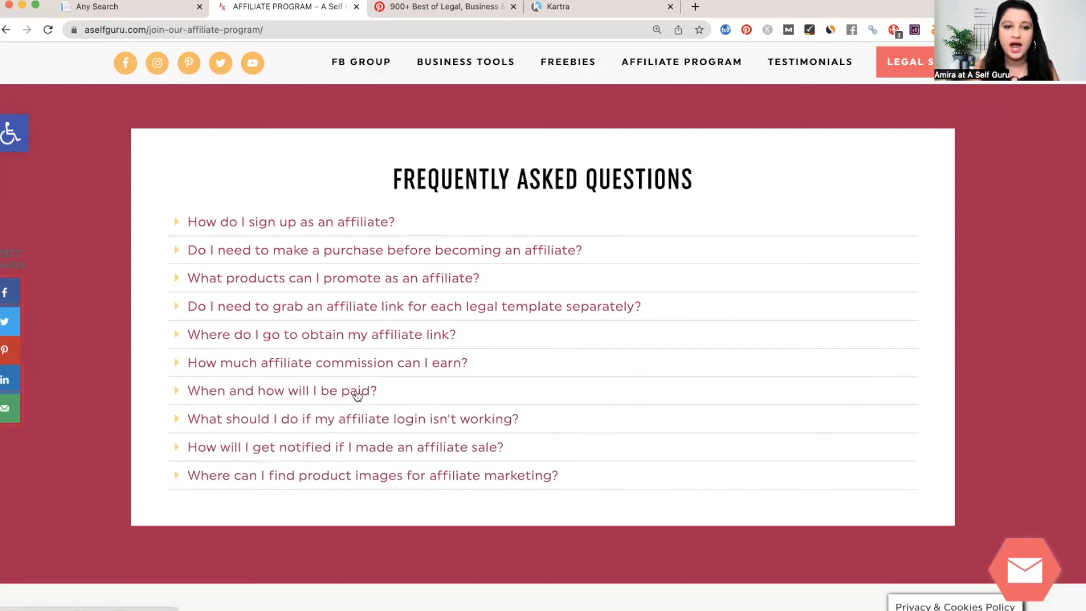
left_click(281, 390)
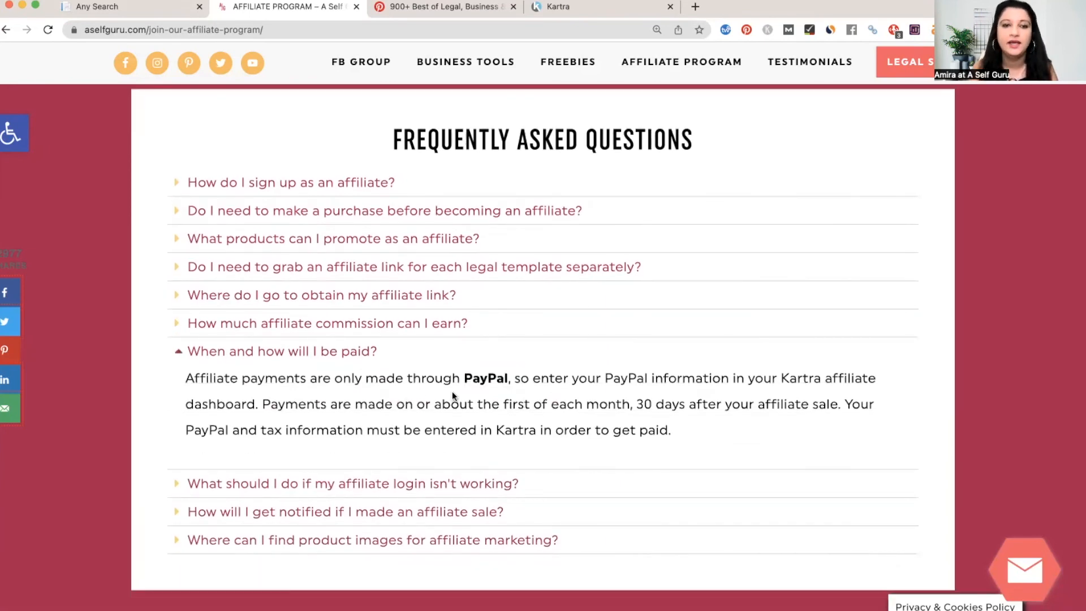
left_click(281, 350)
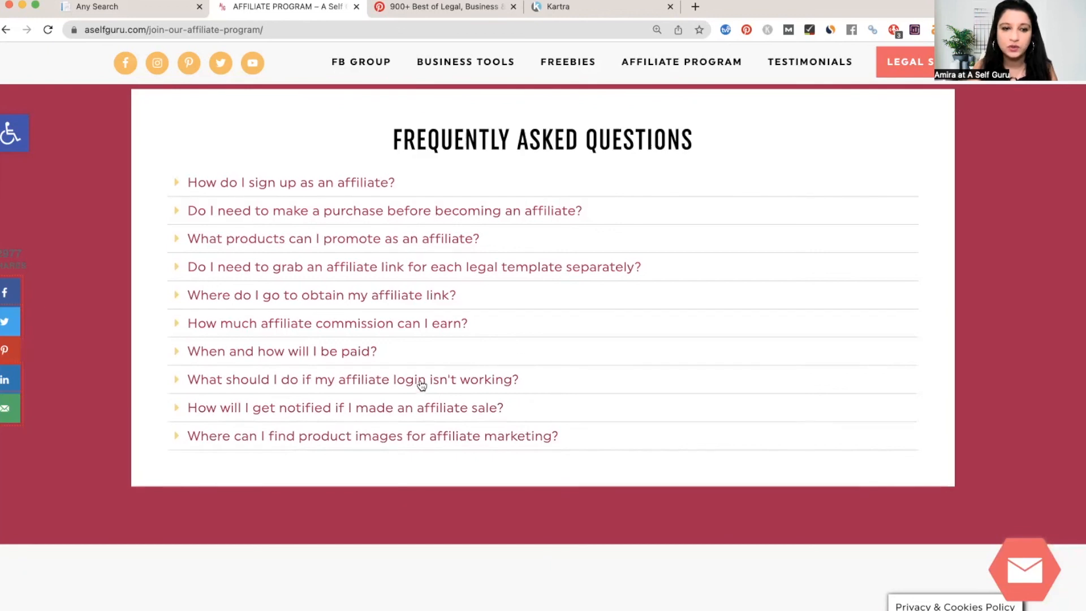
left_click(352, 379)
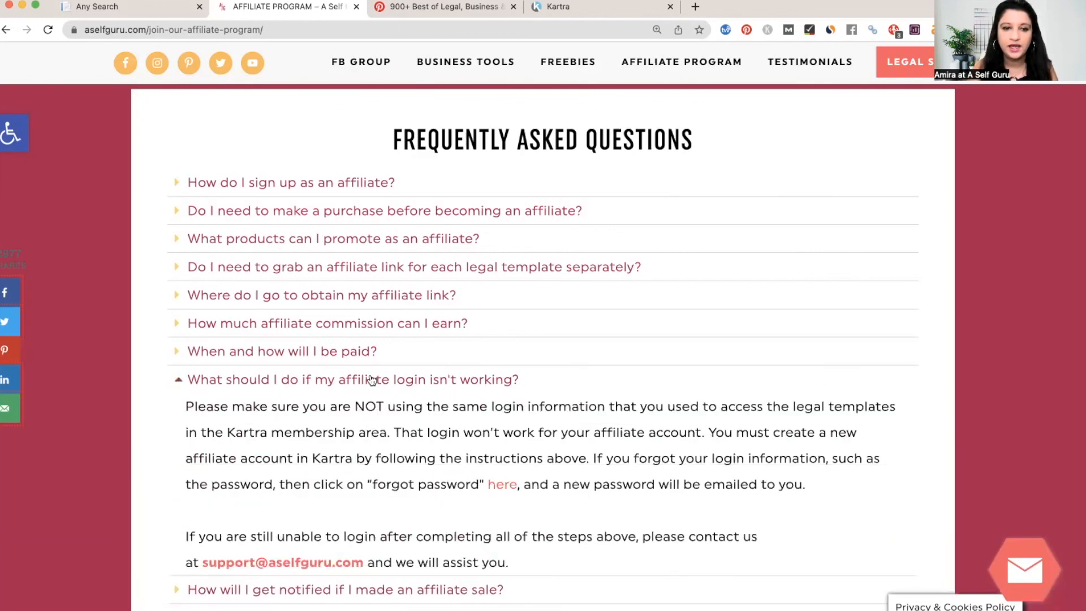
left_click(351, 379)
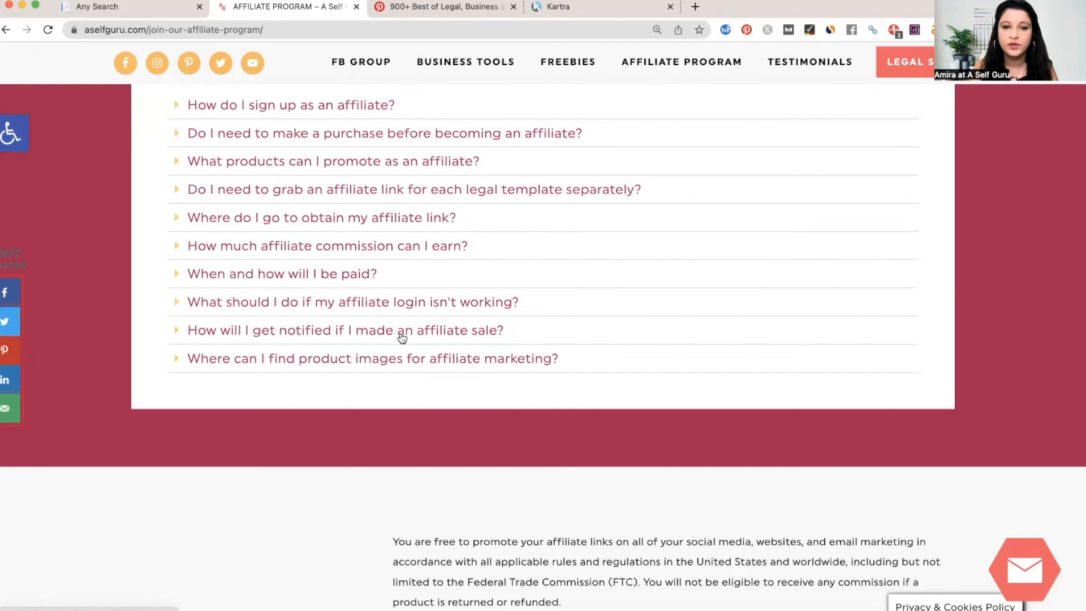
- Expand the sale notification and product image answers and scroll to the footer
left_click(345, 330)
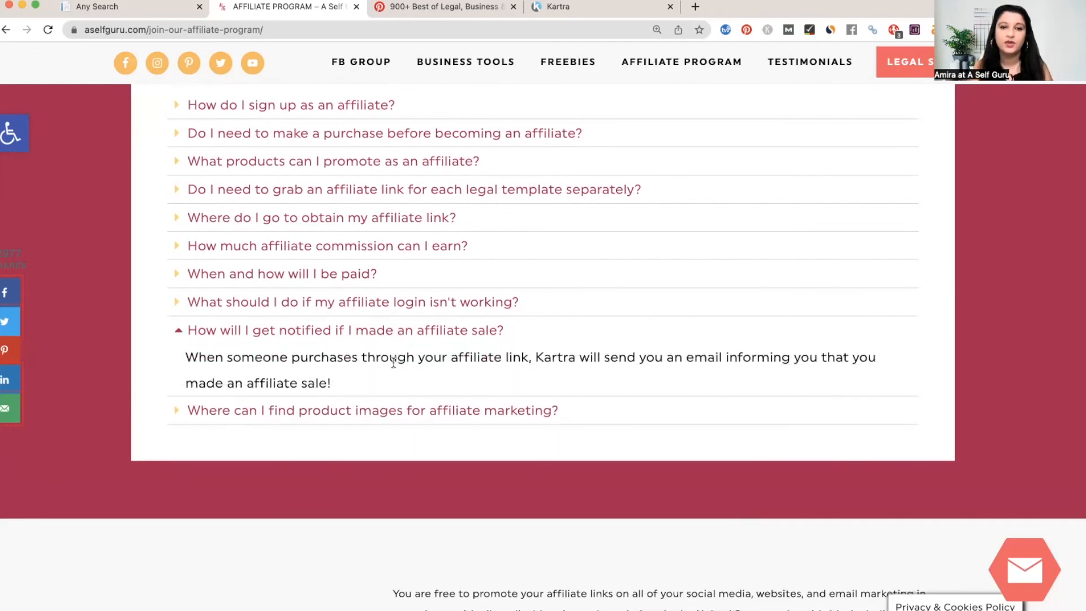
mouse_move(397, 346)
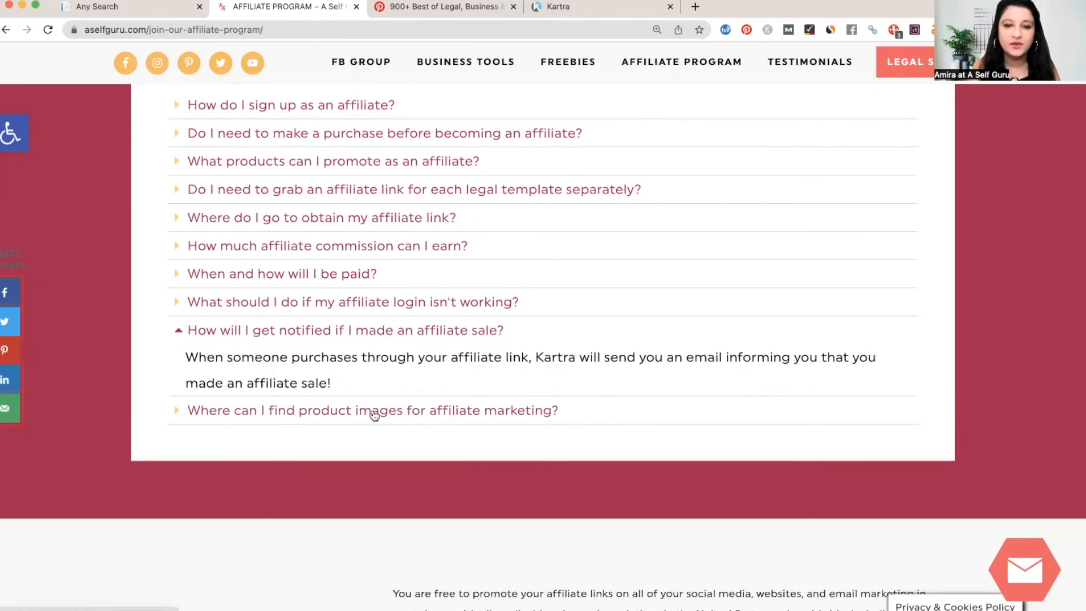
left_click(372, 410)
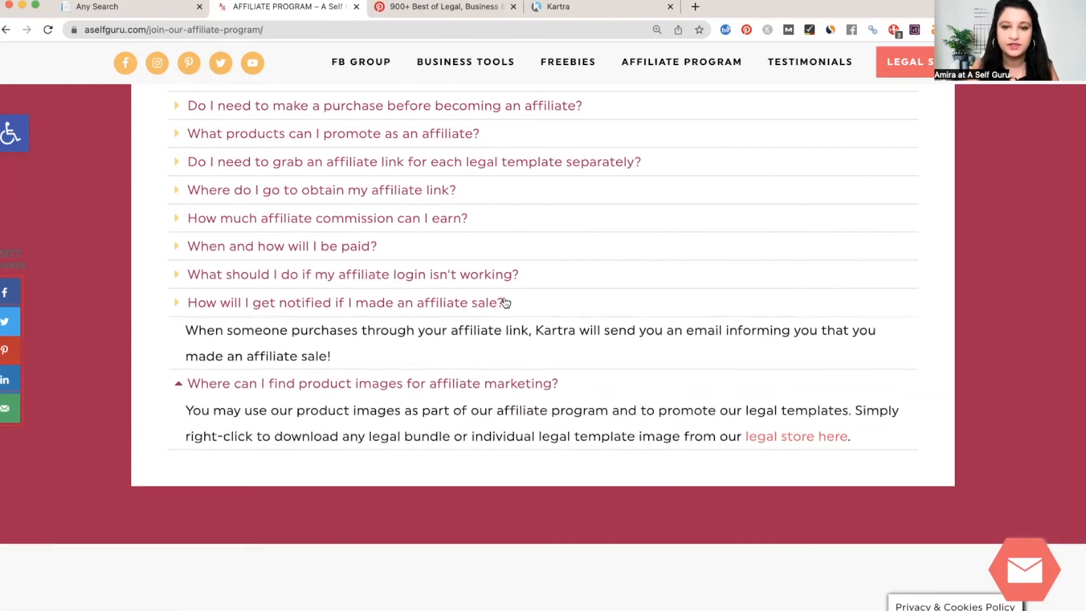
scroll("down", 3)
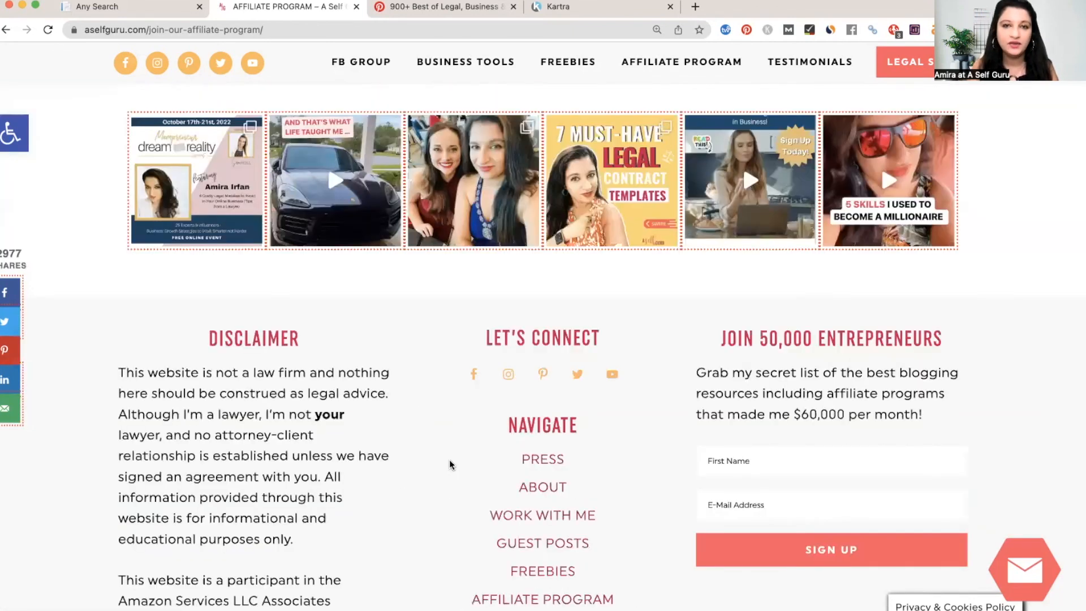
- Return to the page top, then show the payout stats and How to Sign Up steps
scroll("up", 3)
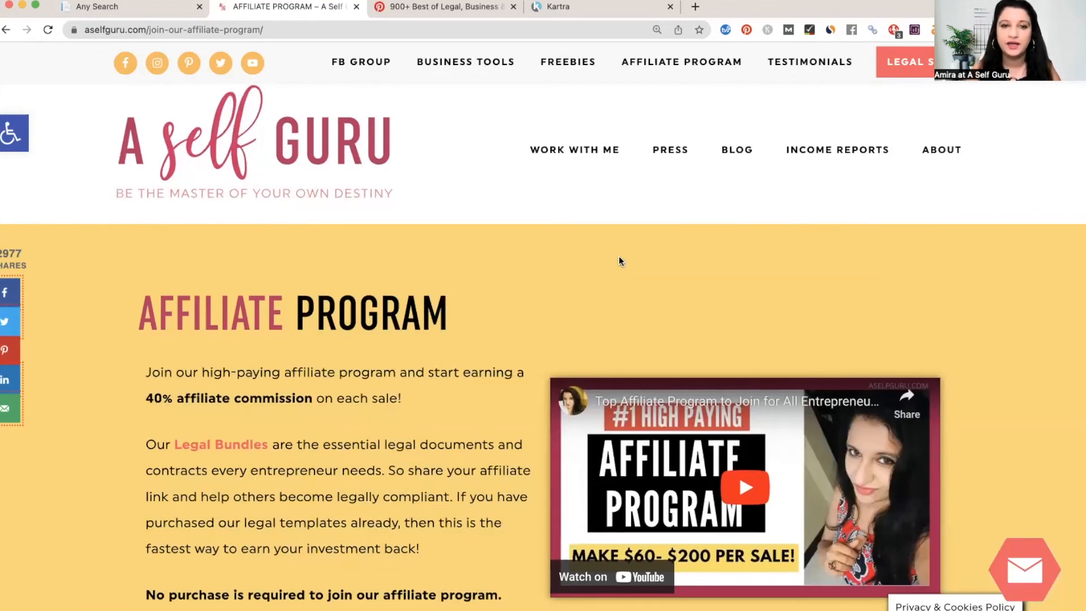
scroll("down", 3)
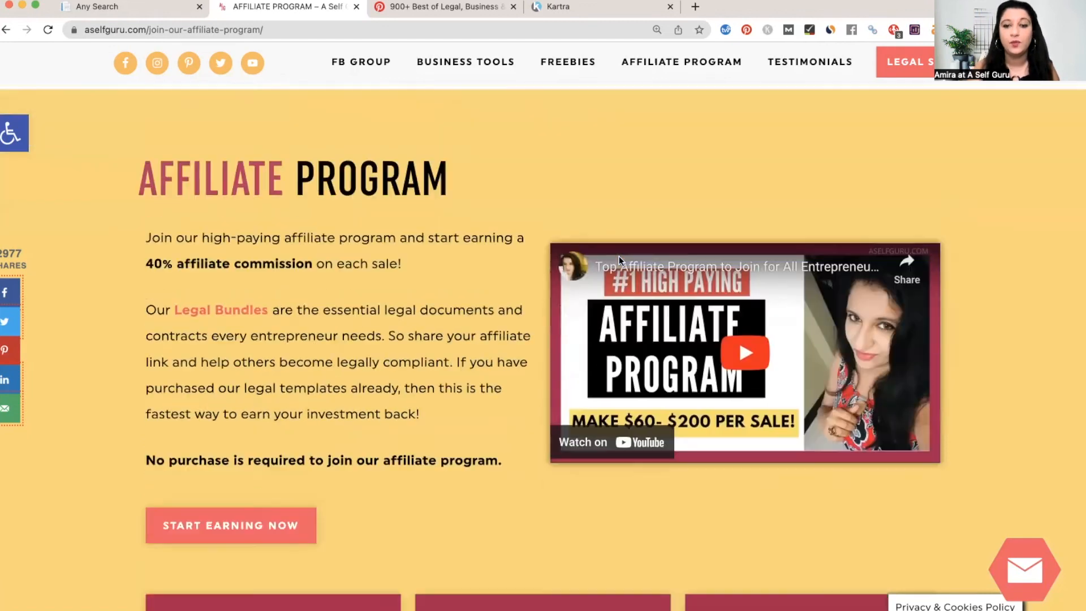
scroll("down", 3)
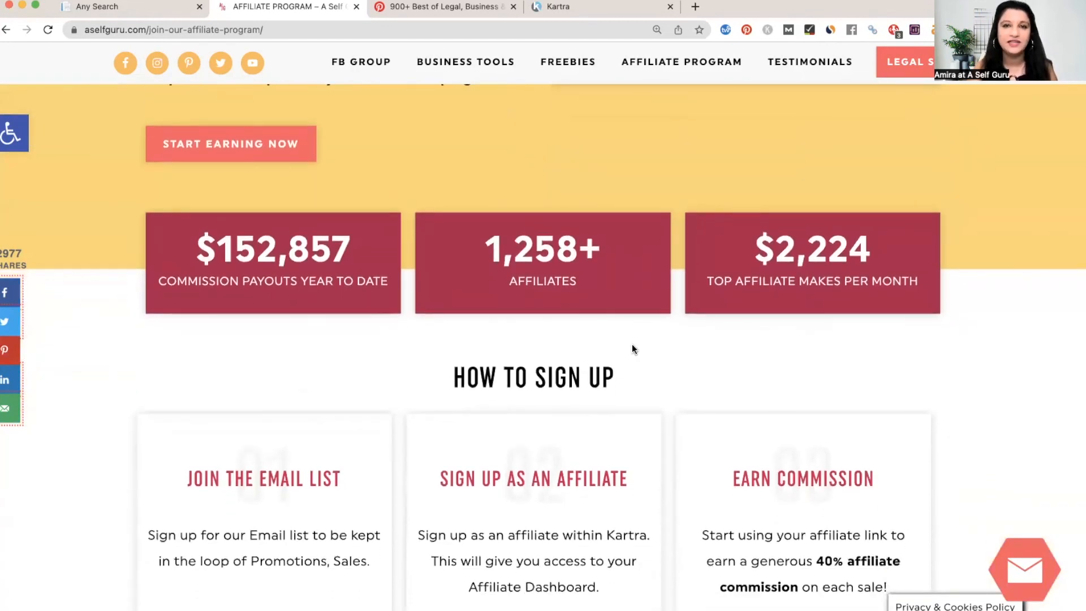